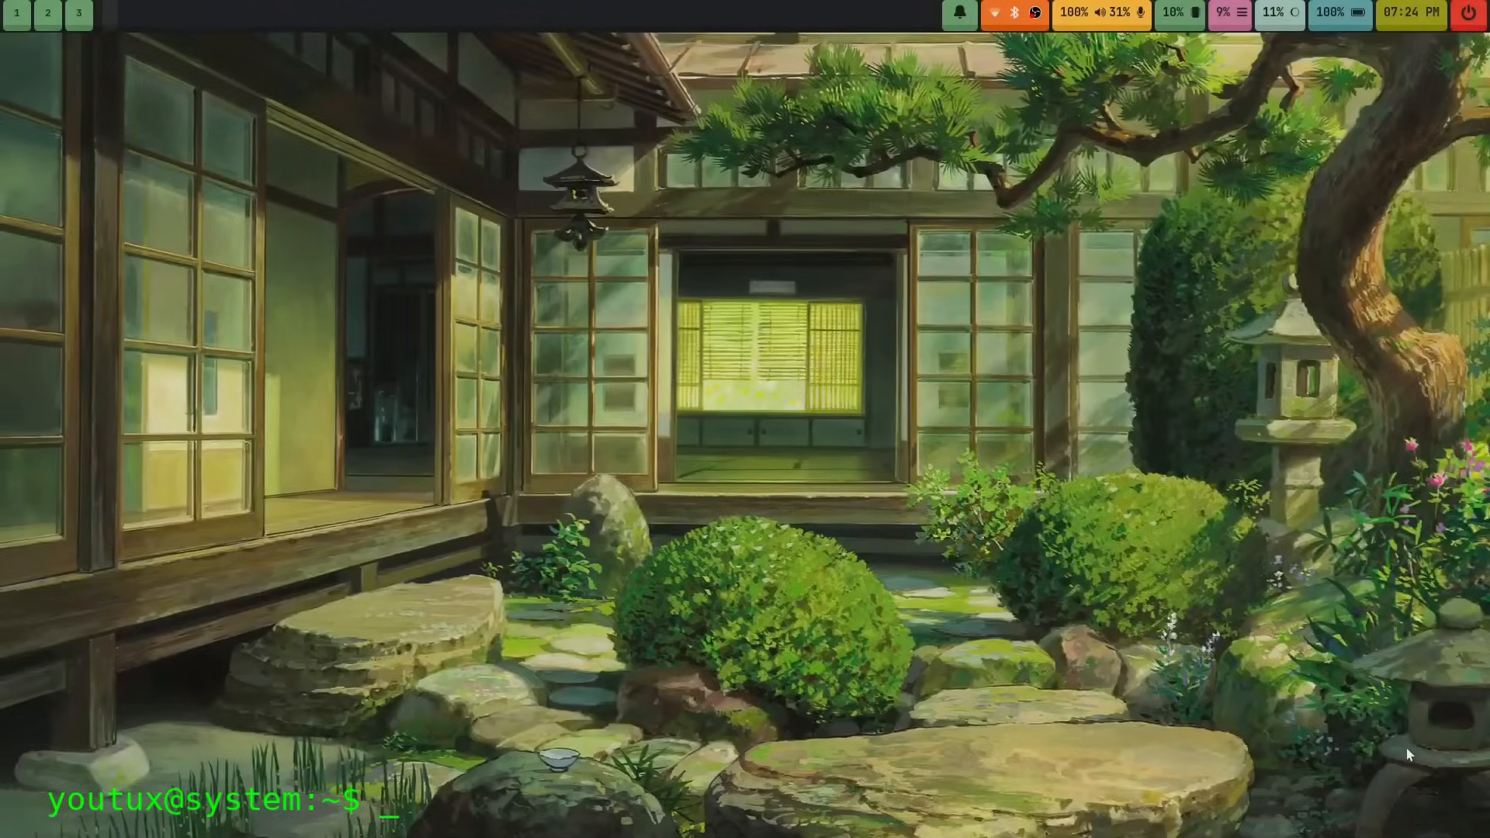
mouse_move(638, 348)
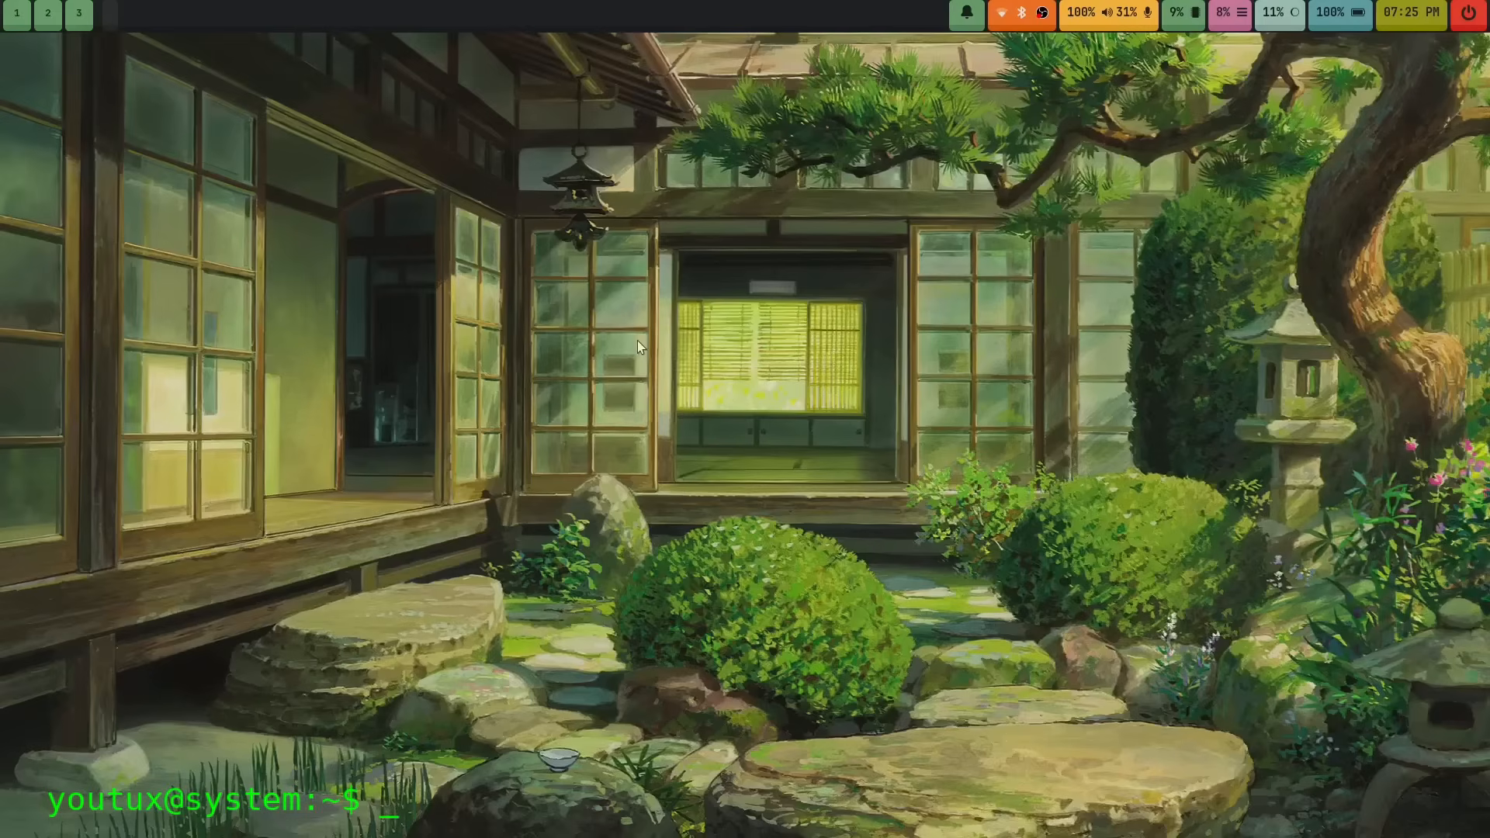
mouse_move(1098, 196)
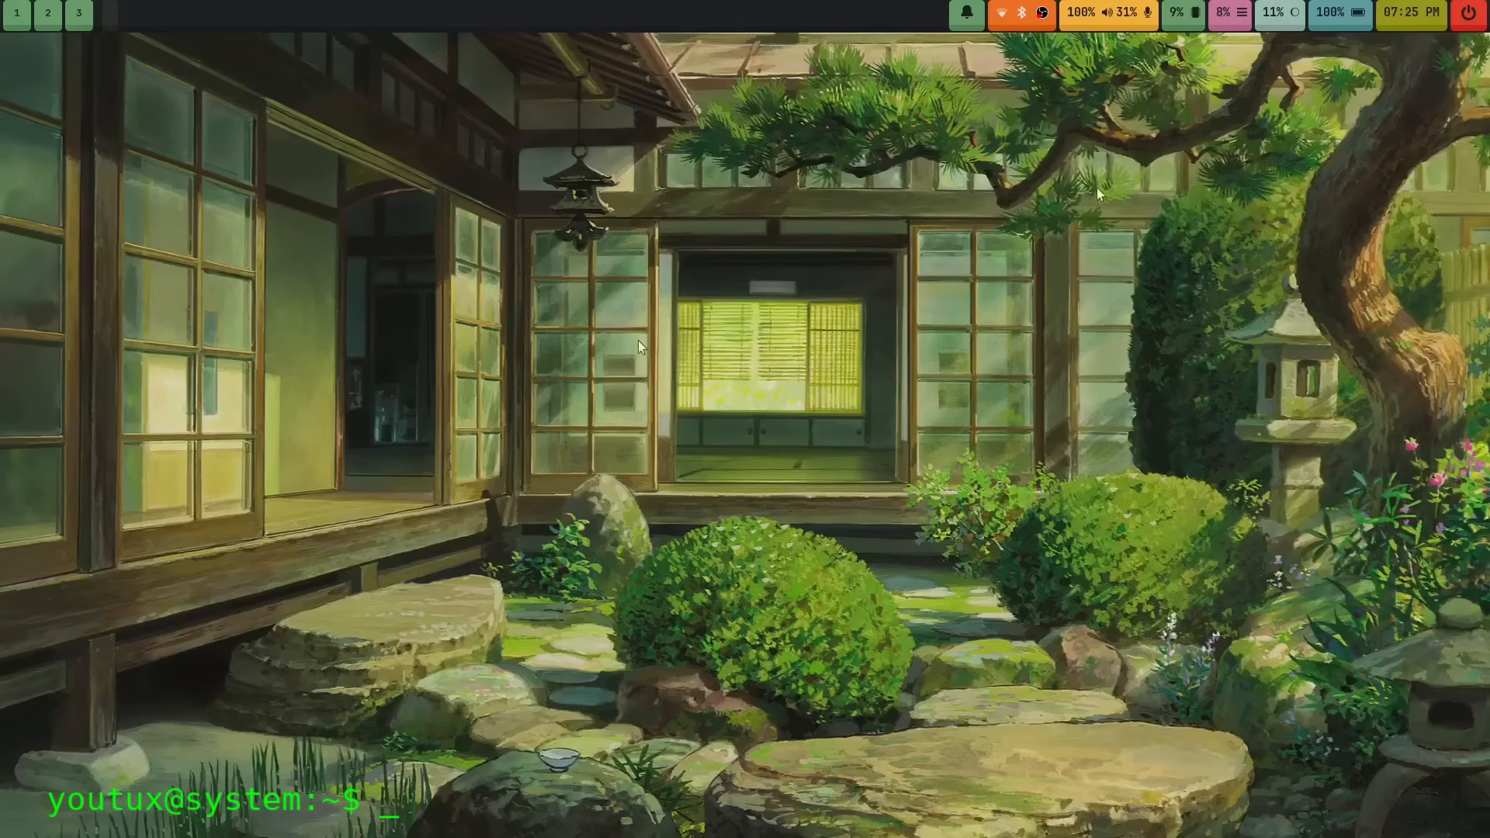
mouse_move(432, 114)
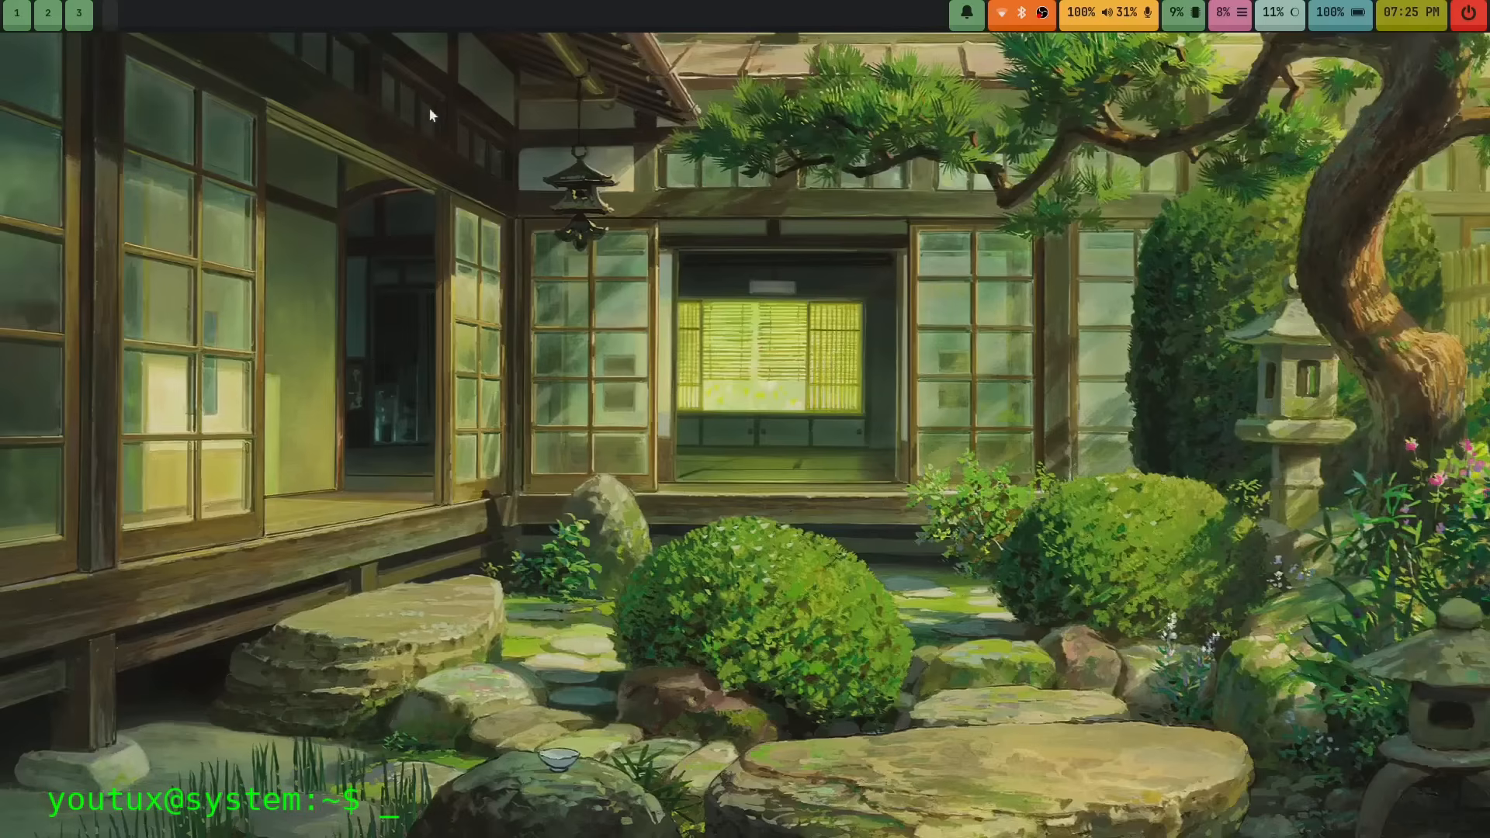
mouse_move(639, 348)
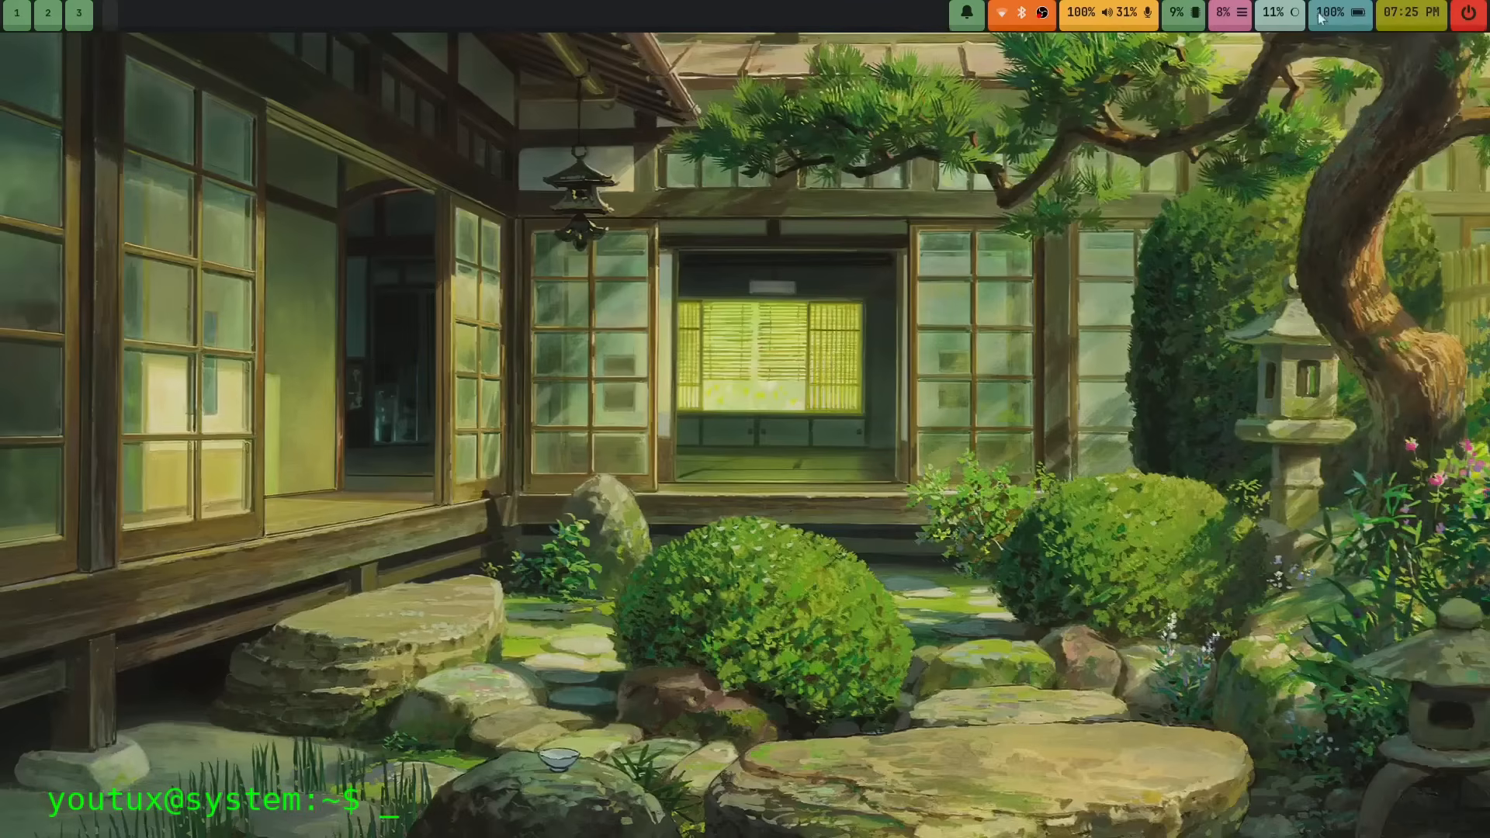
mouse_move(639, 348)
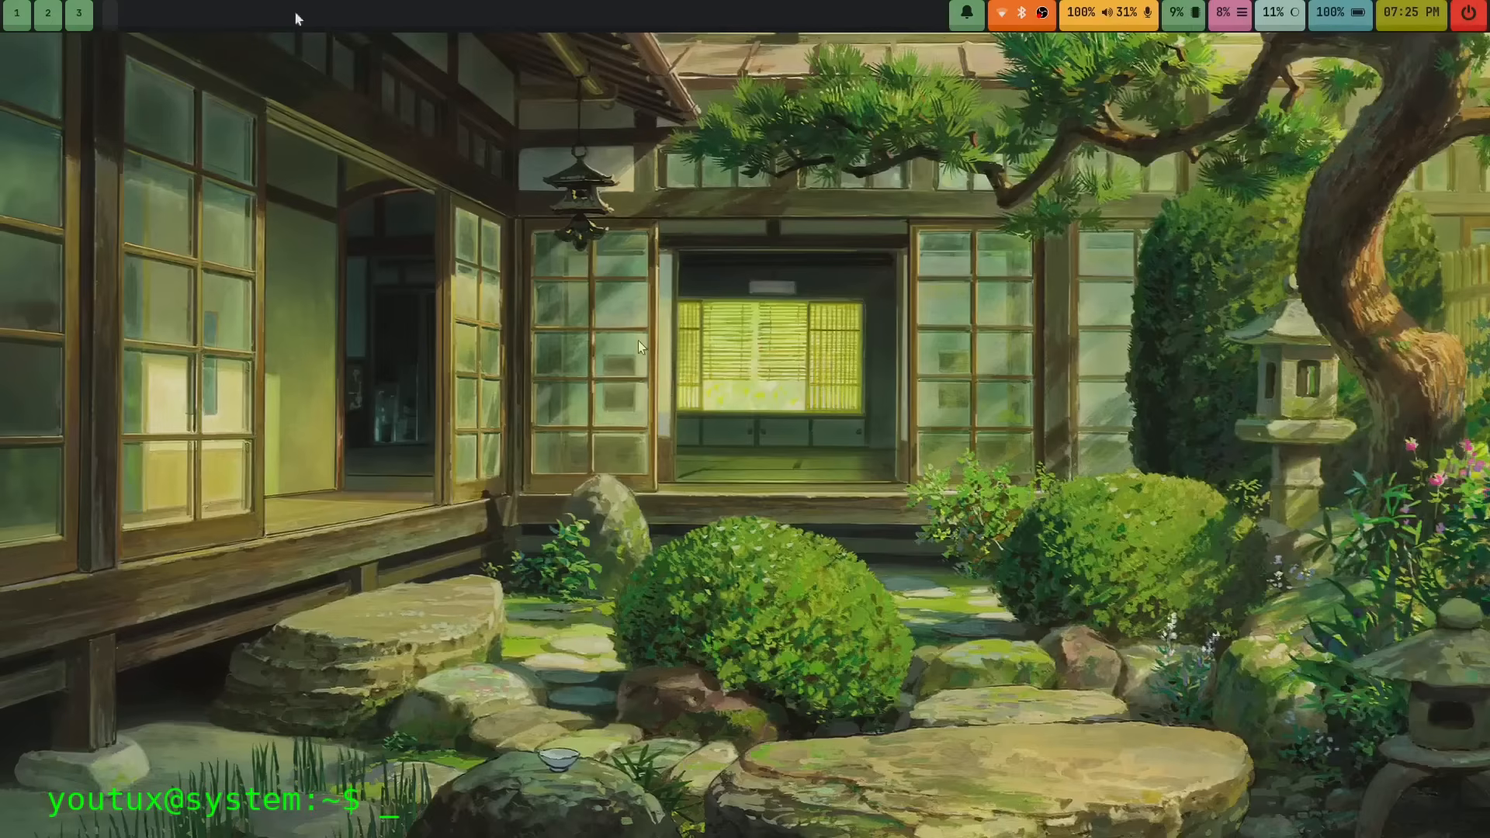
mouse_move(954, 20)
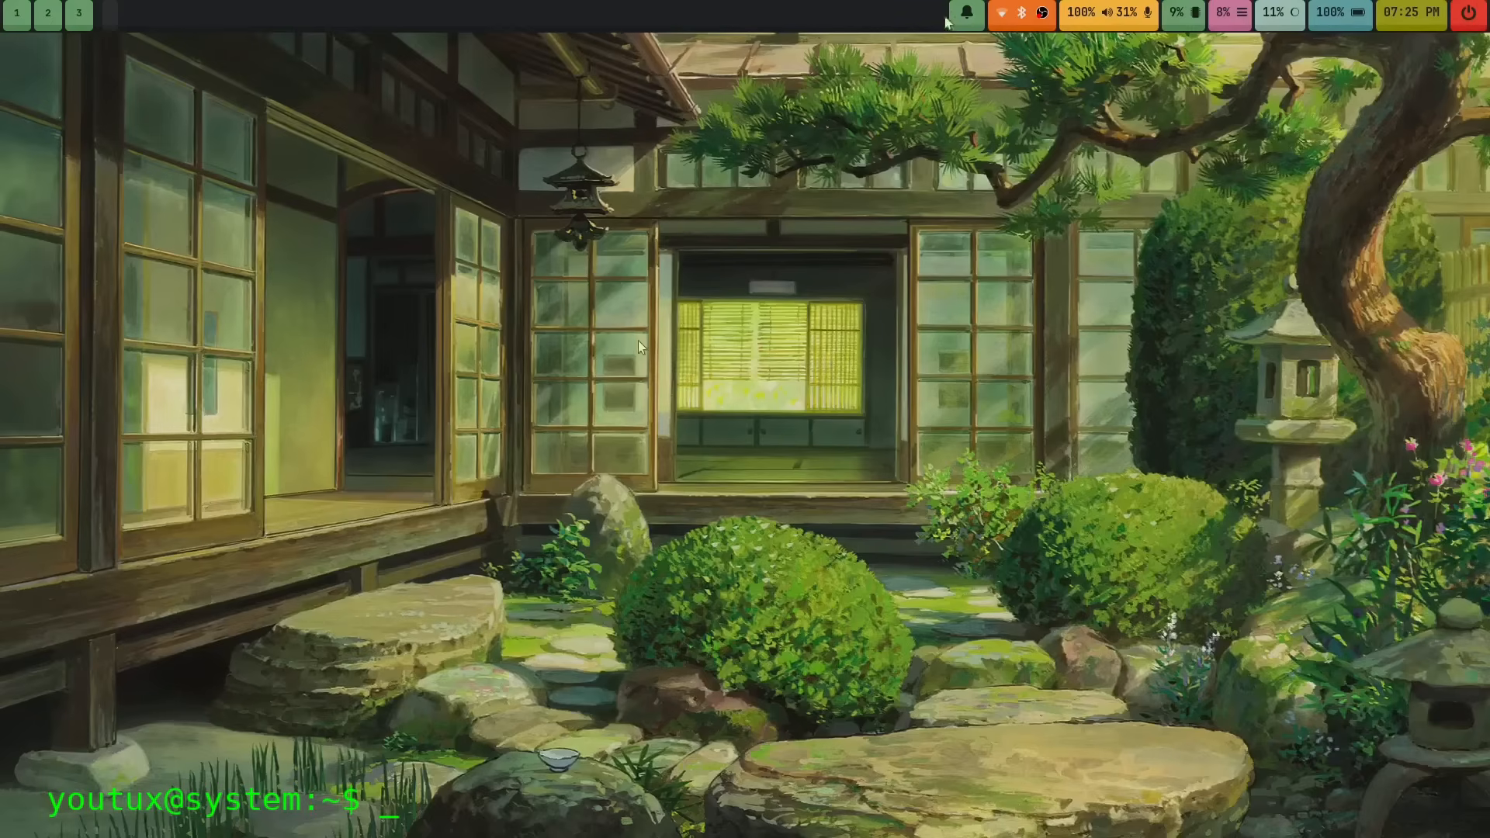
Step: Open the SwayNC panel from the Waybar bell icon, showing an empty list and Do Not Disturb
left_click(964, 13)
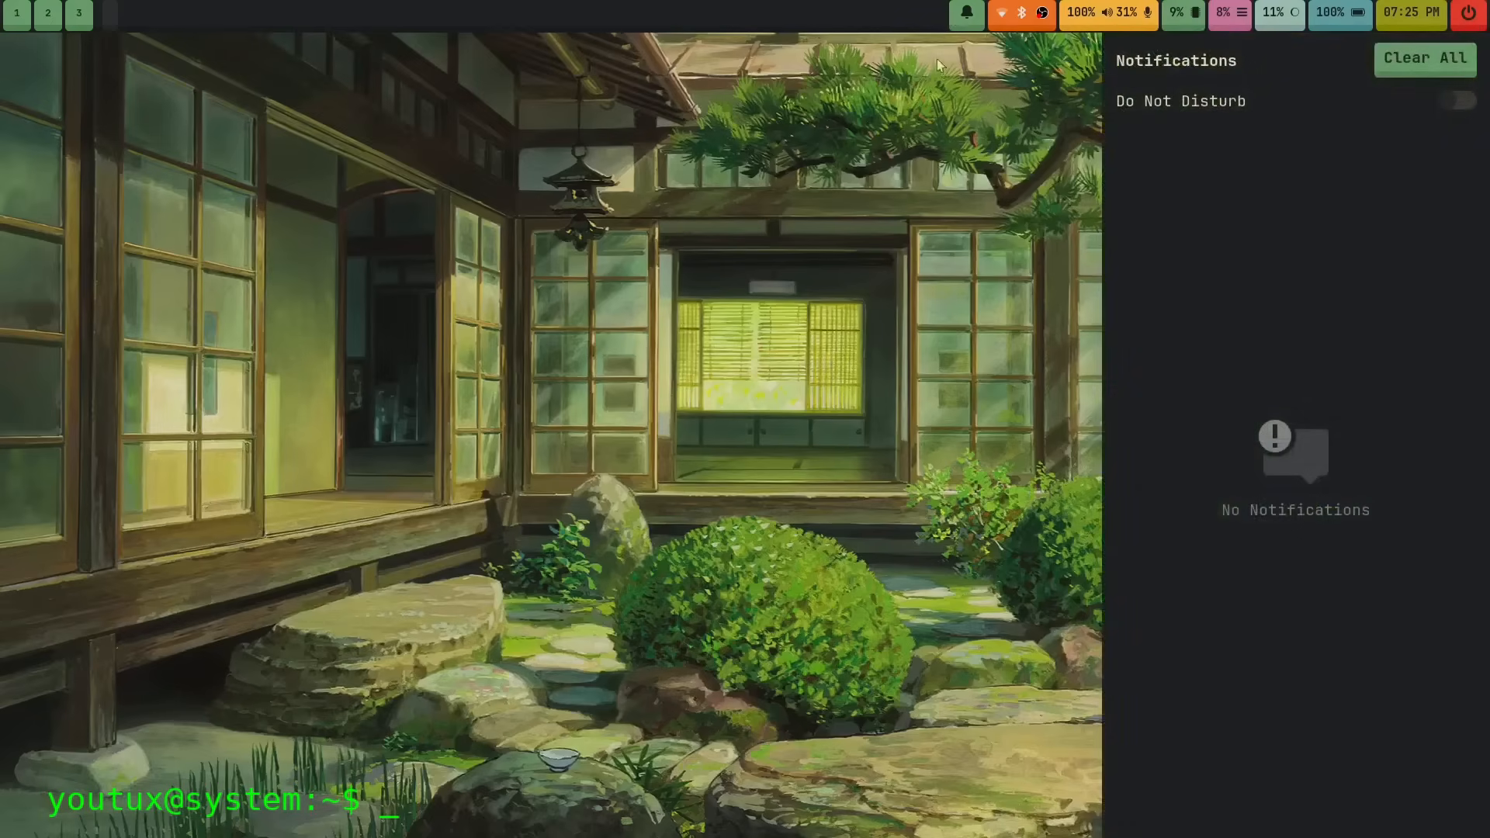
mouse_move(1428, 126)
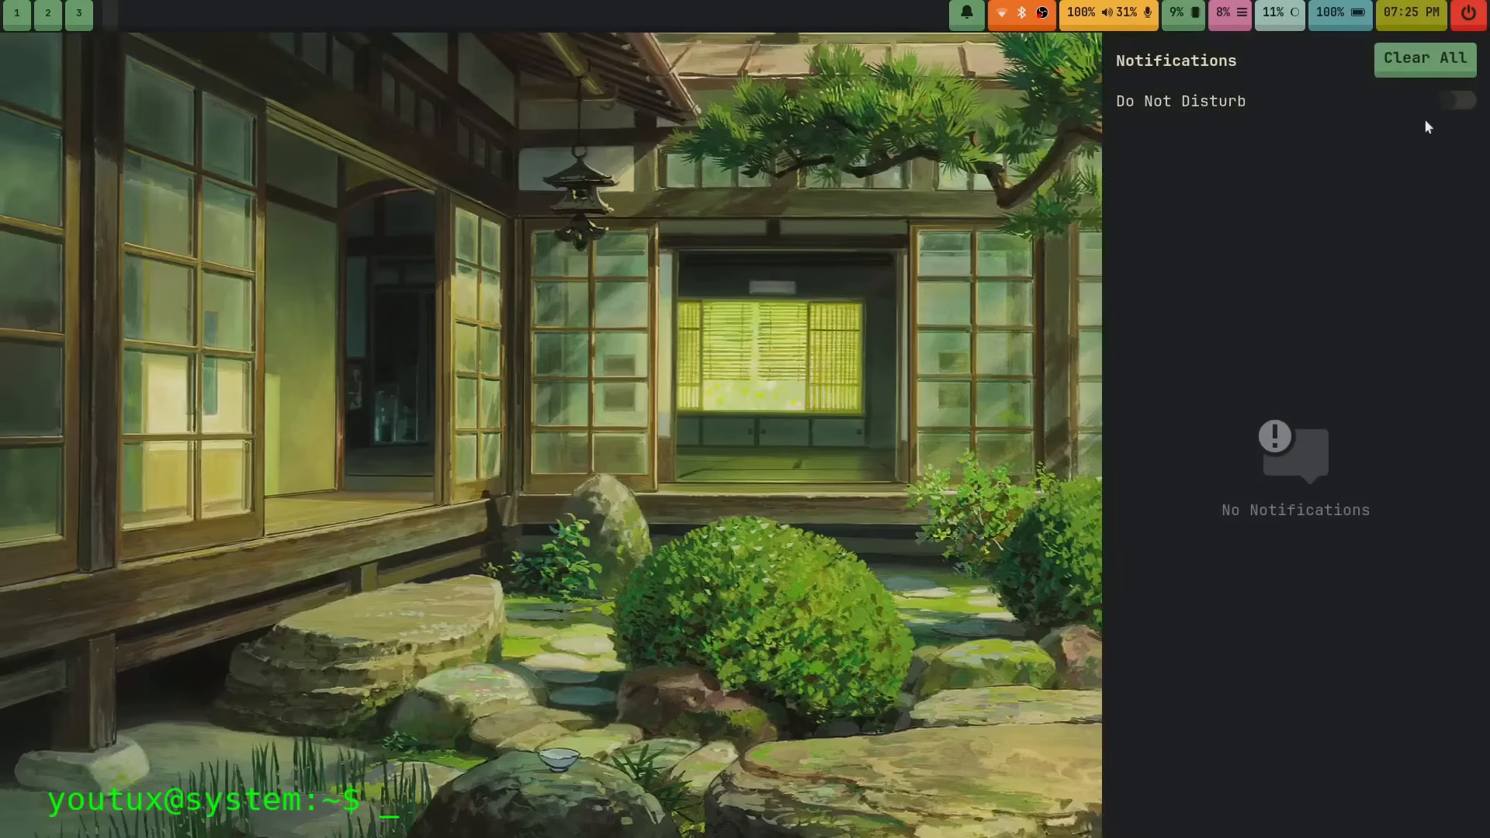
mouse_move(1107, 120)
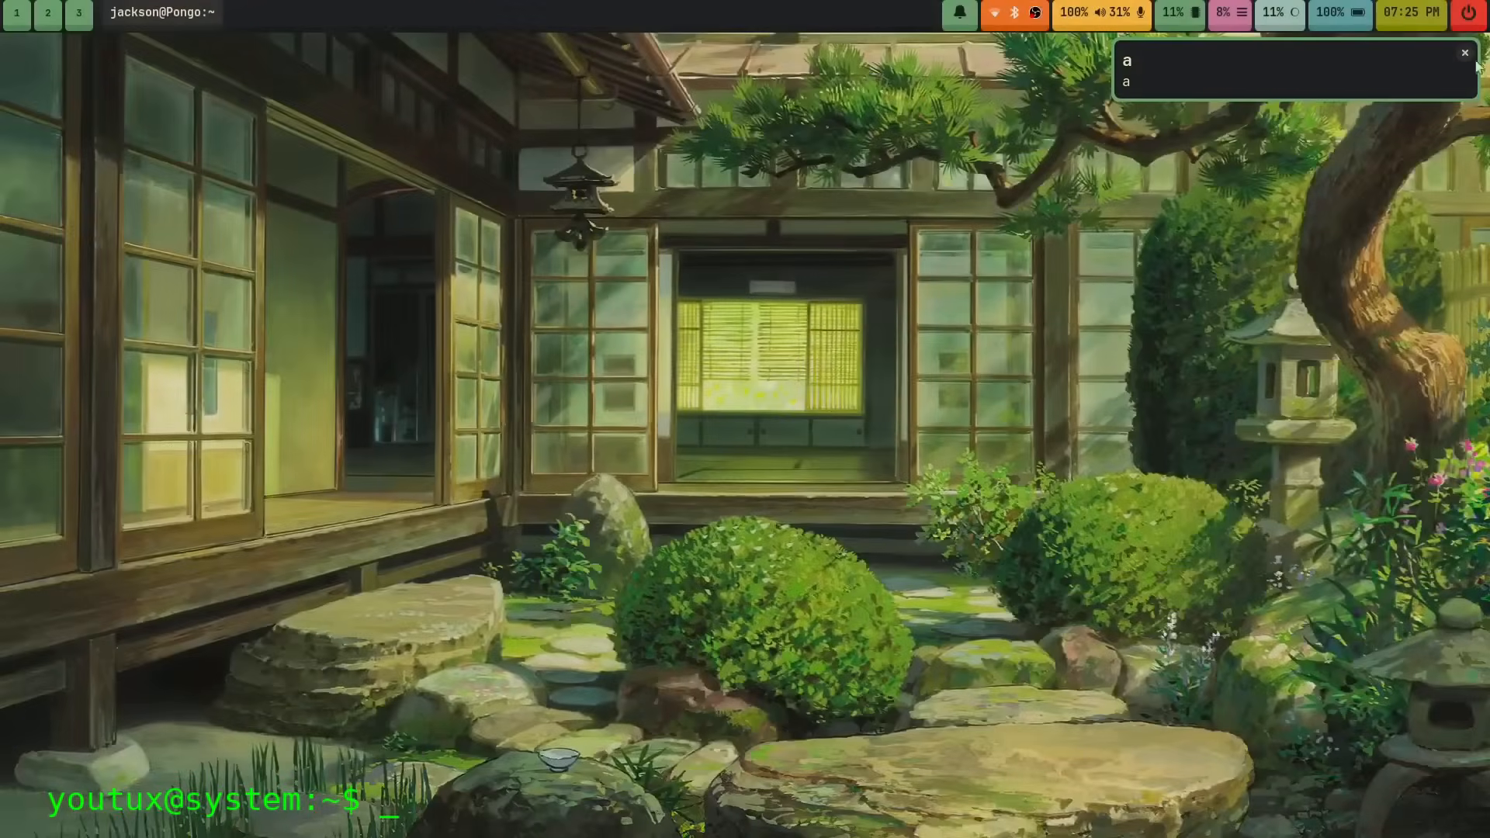
mouse_move(1304, 96)
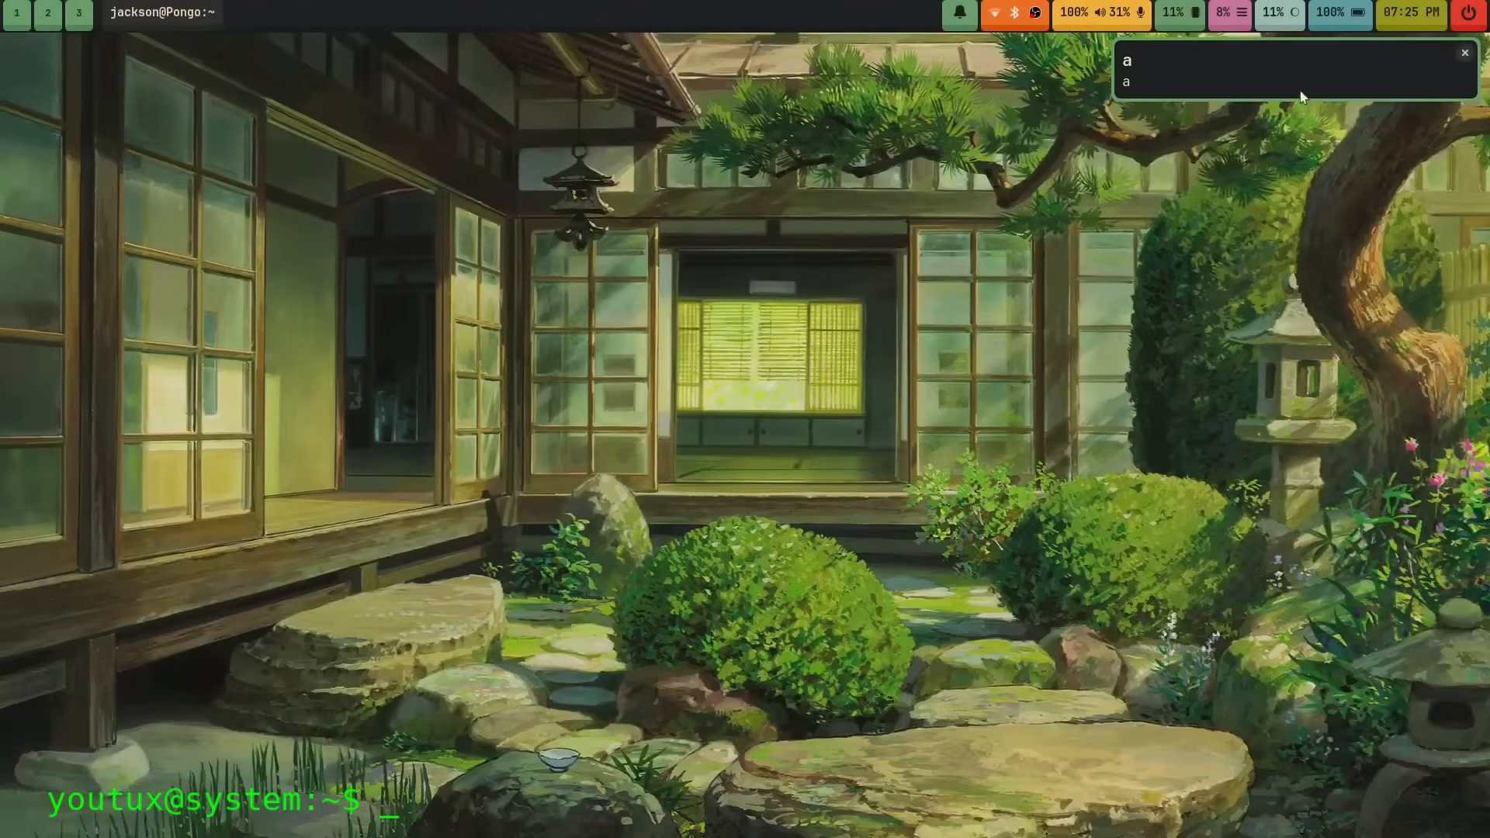
mouse_move(1442, 81)
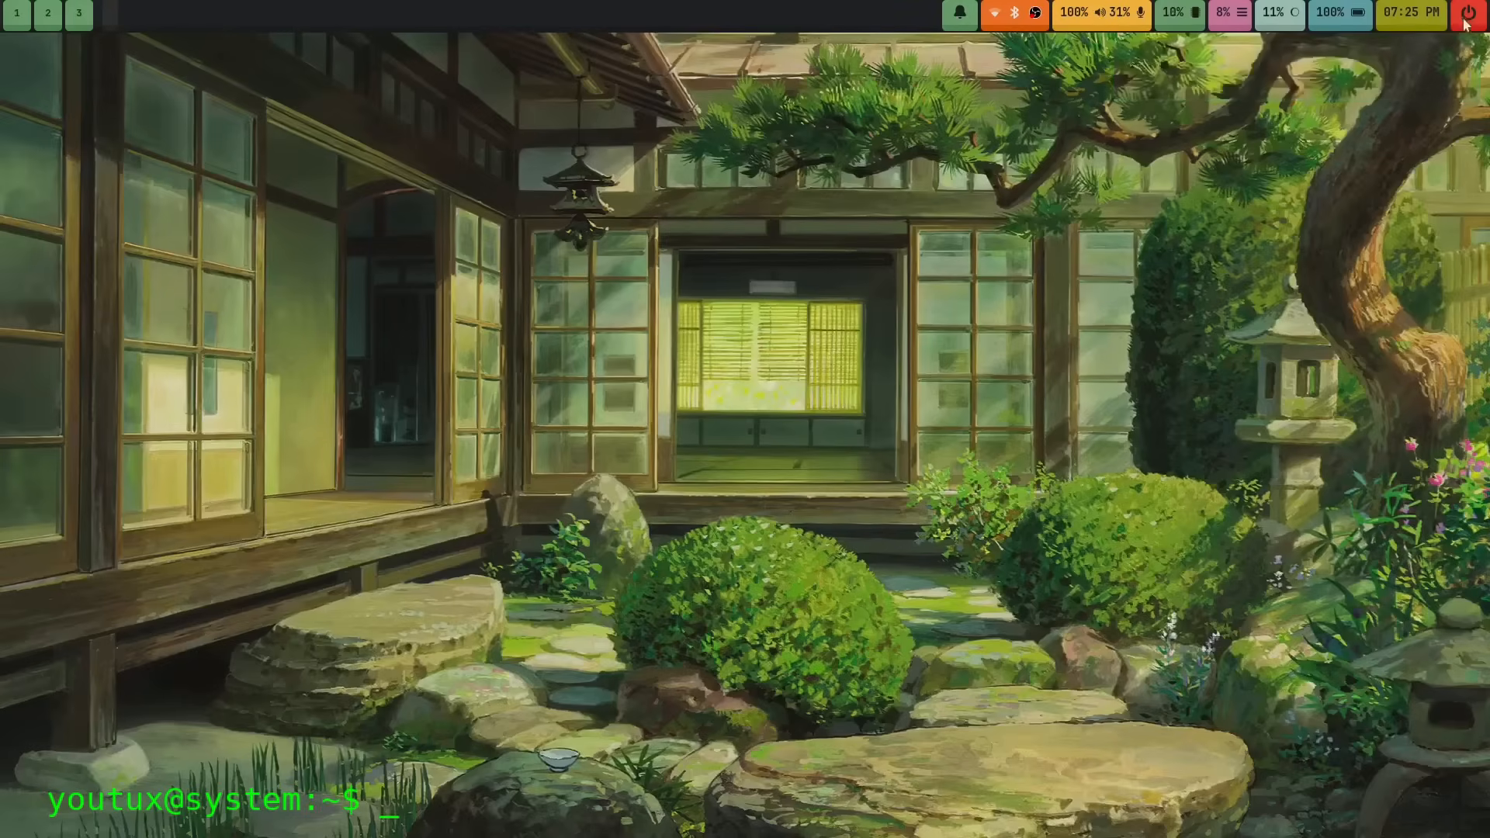
Step: Launch the rofi power menu from the power icon at the bar's top-right
left_click(1472, 13)
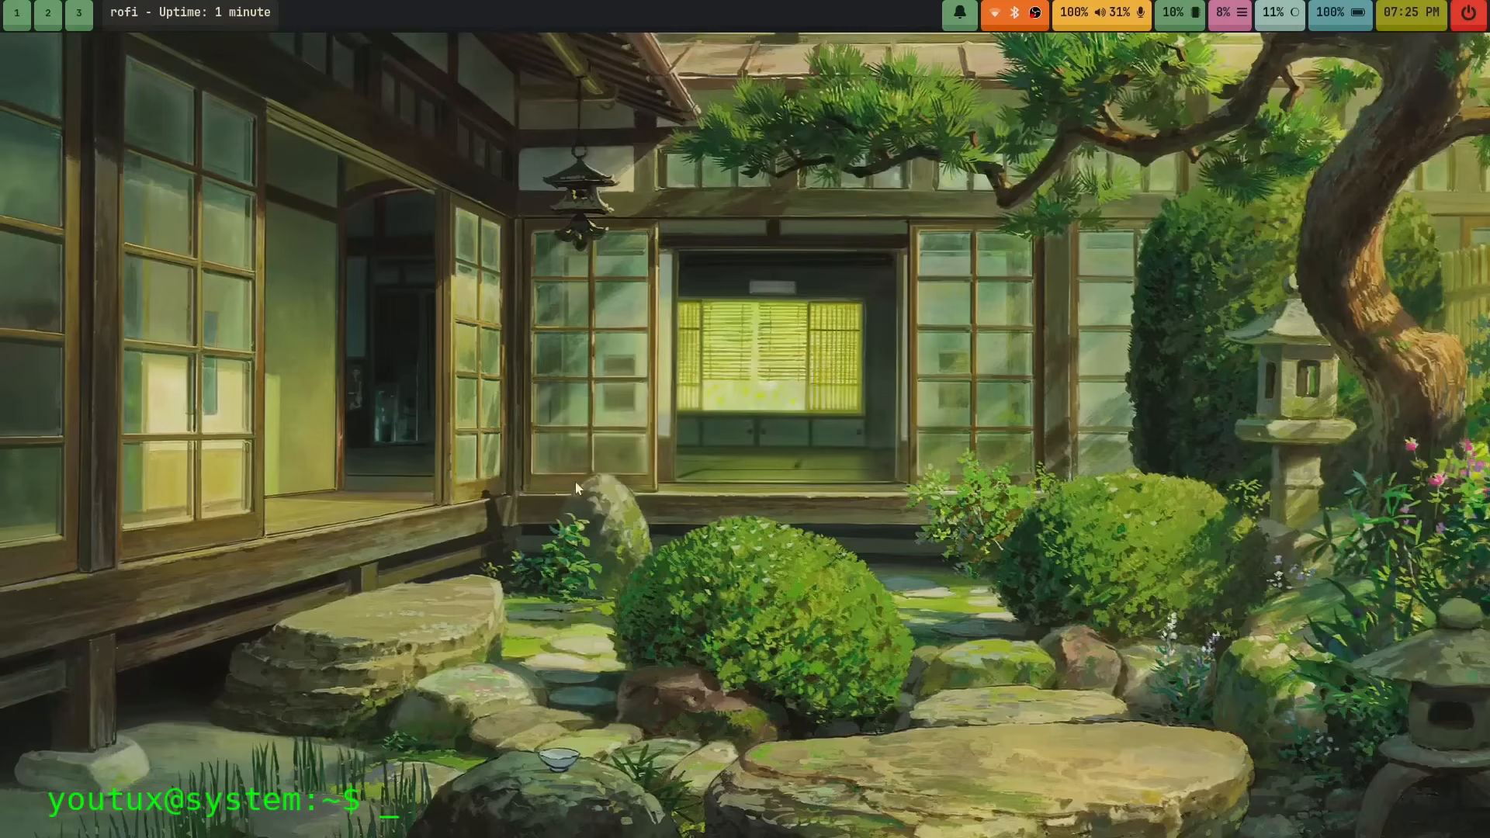
mouse_move(580, 478)
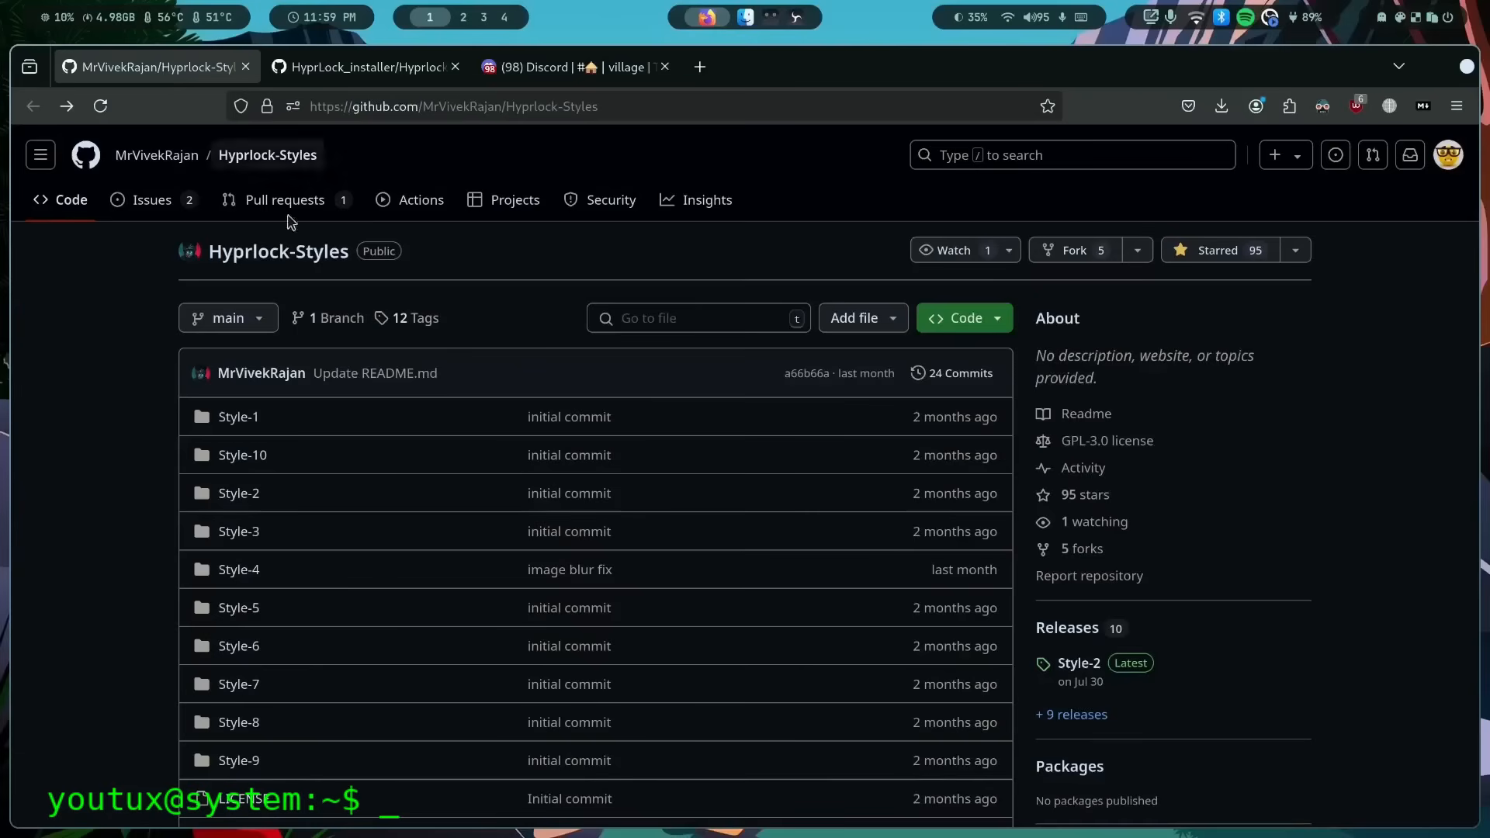
Step: Scroll through the Hyprlock-Styles previews and the Gustash/Hyprshot README down to Dependencies
scroll("down", 3)
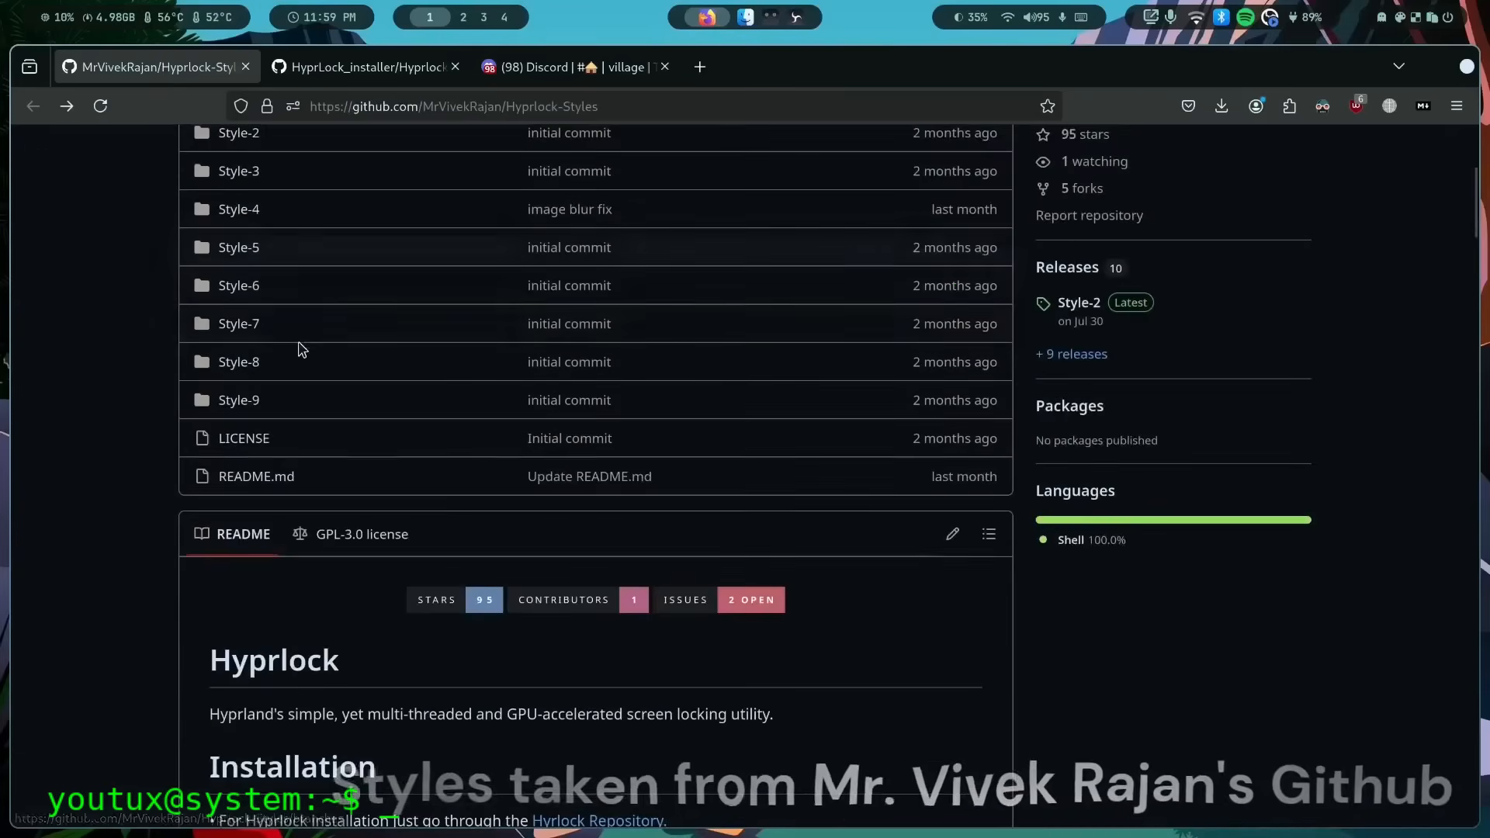
scroll("down", 3)
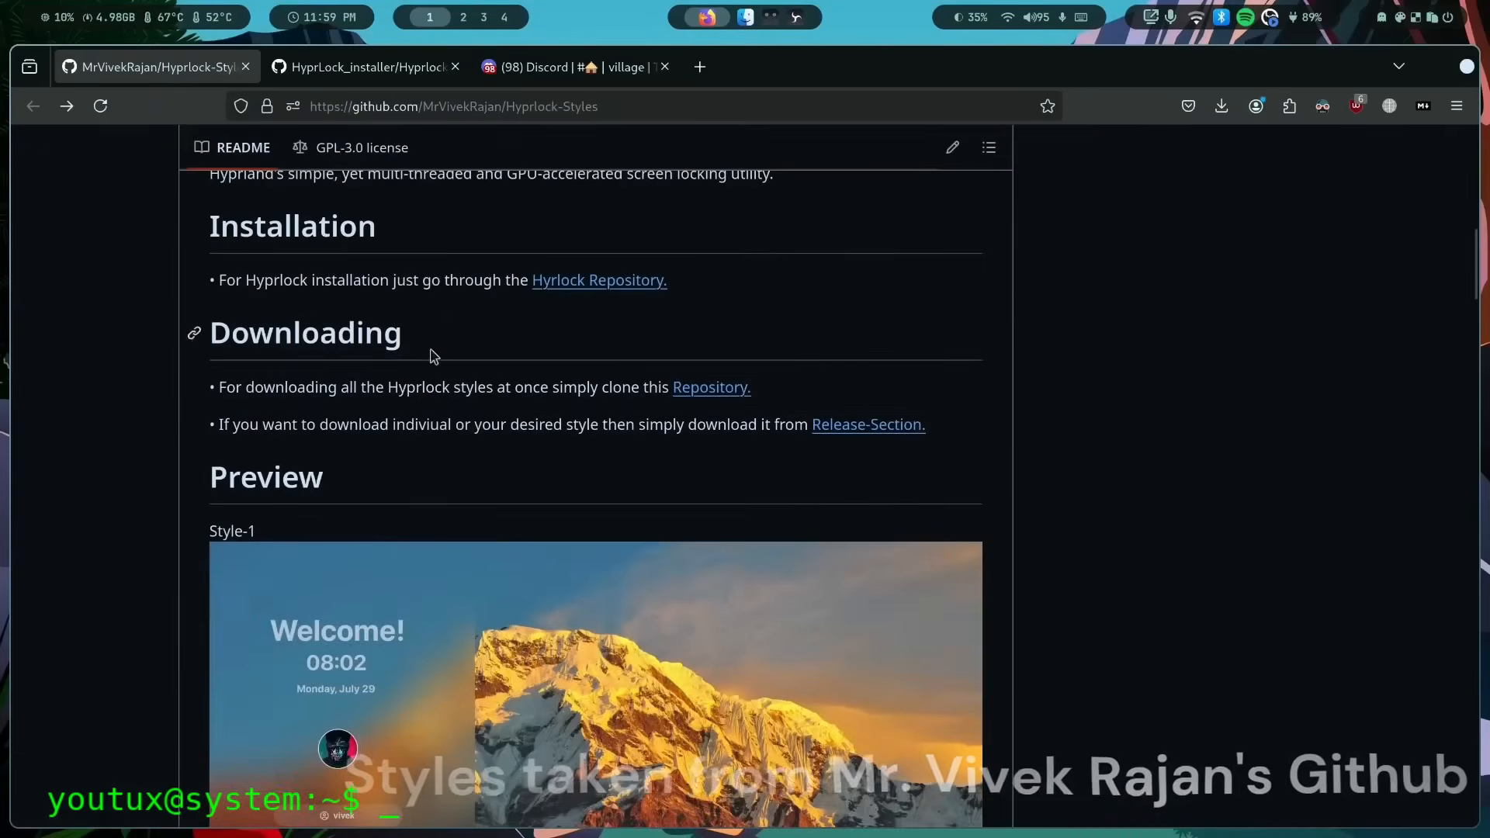
scroll("down", 3)
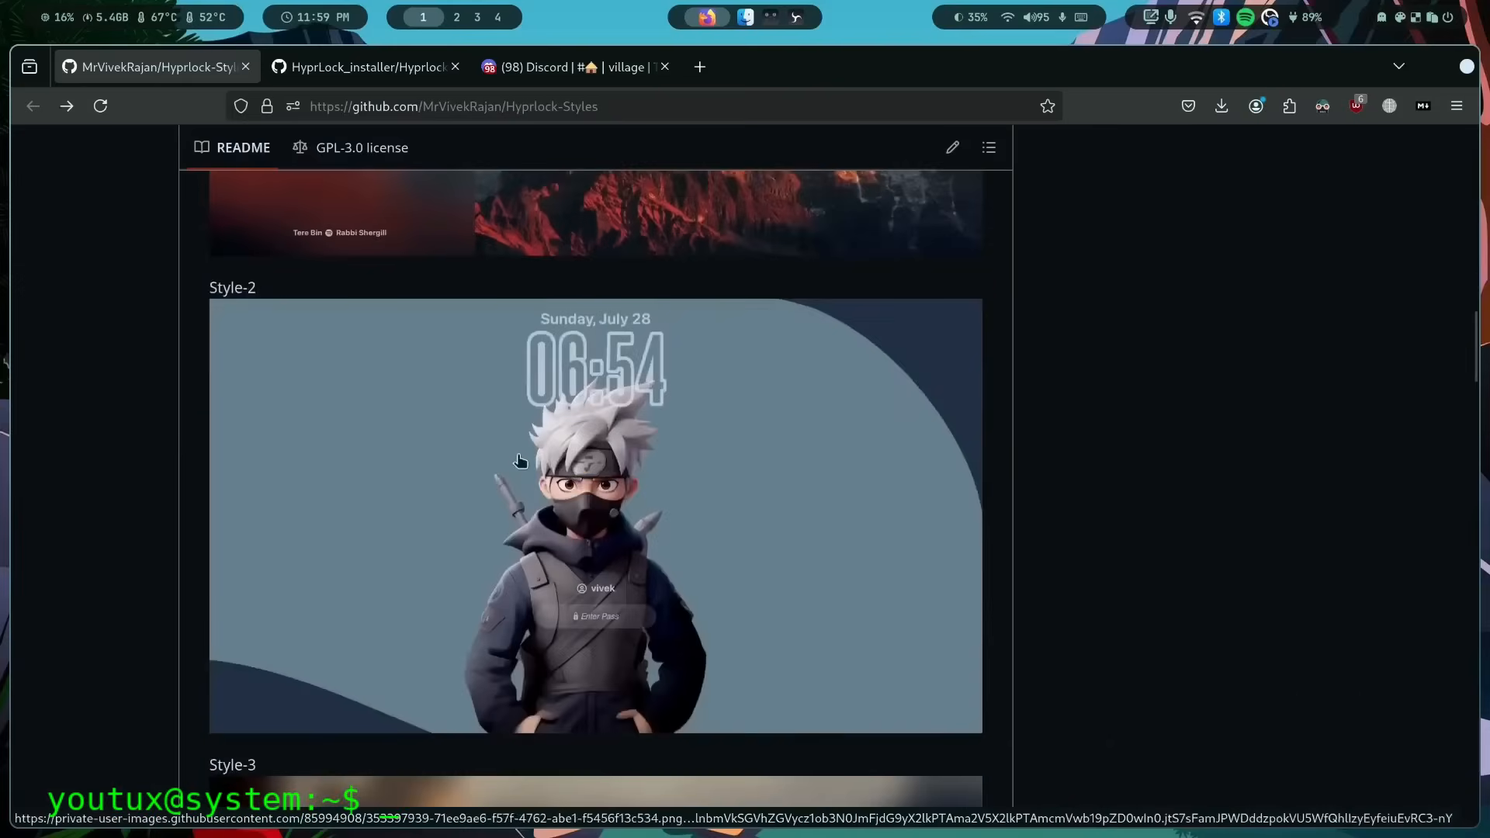
scroll("down", 3)
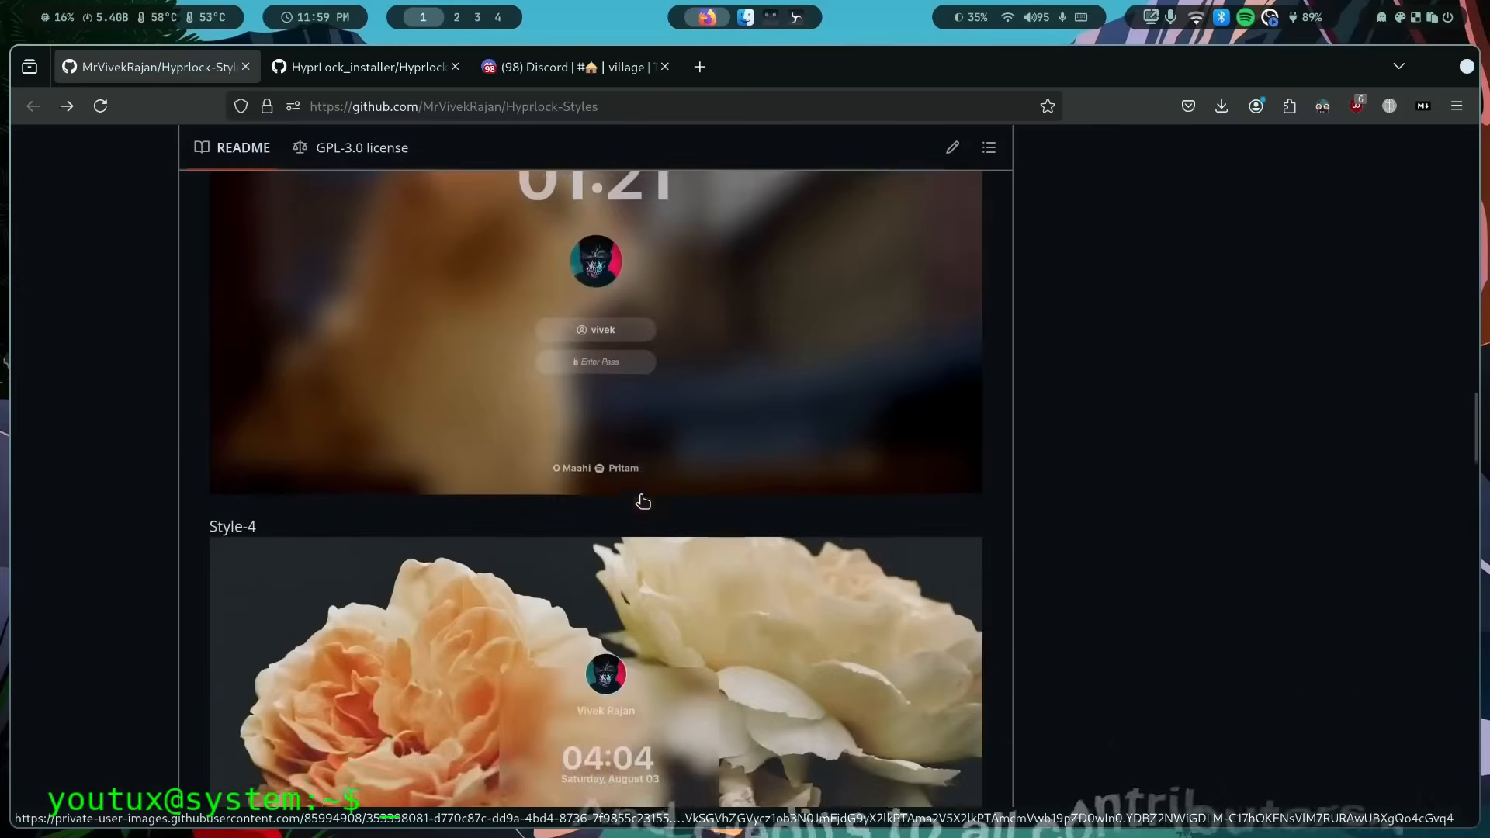
scroll("down", 3)
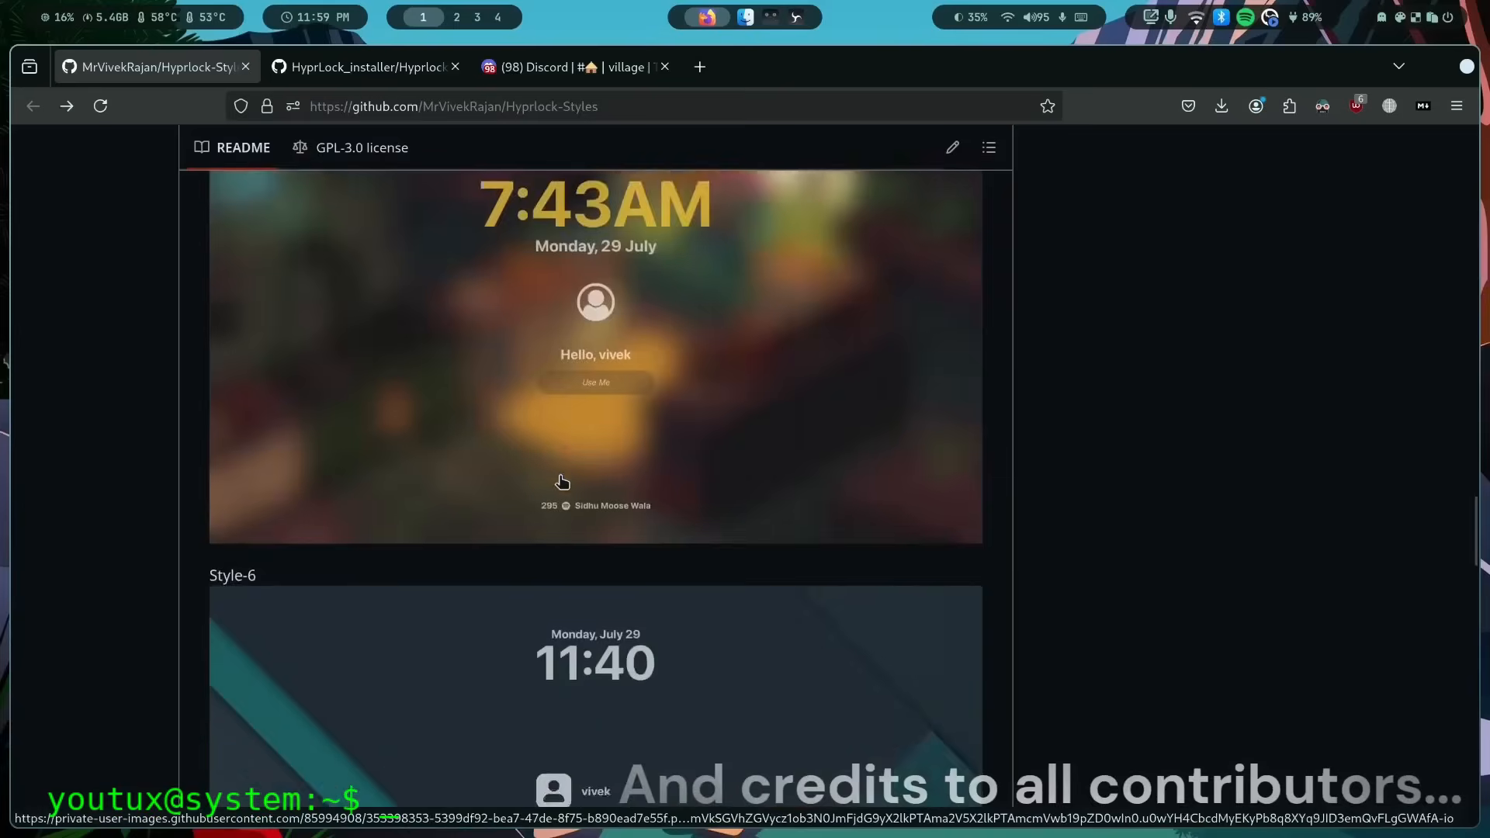
scroll("down", 3)
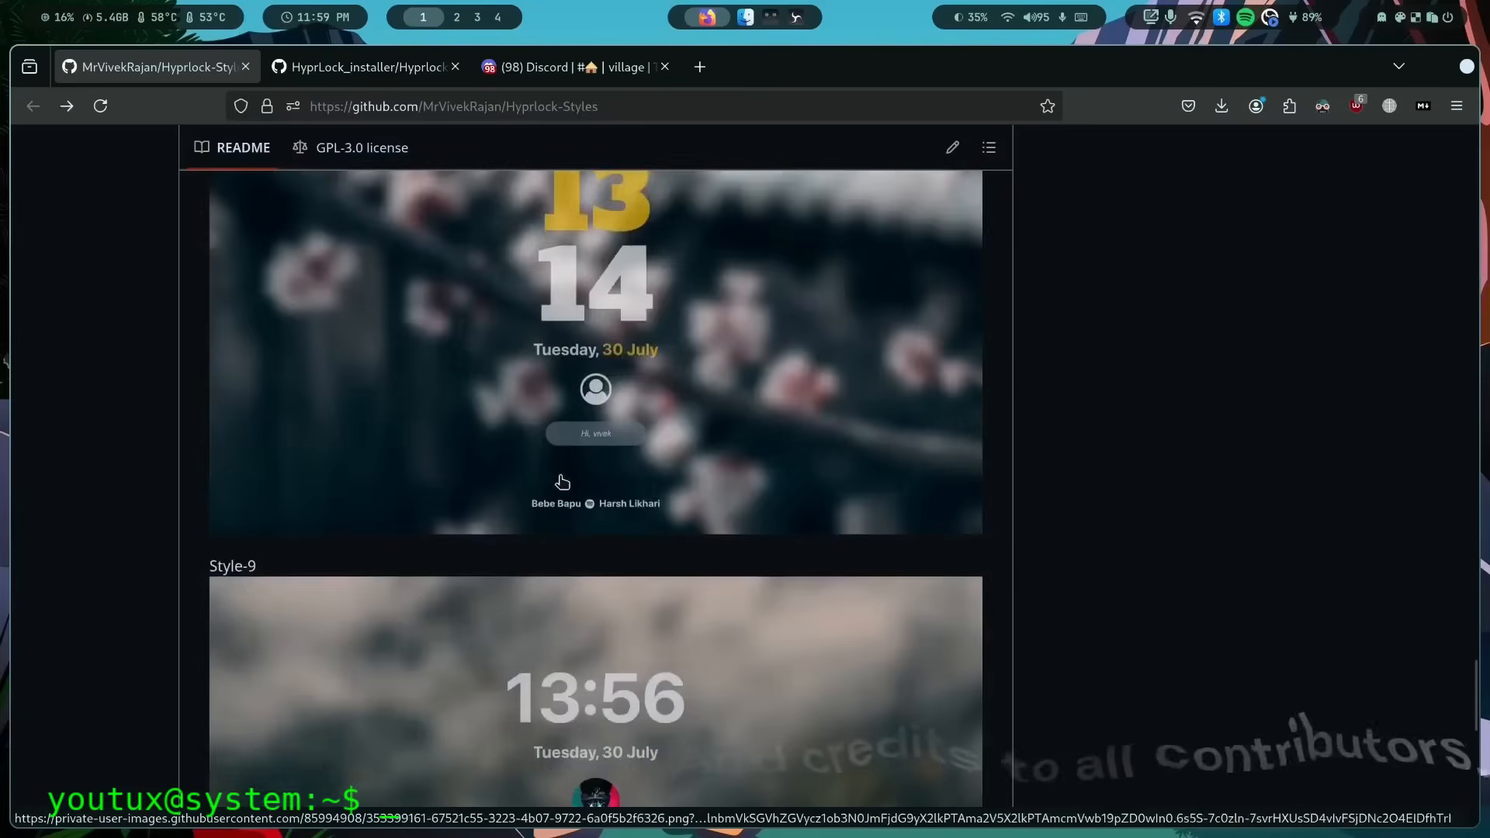
scroll("down", 3)
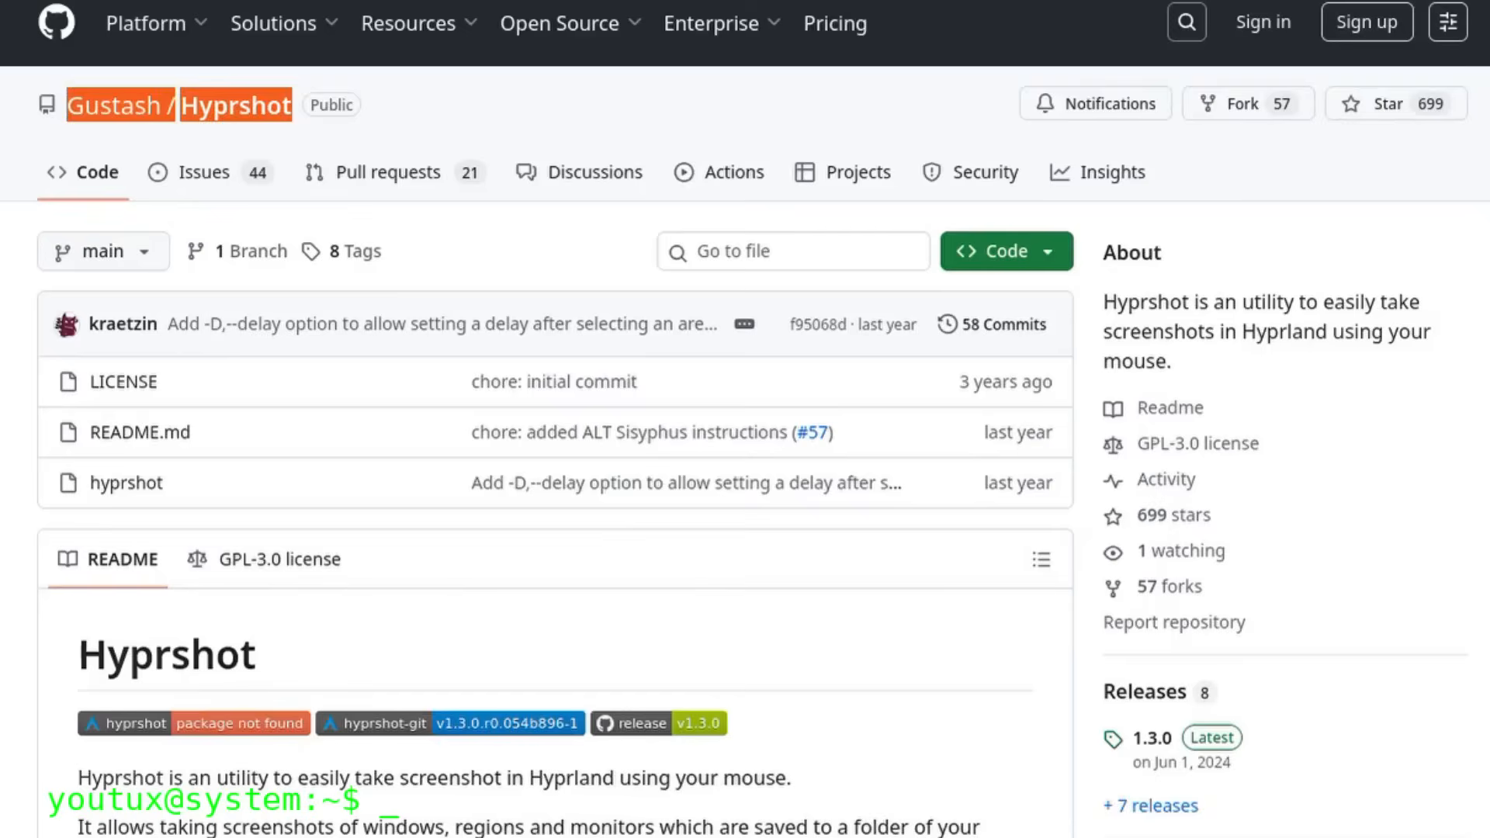
scroll("down", 3)
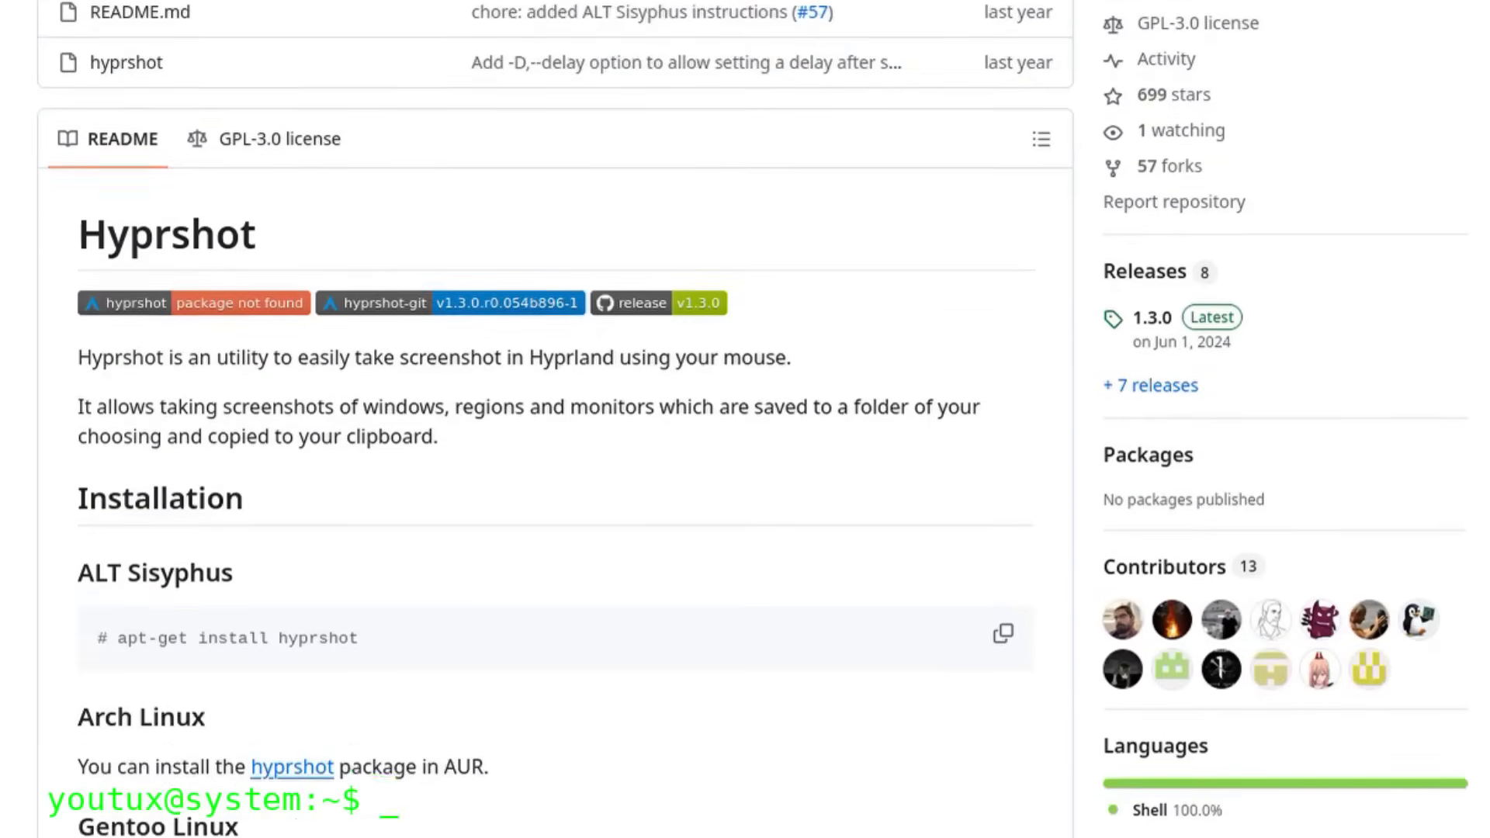
scroll("down", 3)
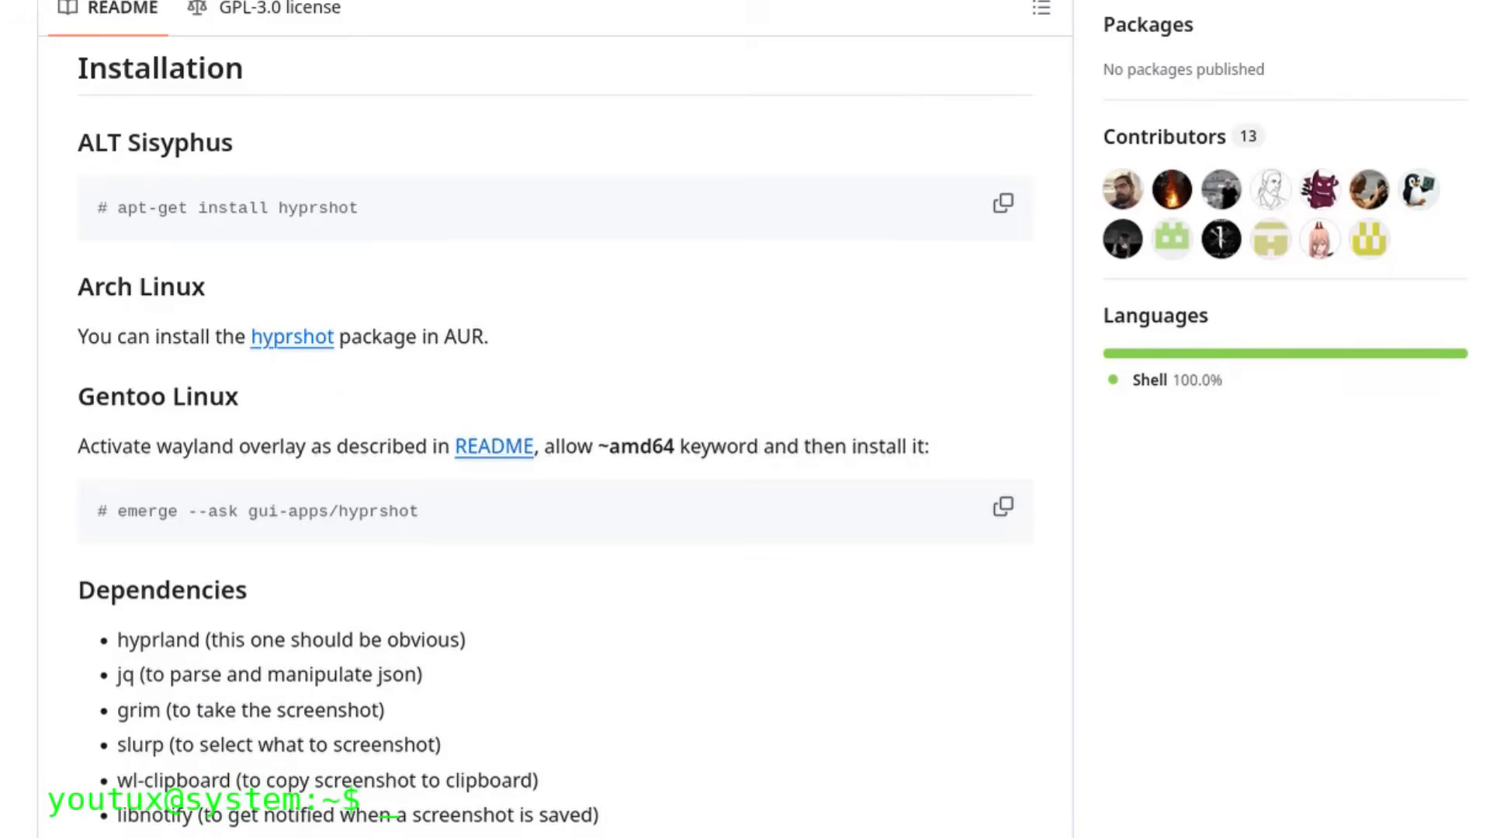
scroll("down", 3)
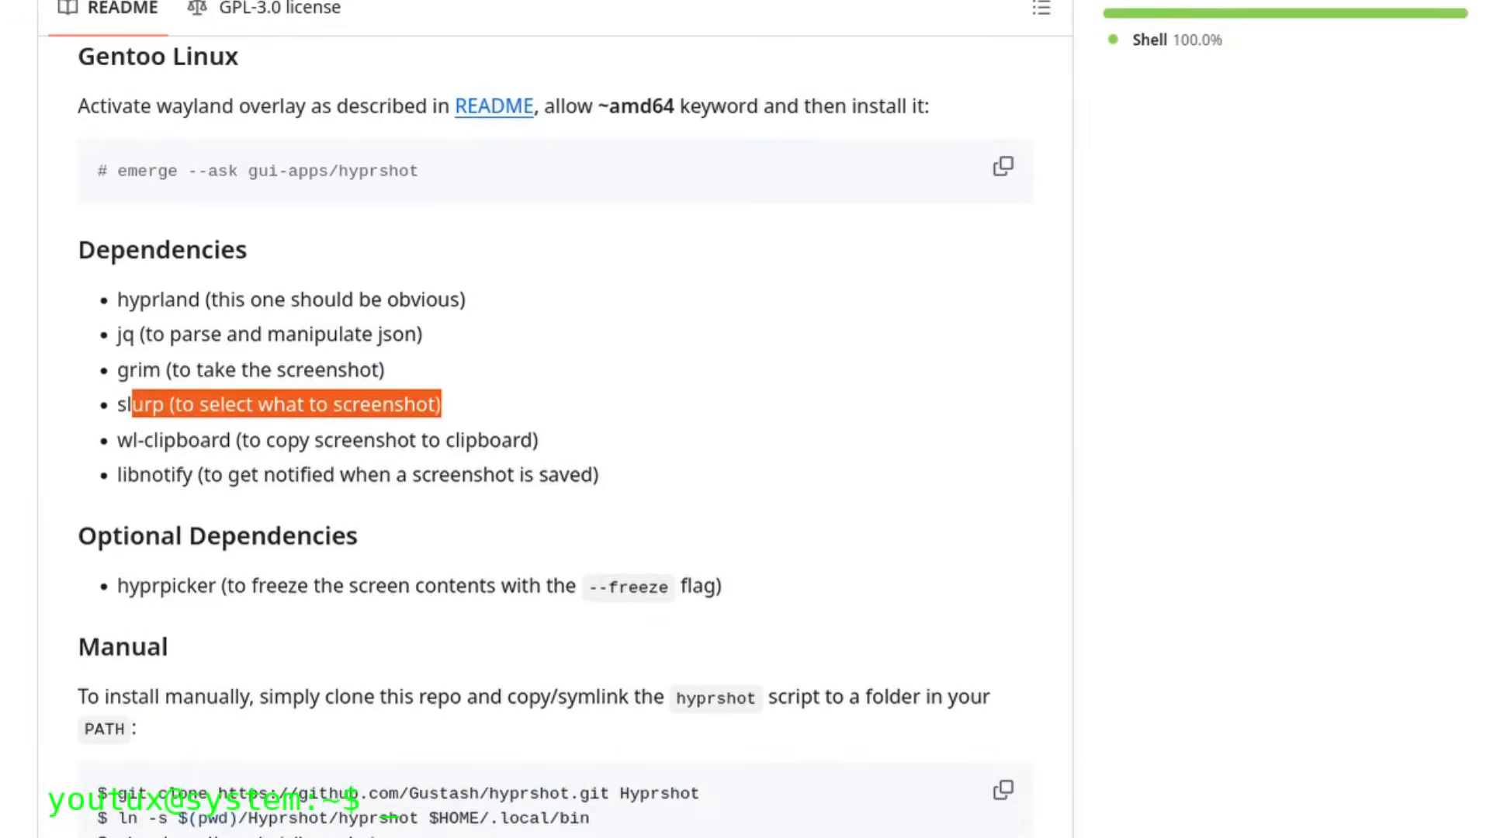
scroll("down", 3)
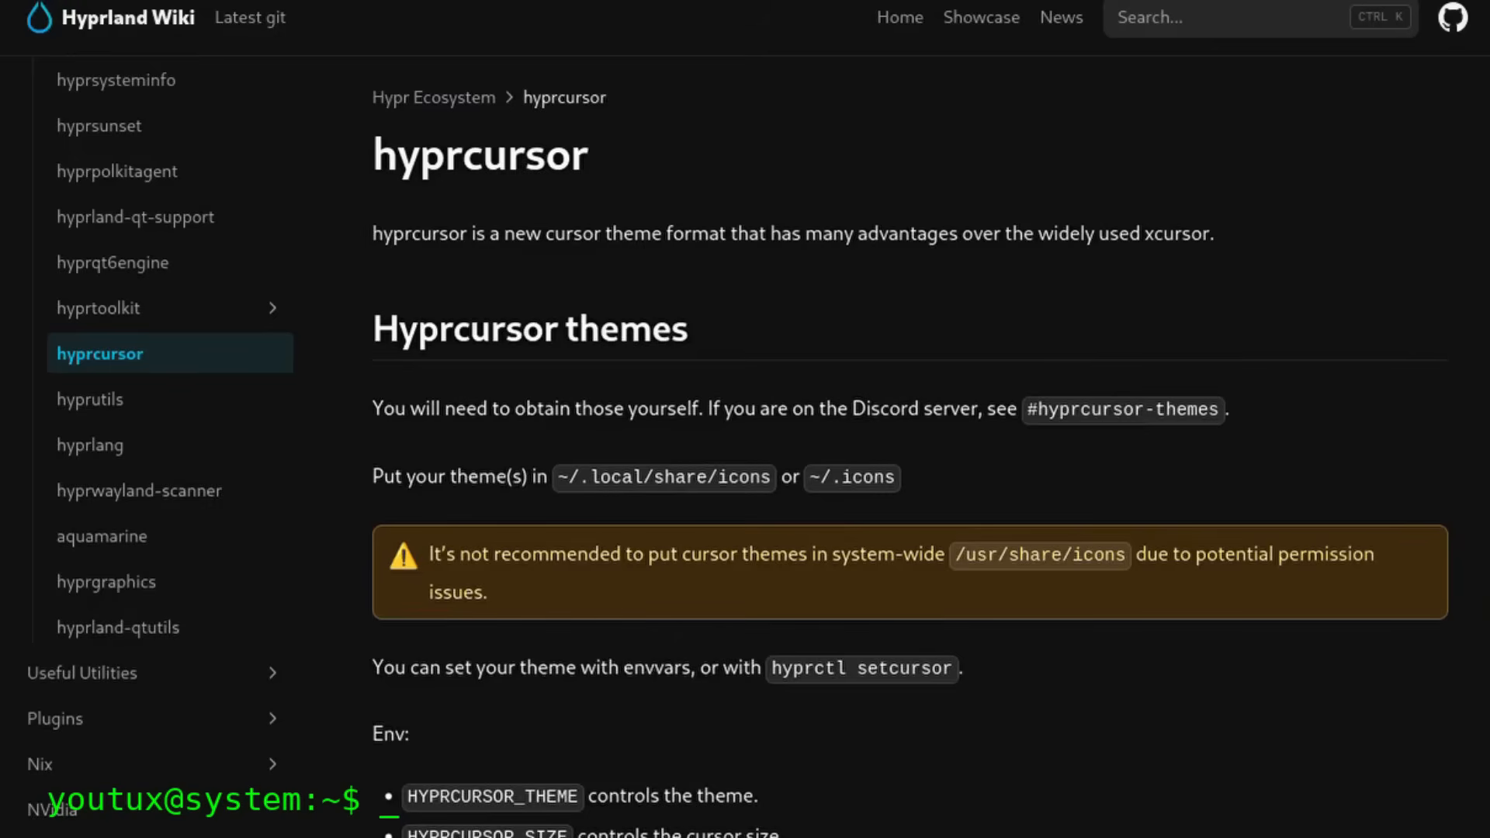
Step: Scroll the hyprcursor wiki page past Creating / Porting Themes to Important notes
scroll("down", 3)
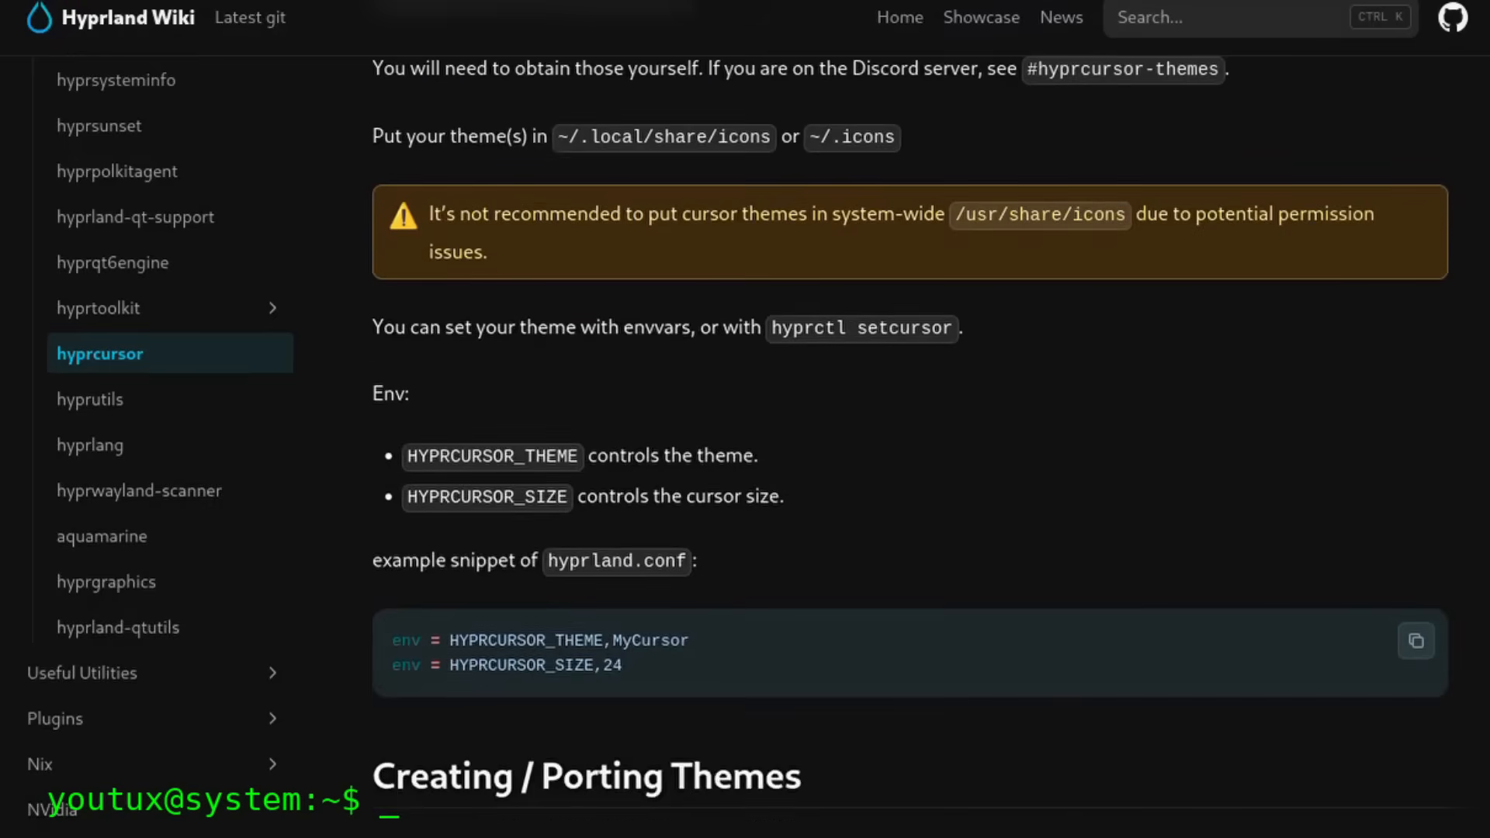
scroll("down", 3)
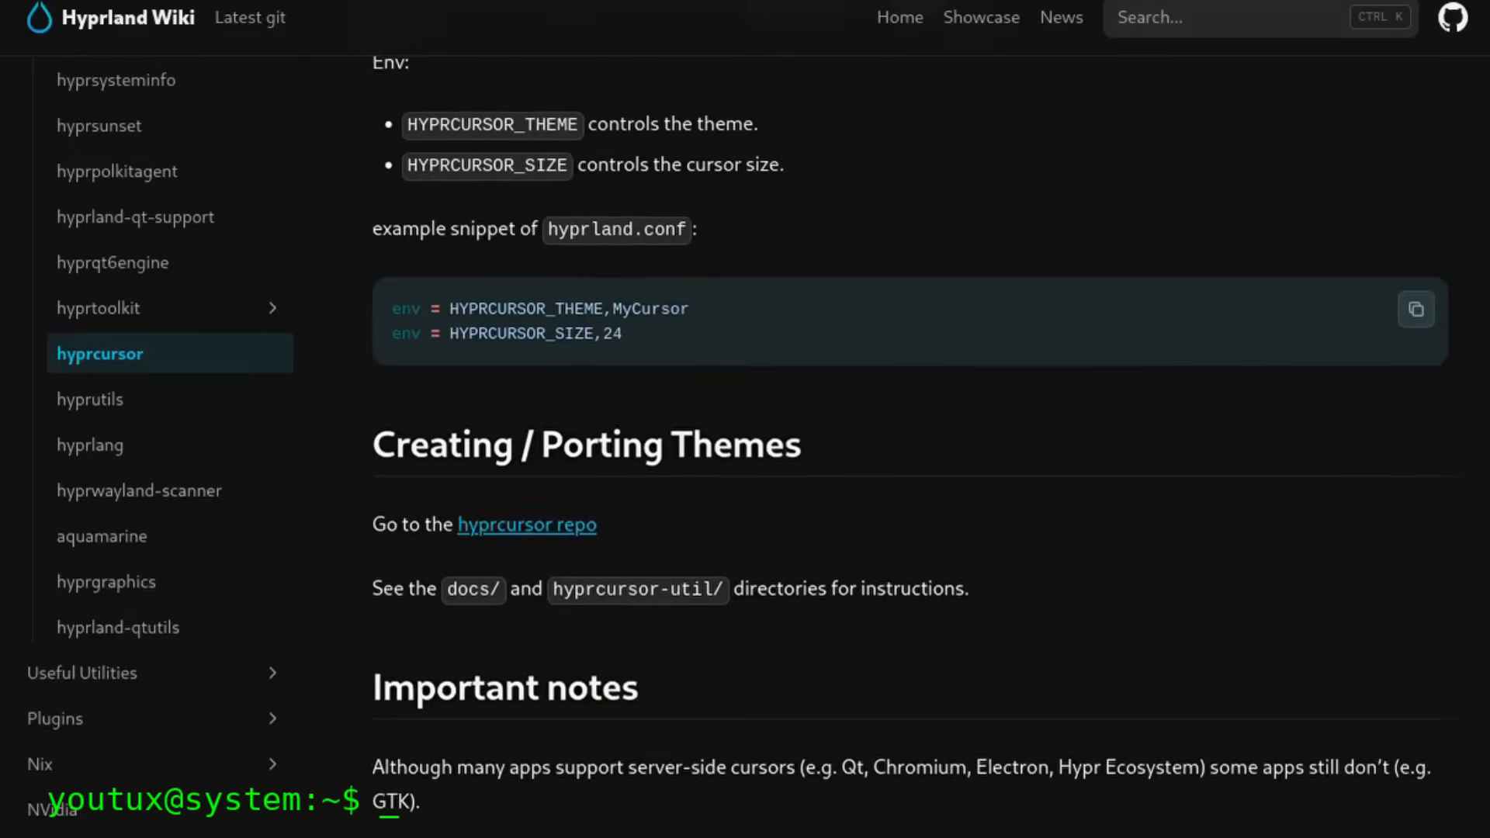
scroll("down", 3)
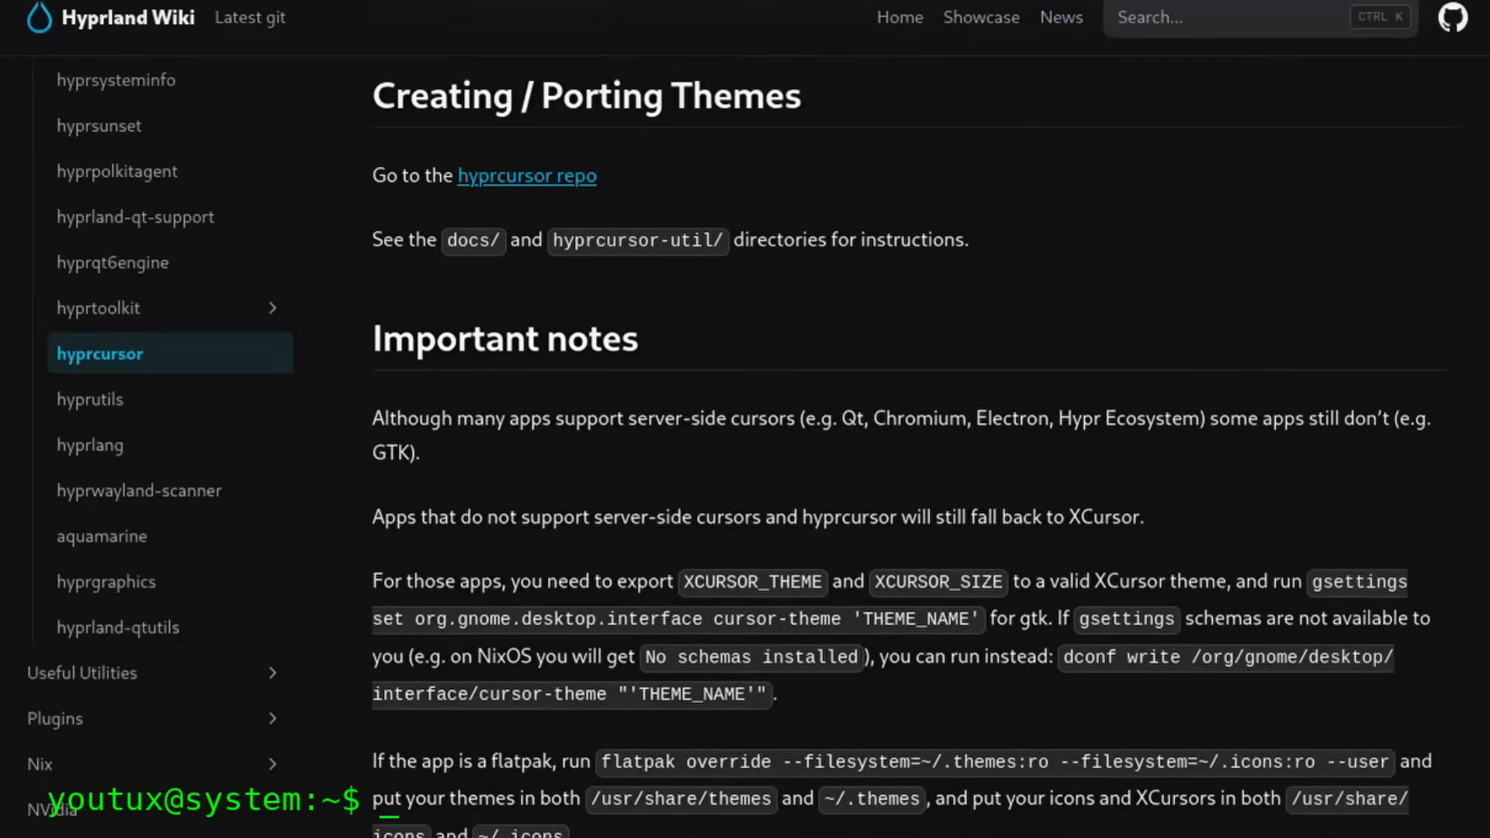
scroll("down", 3)
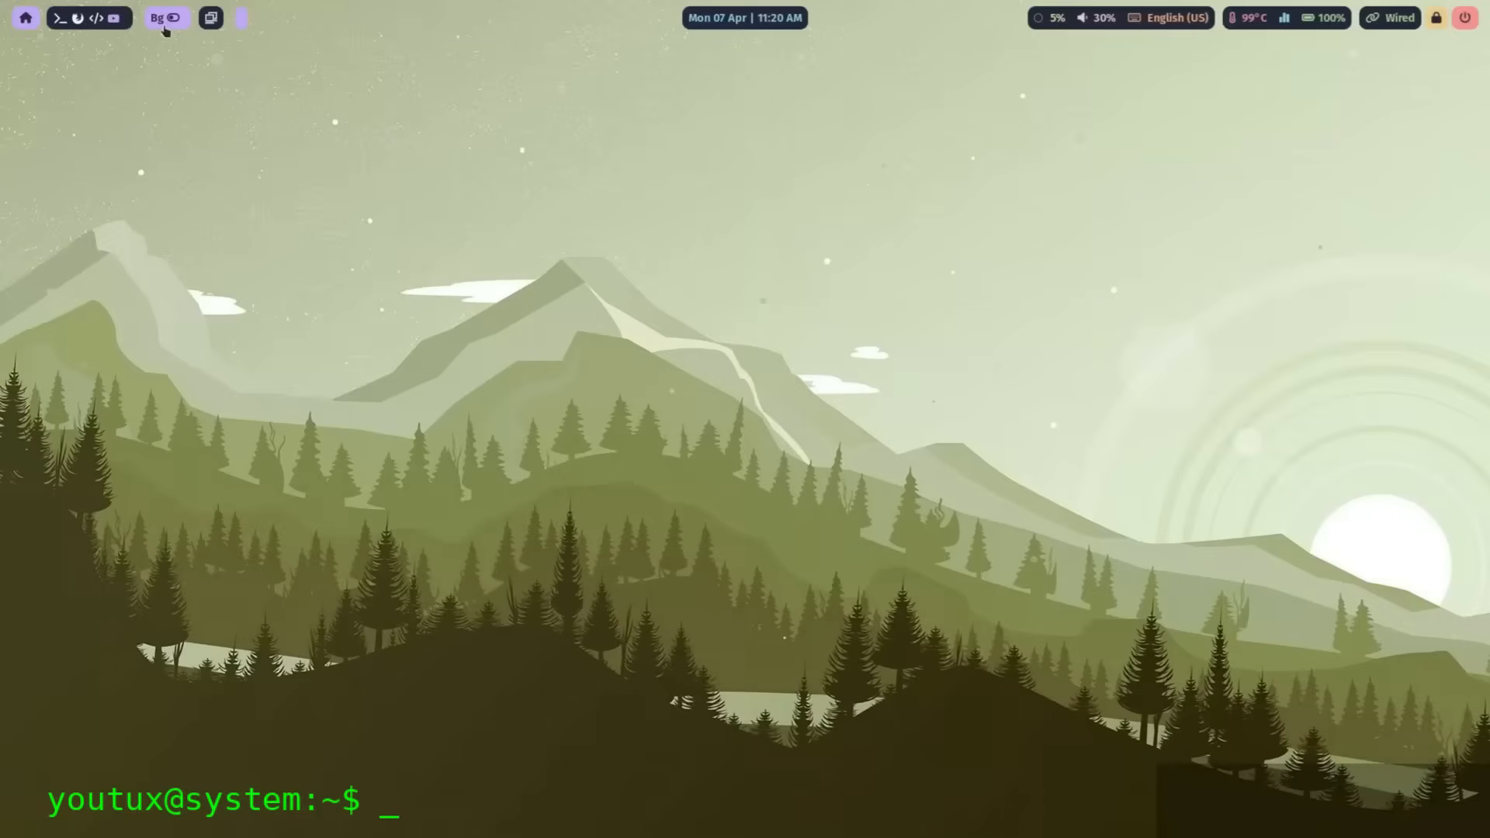
Step: Cycle the Bg wallpaper toggle twice to reach the red lake wallpaper
left_click(168, 17)
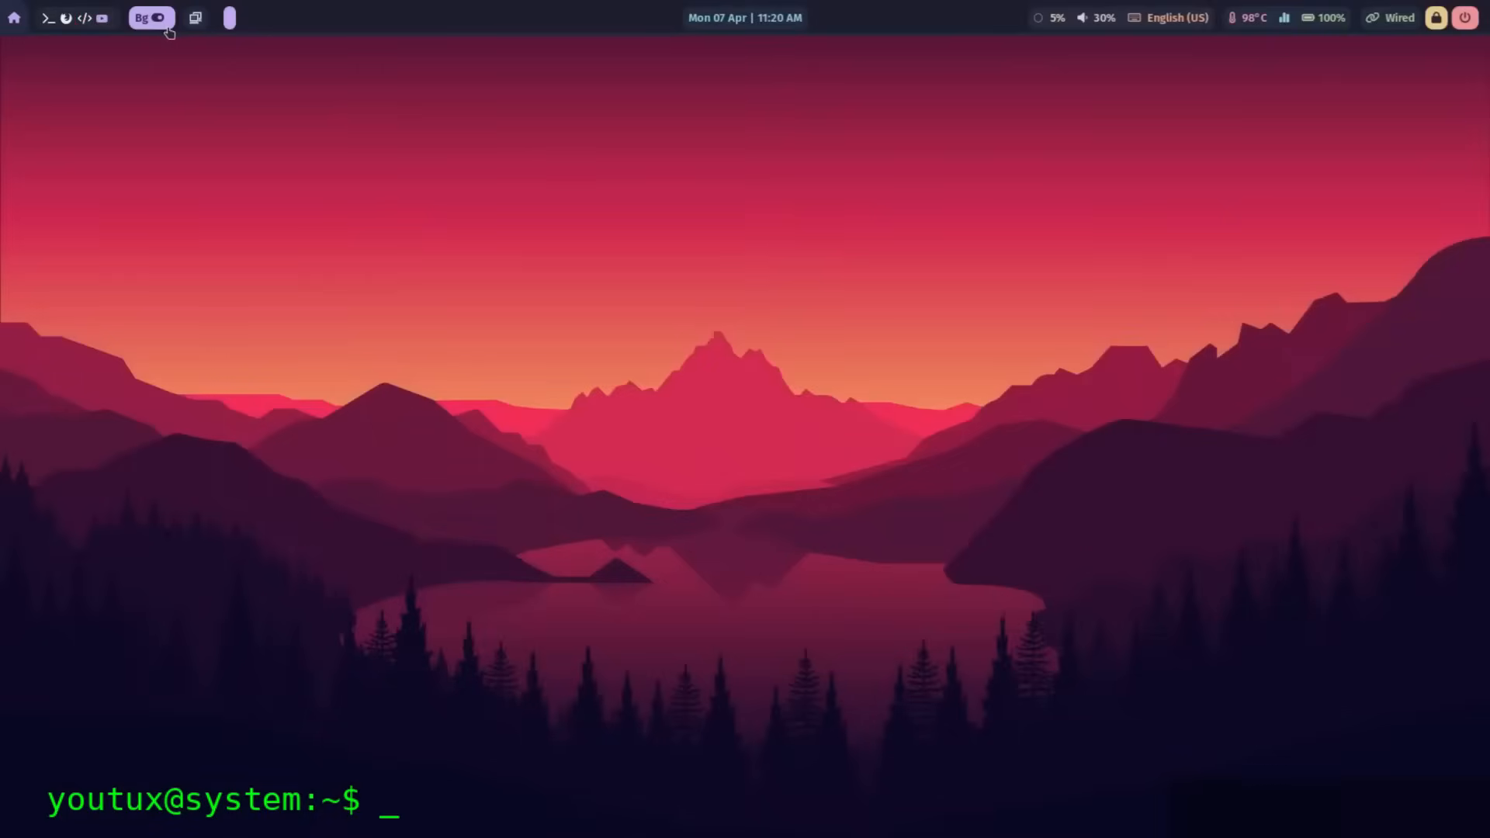
left_click(152, 17)
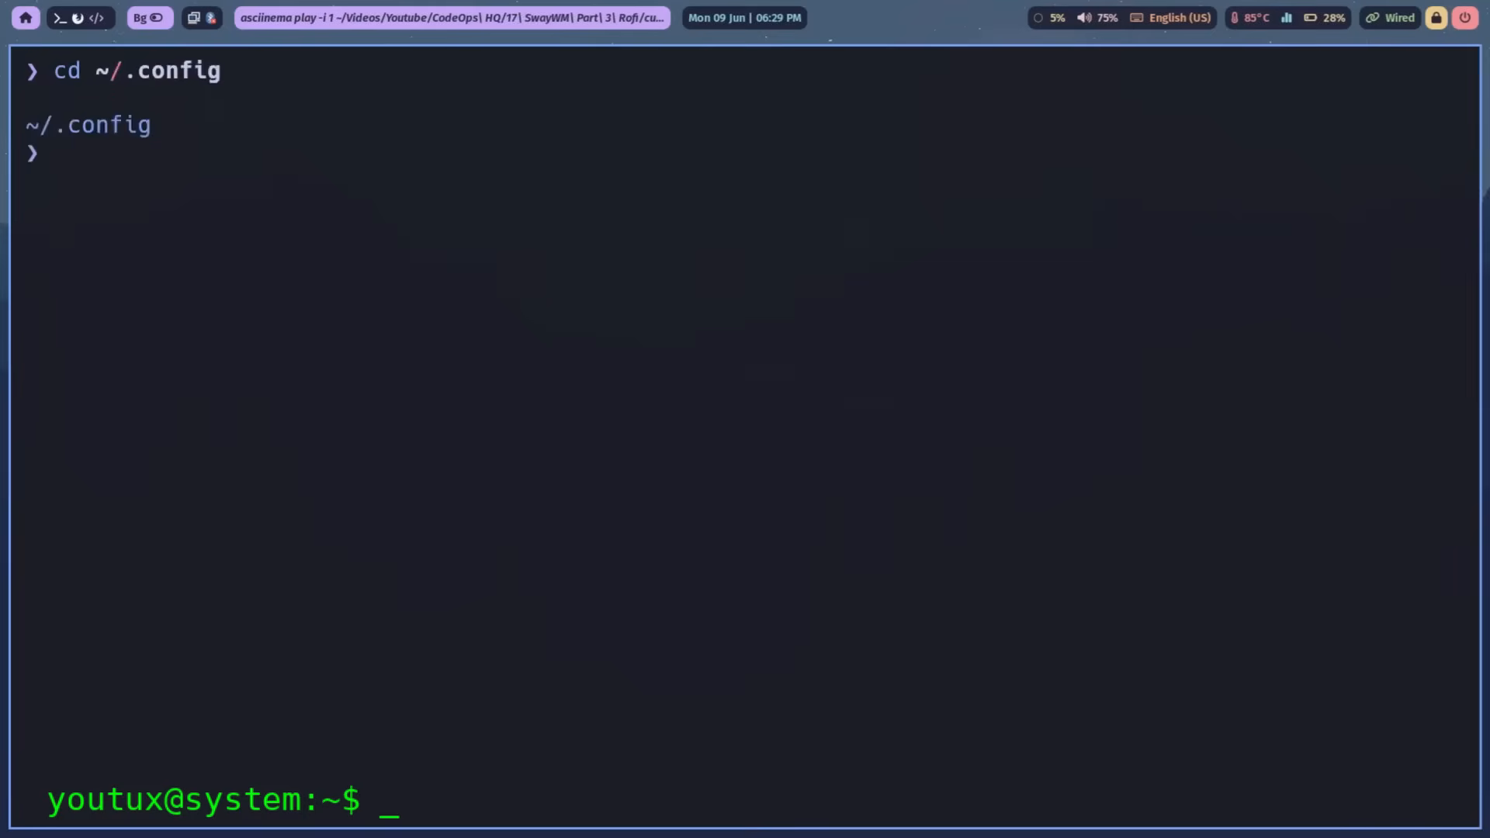
Step: Create ~/.config/rofi with mkdir, cd into it, and start a new config.rasi file
type("mkdir ats")
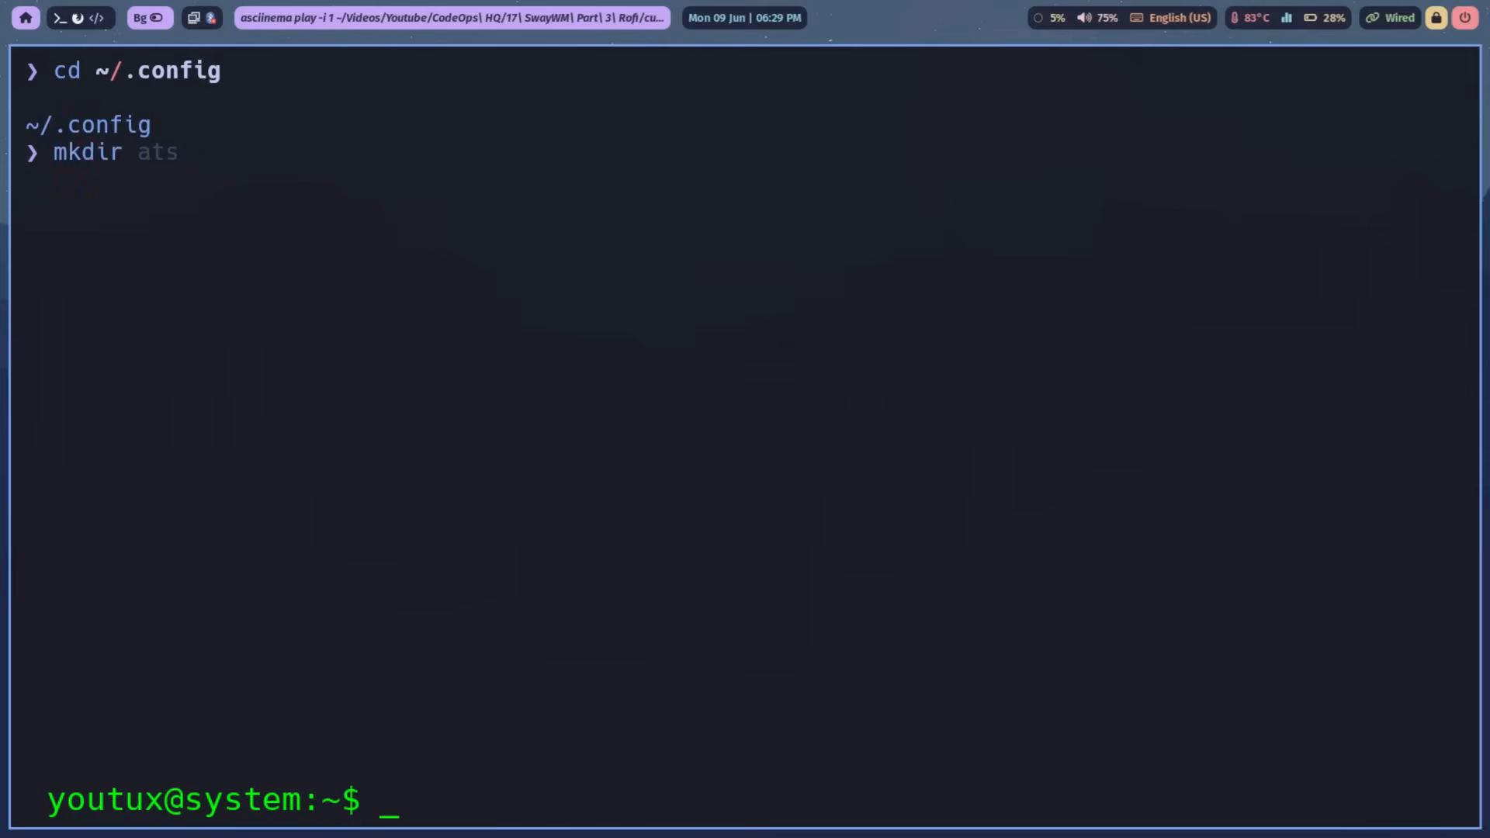
type("rofi")
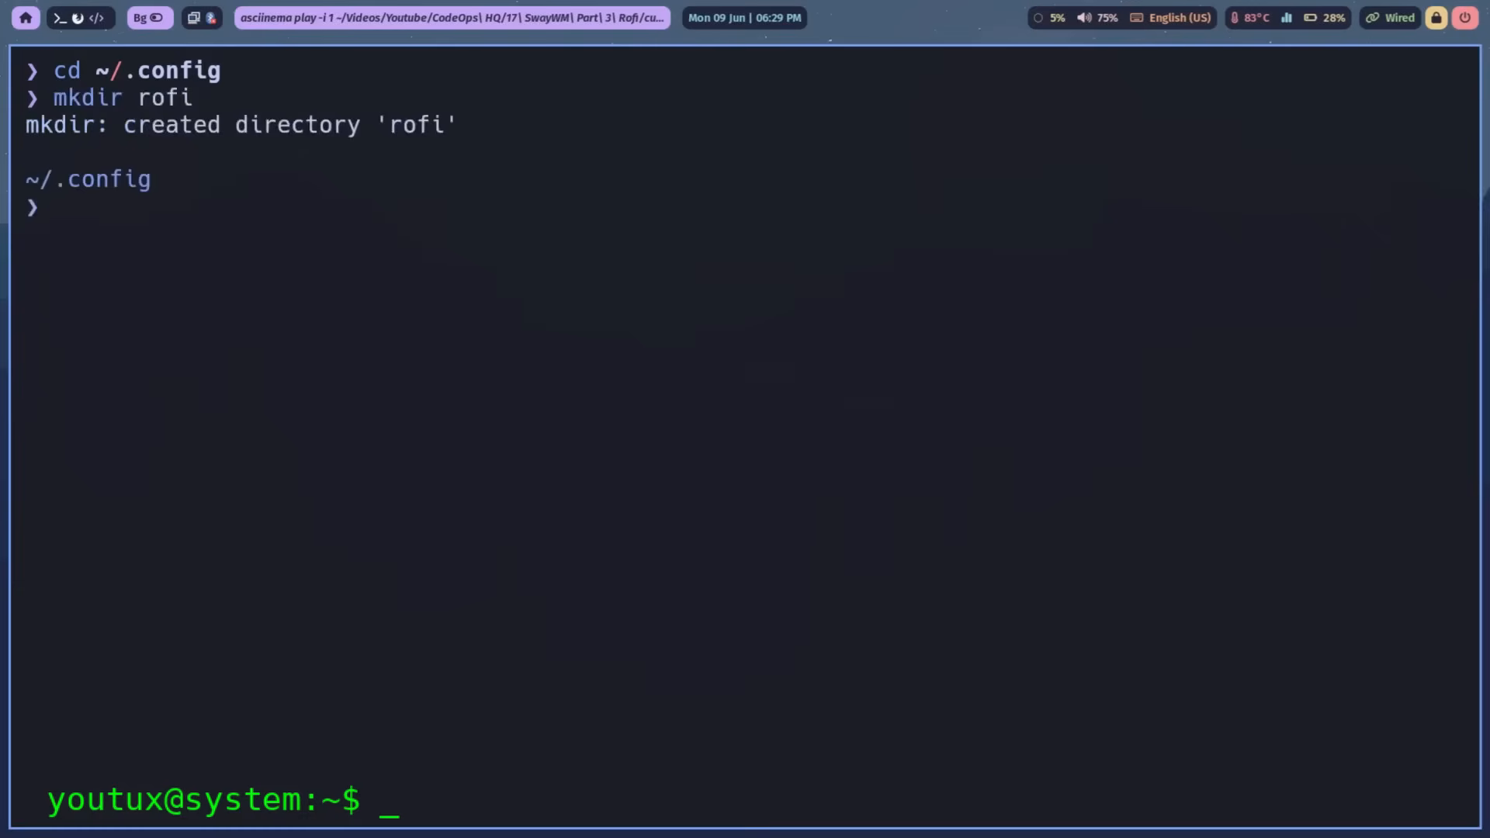
type("cd rofi")
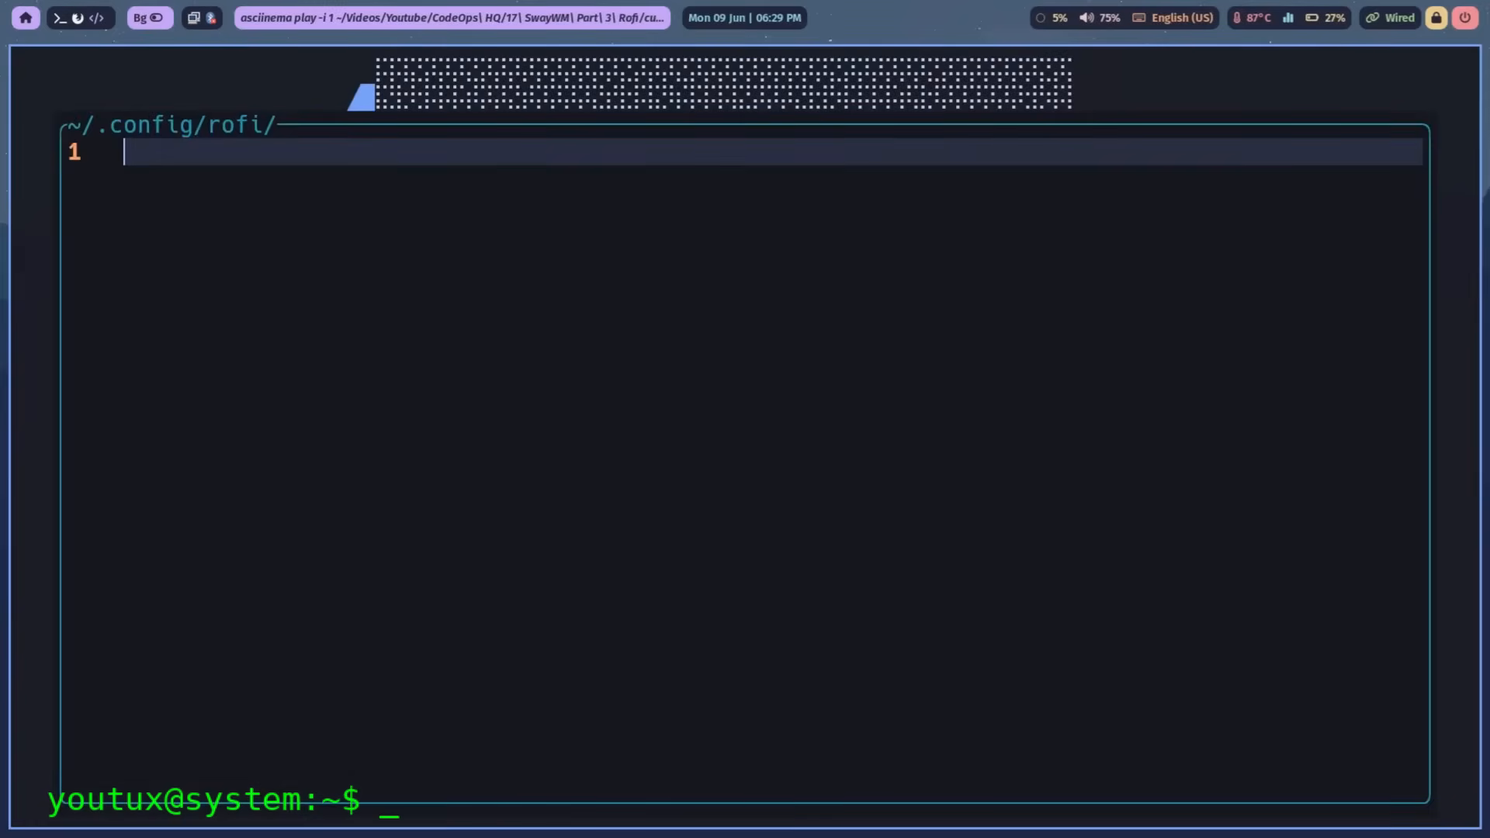
type("config.")
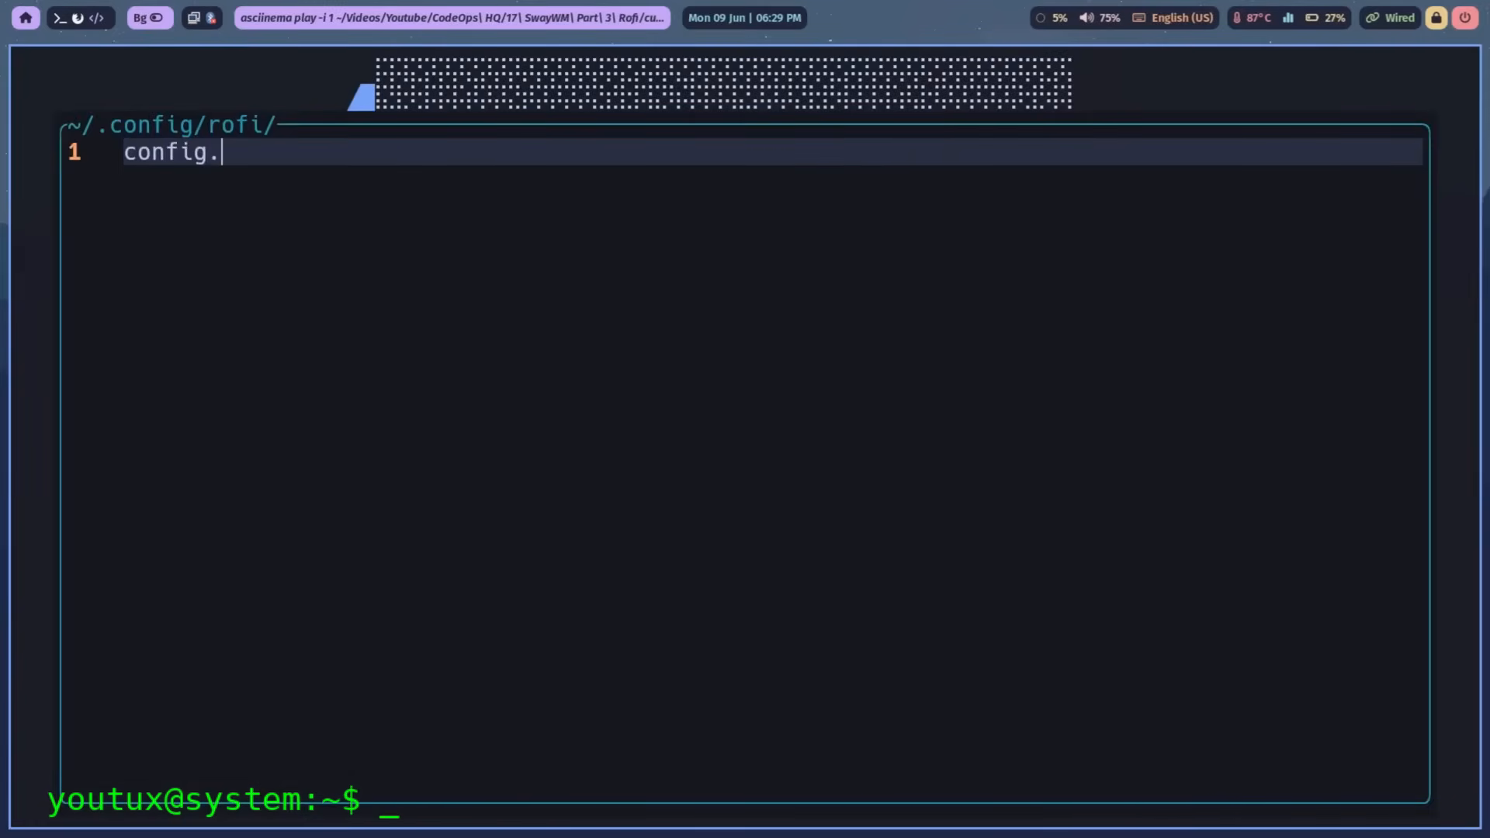
type("ra")
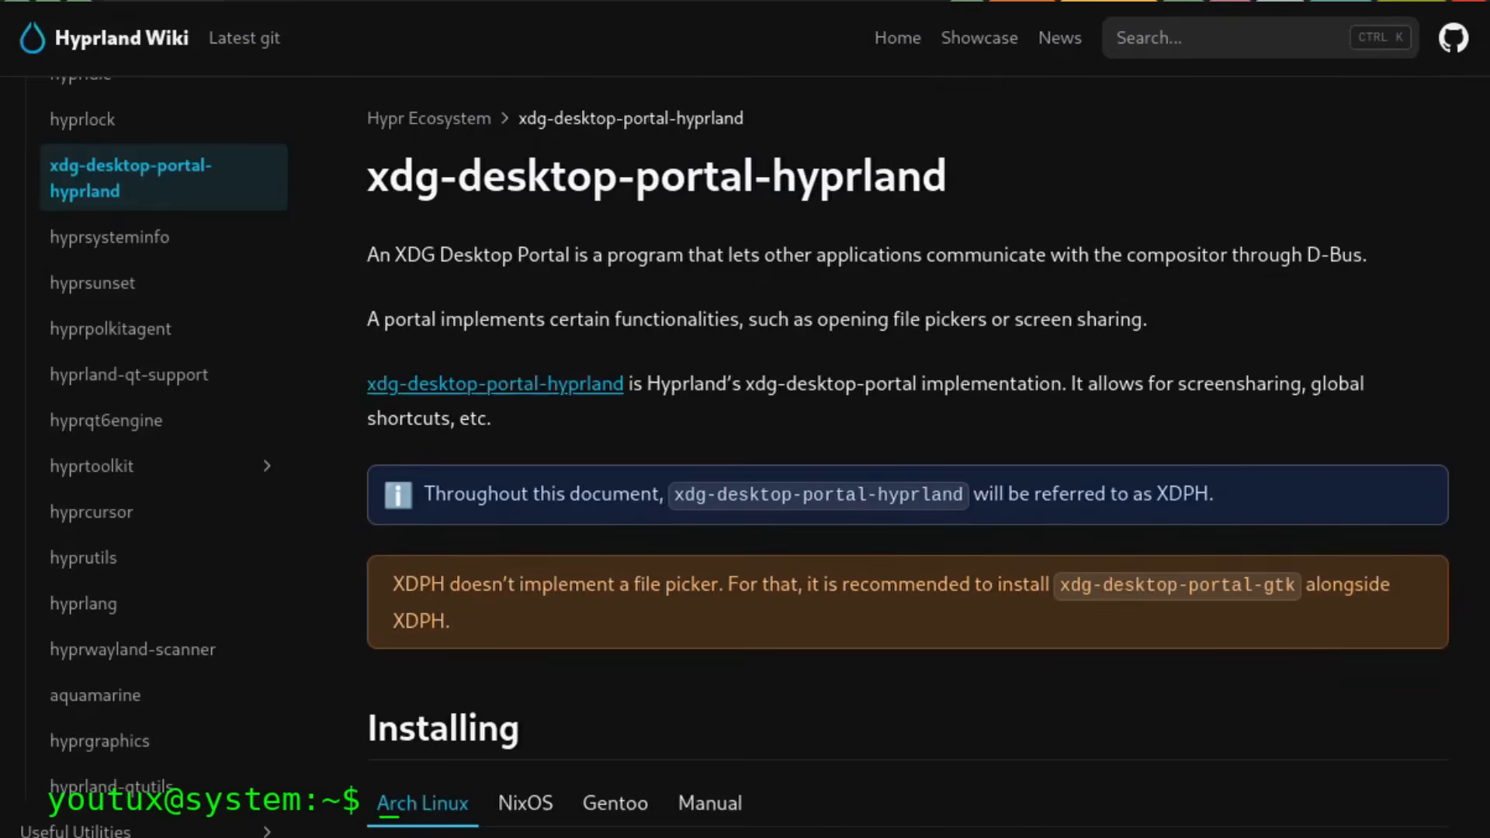
Step: Scroll the xdg-desktop-portal-hyprland page from Installing through Usage to the KDE file picker
scroll("down", 3)
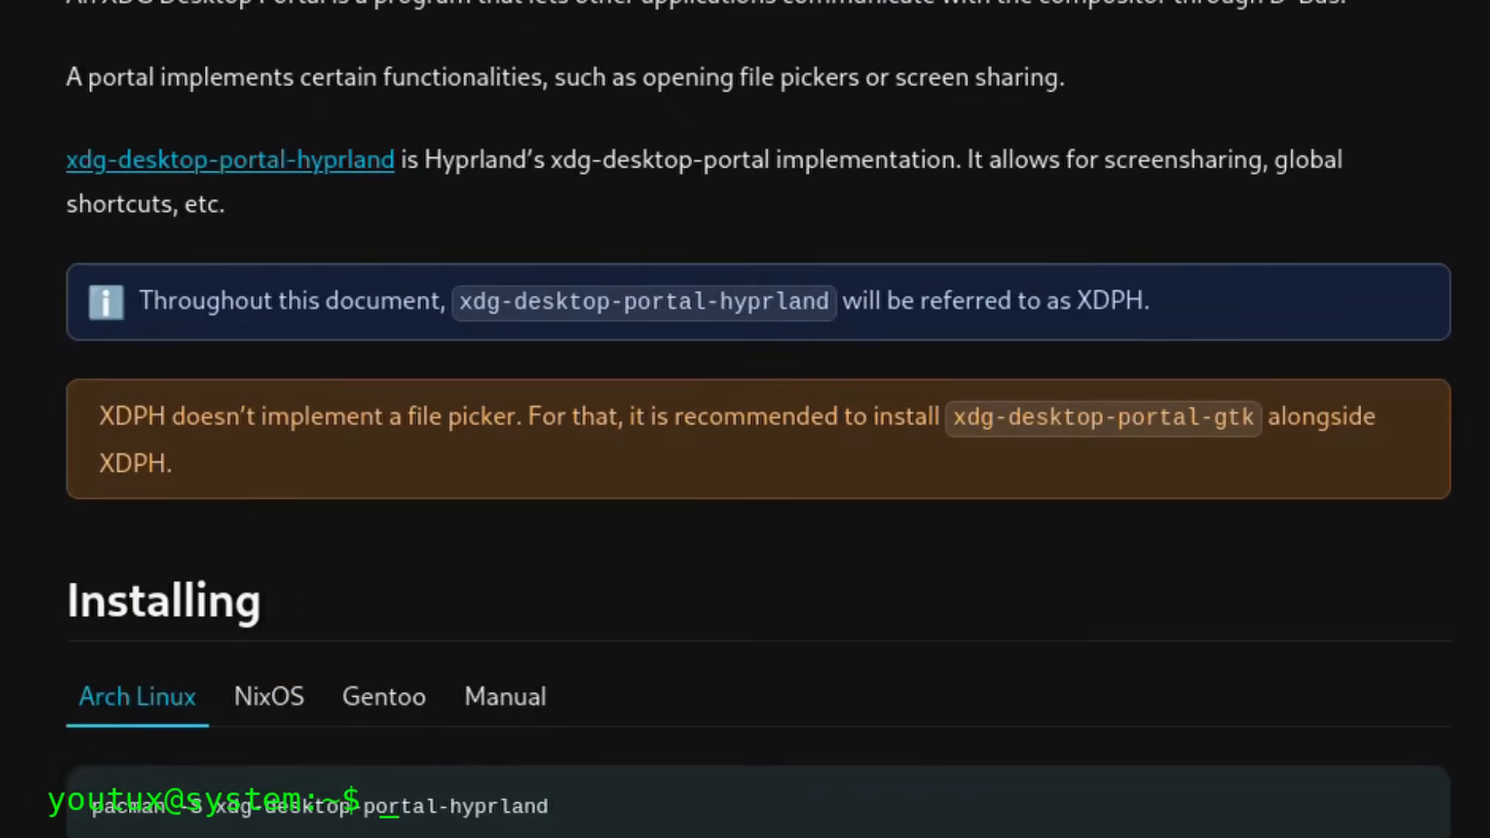
scroll("down", 3)
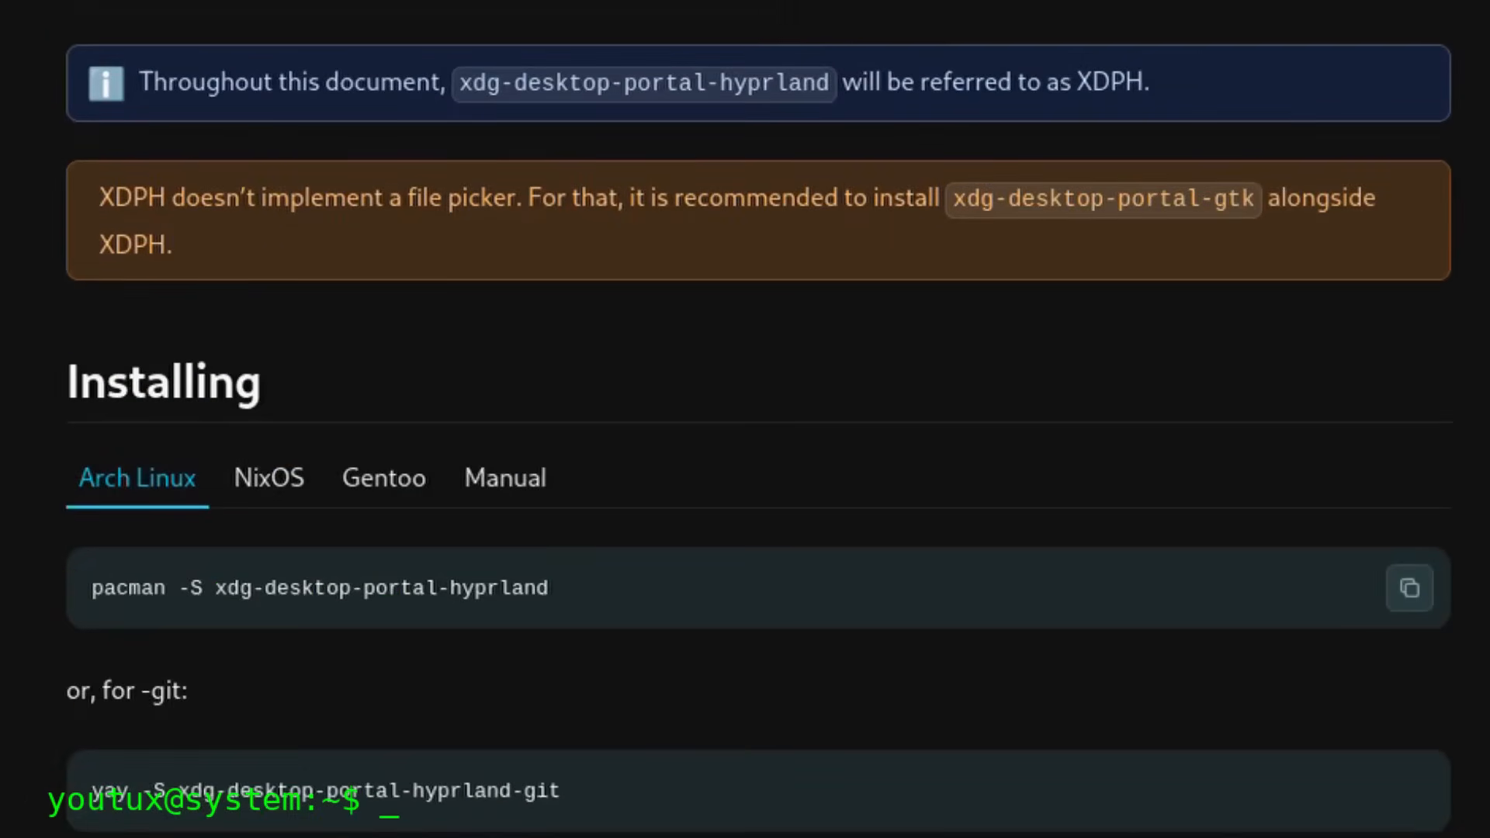
scroll("down", 3)
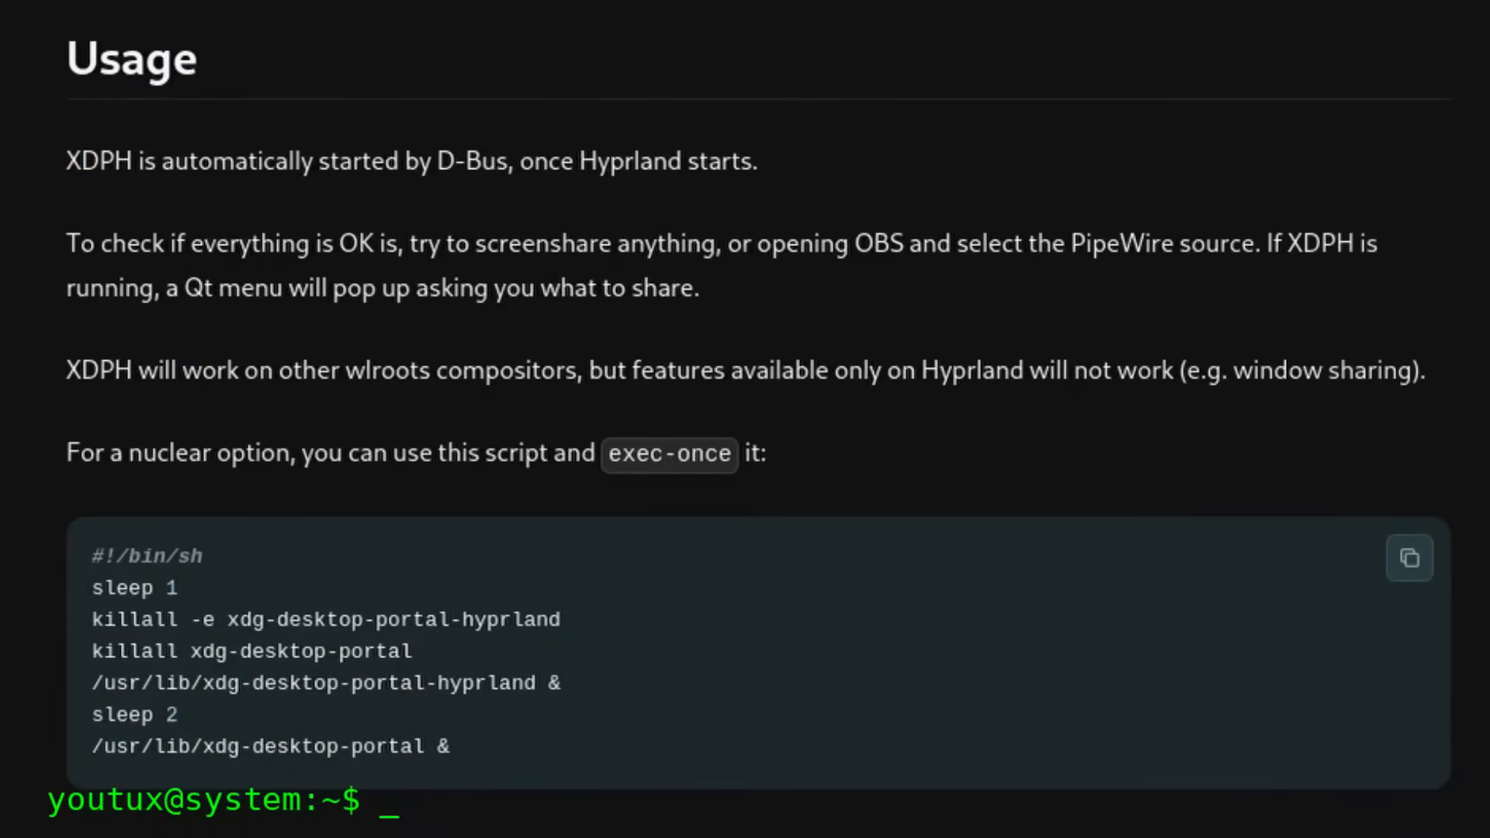
scroll("down", 3)
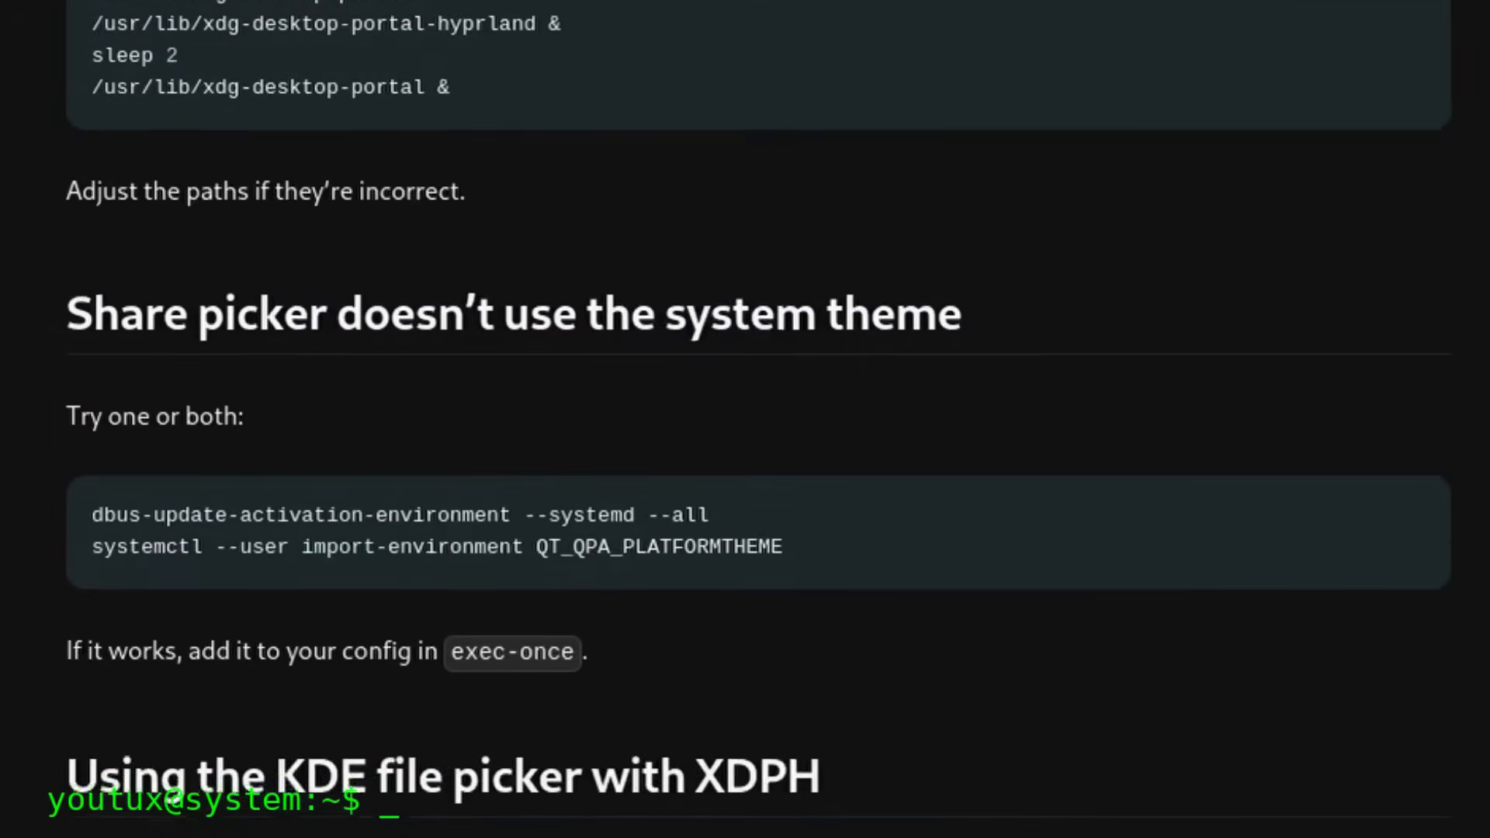
scroll("down", 3)
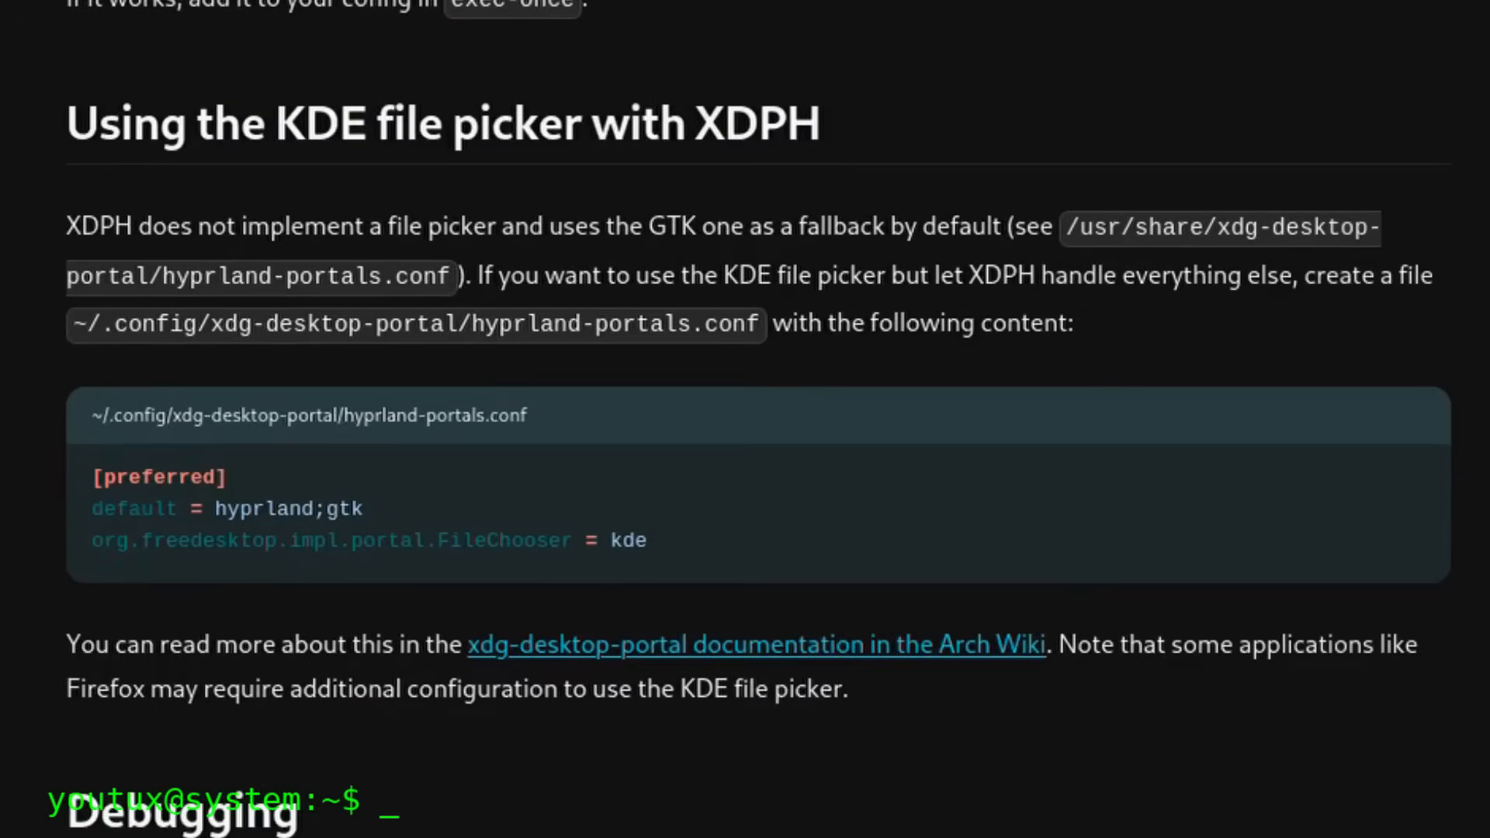
scroll("down", 3)
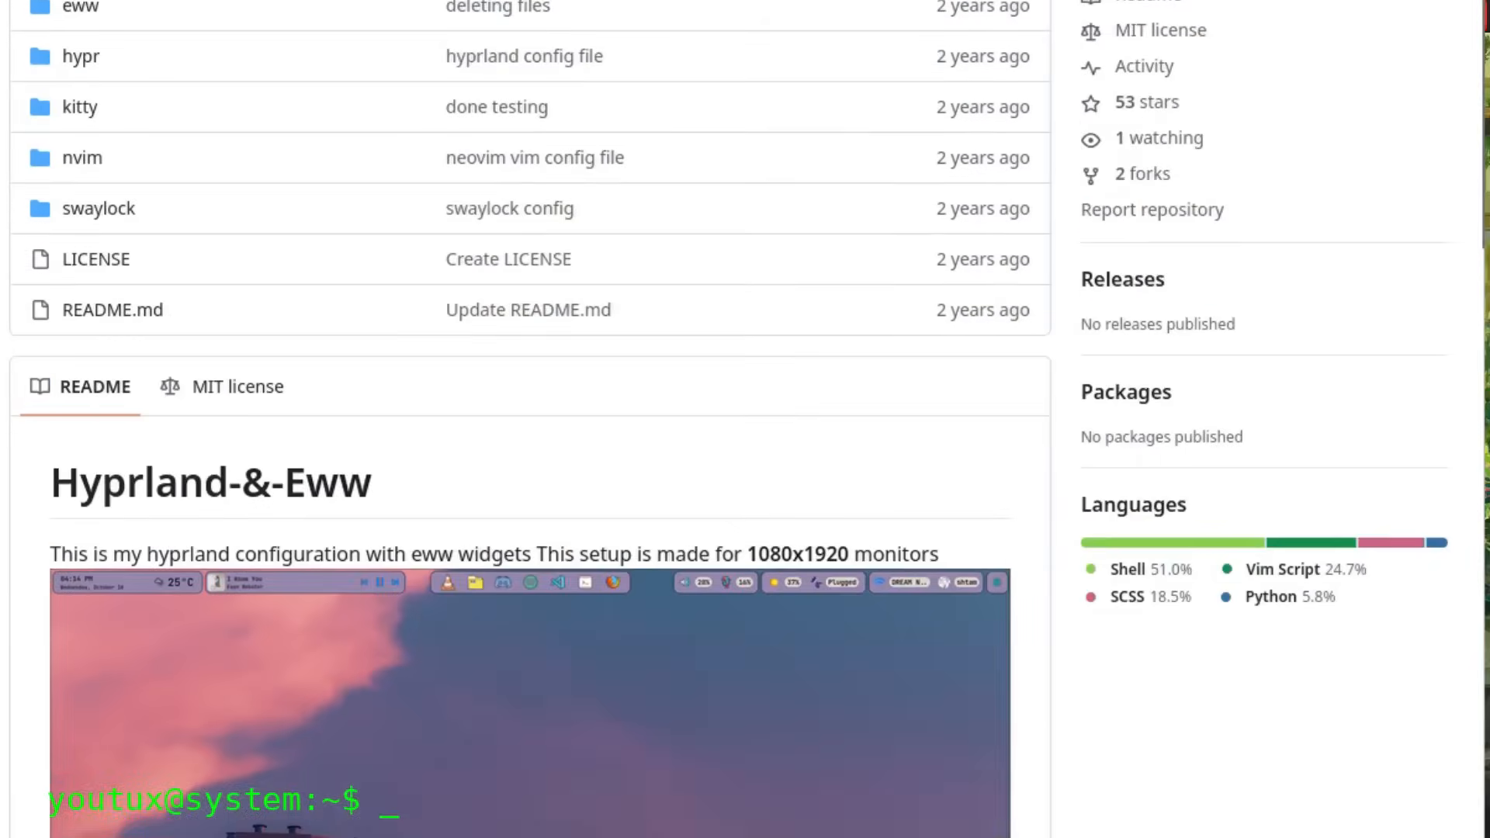
Step: Scroll the Hyprland-&-Eww README past its widget bar, dashboard screenshots and neovim notes
scroll("down", 3)
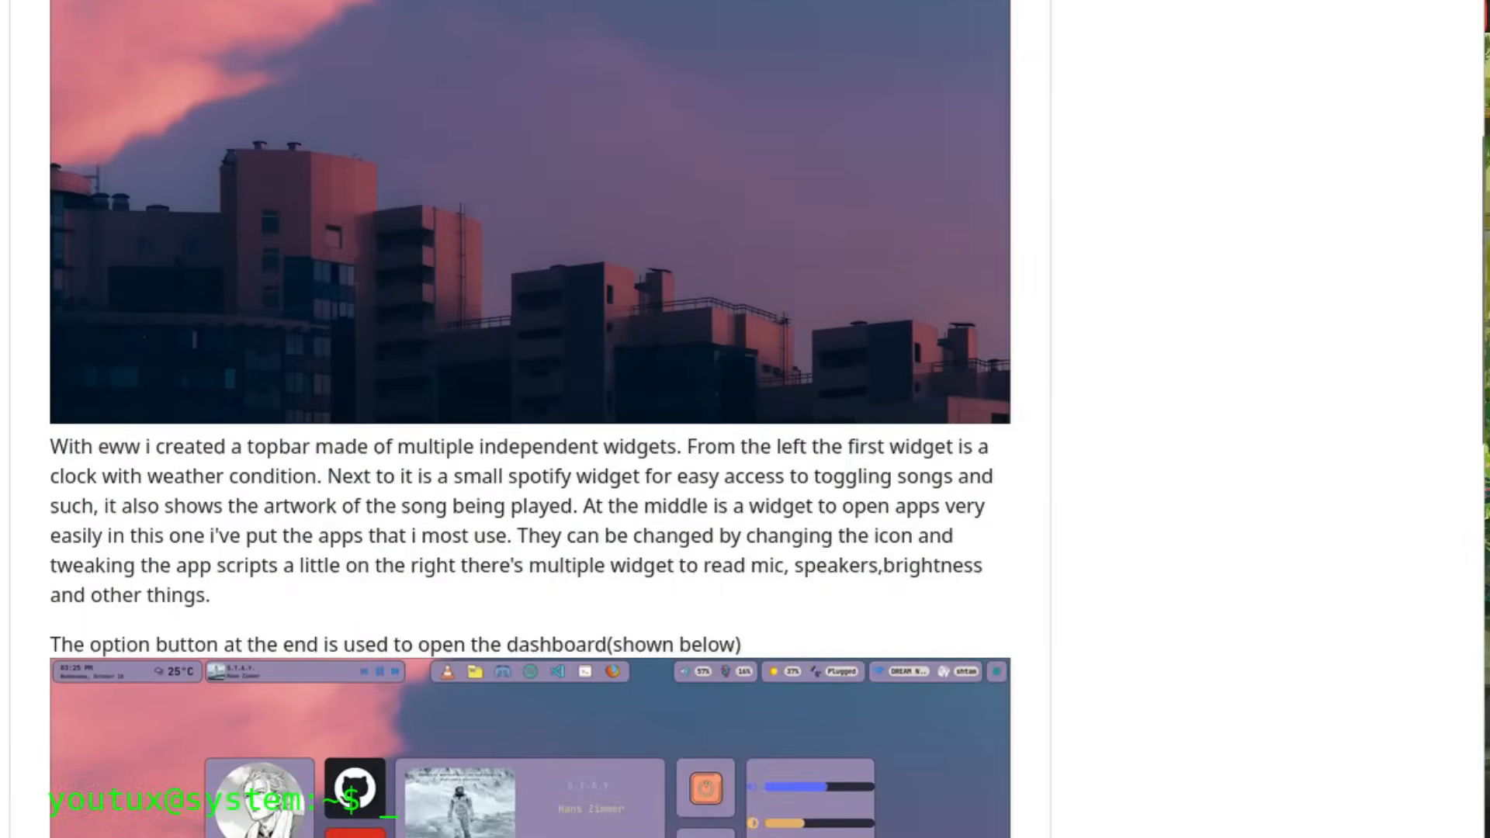
scroll("down", 3)
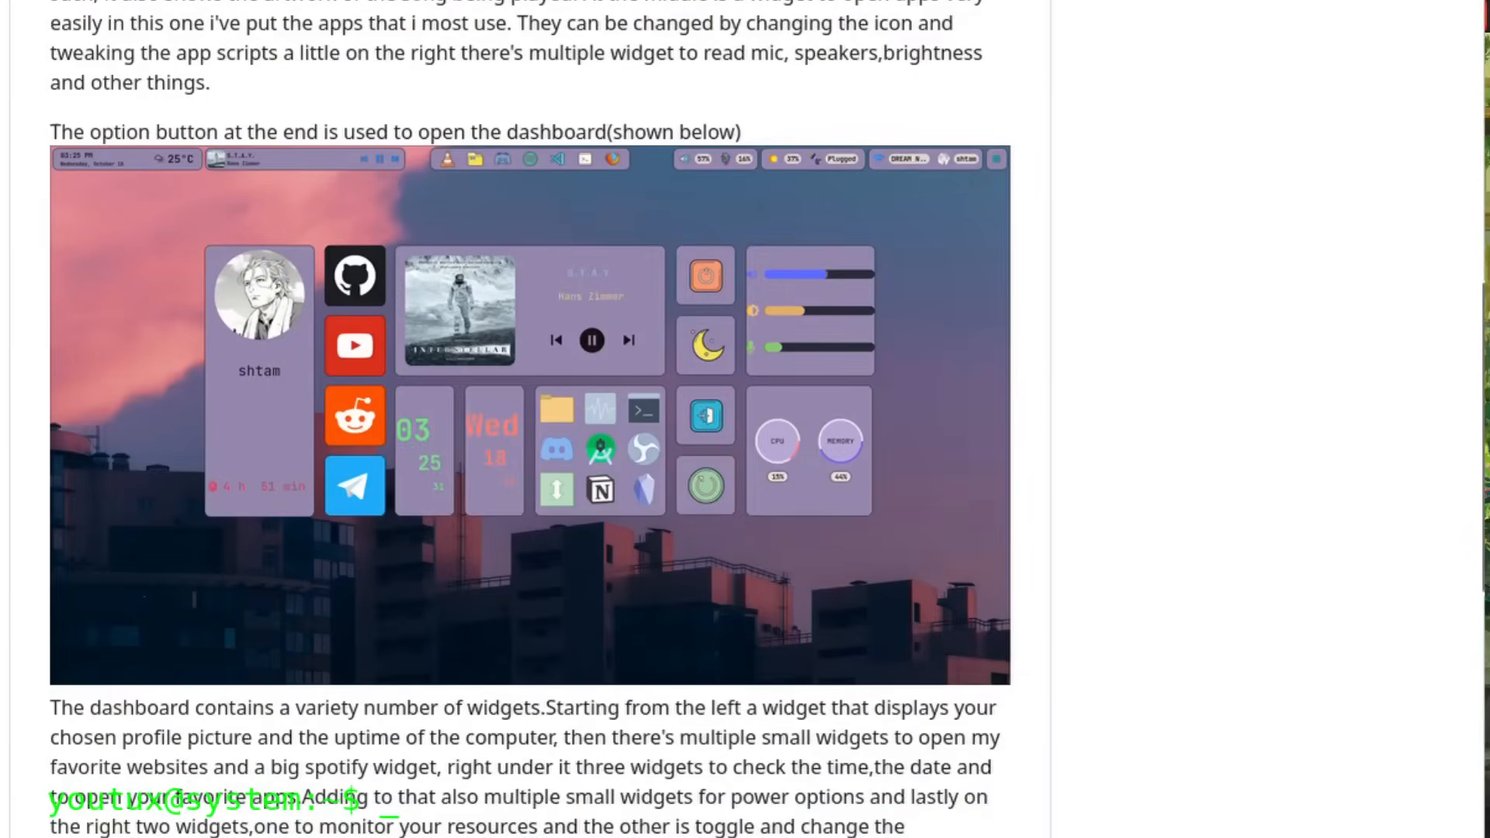
scroll("down", 3)
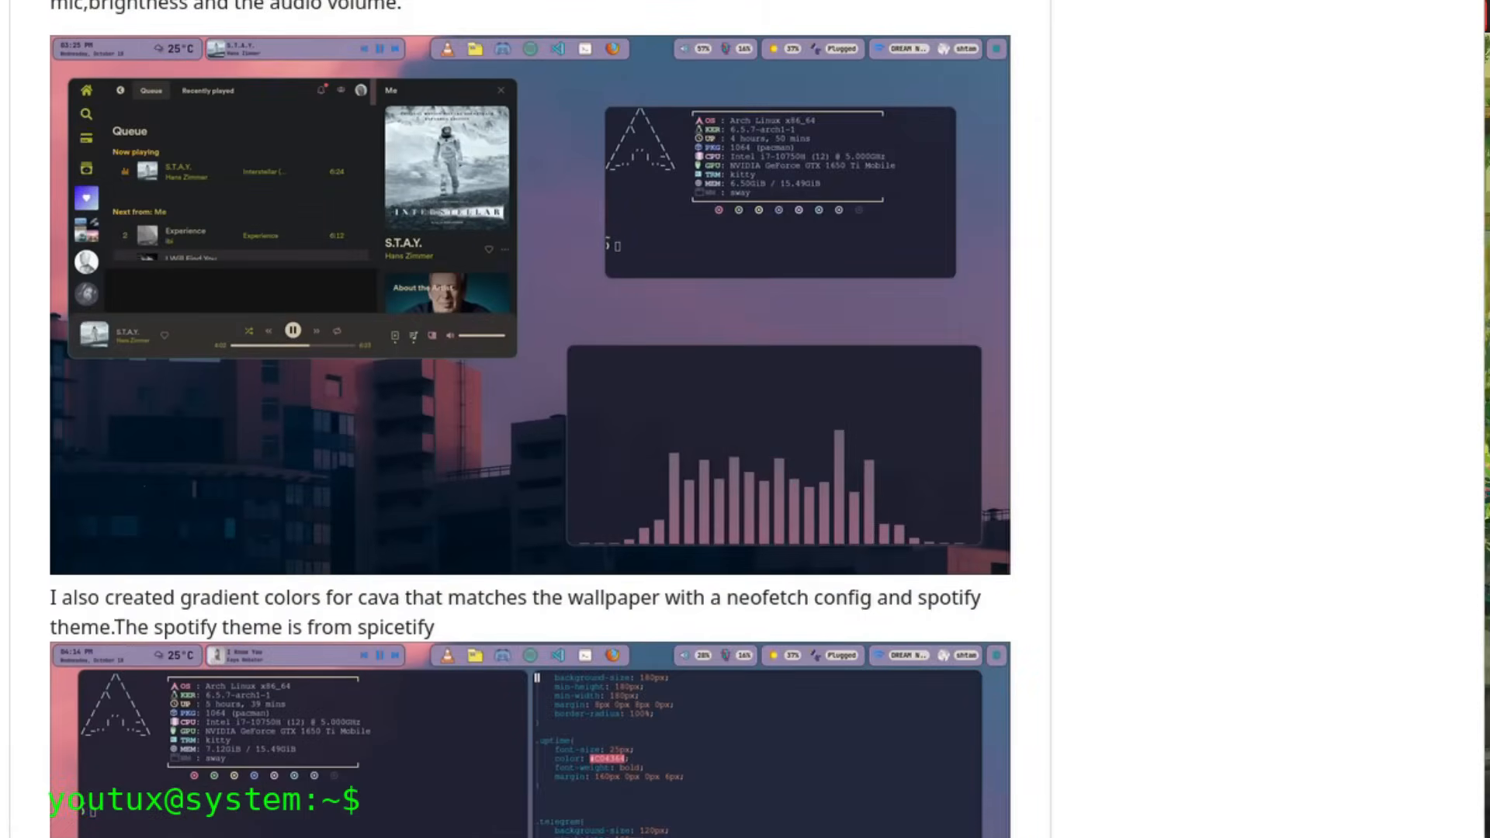
scroll("down", 3)
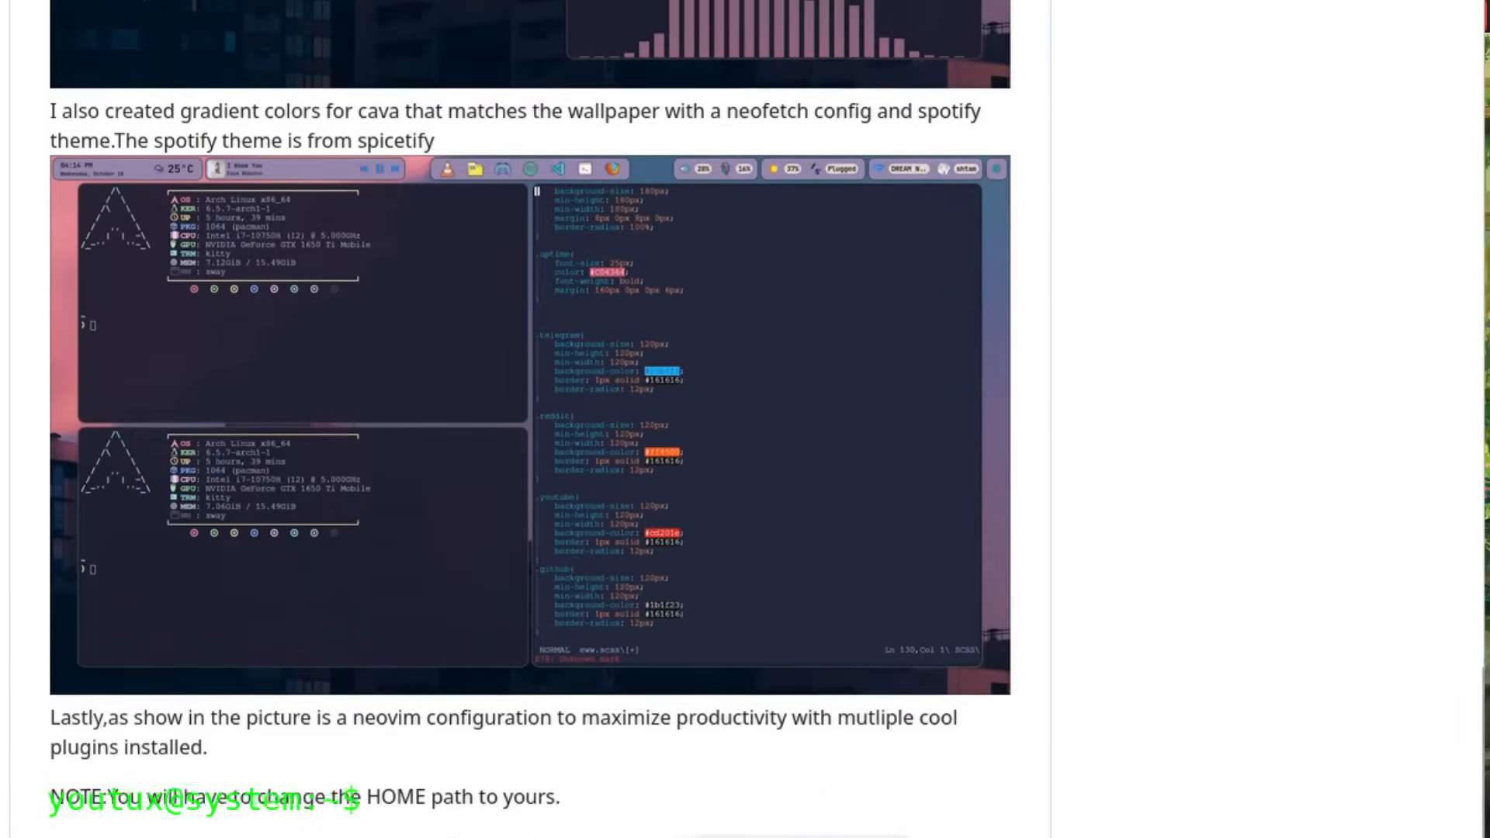
scroll("down", 3)
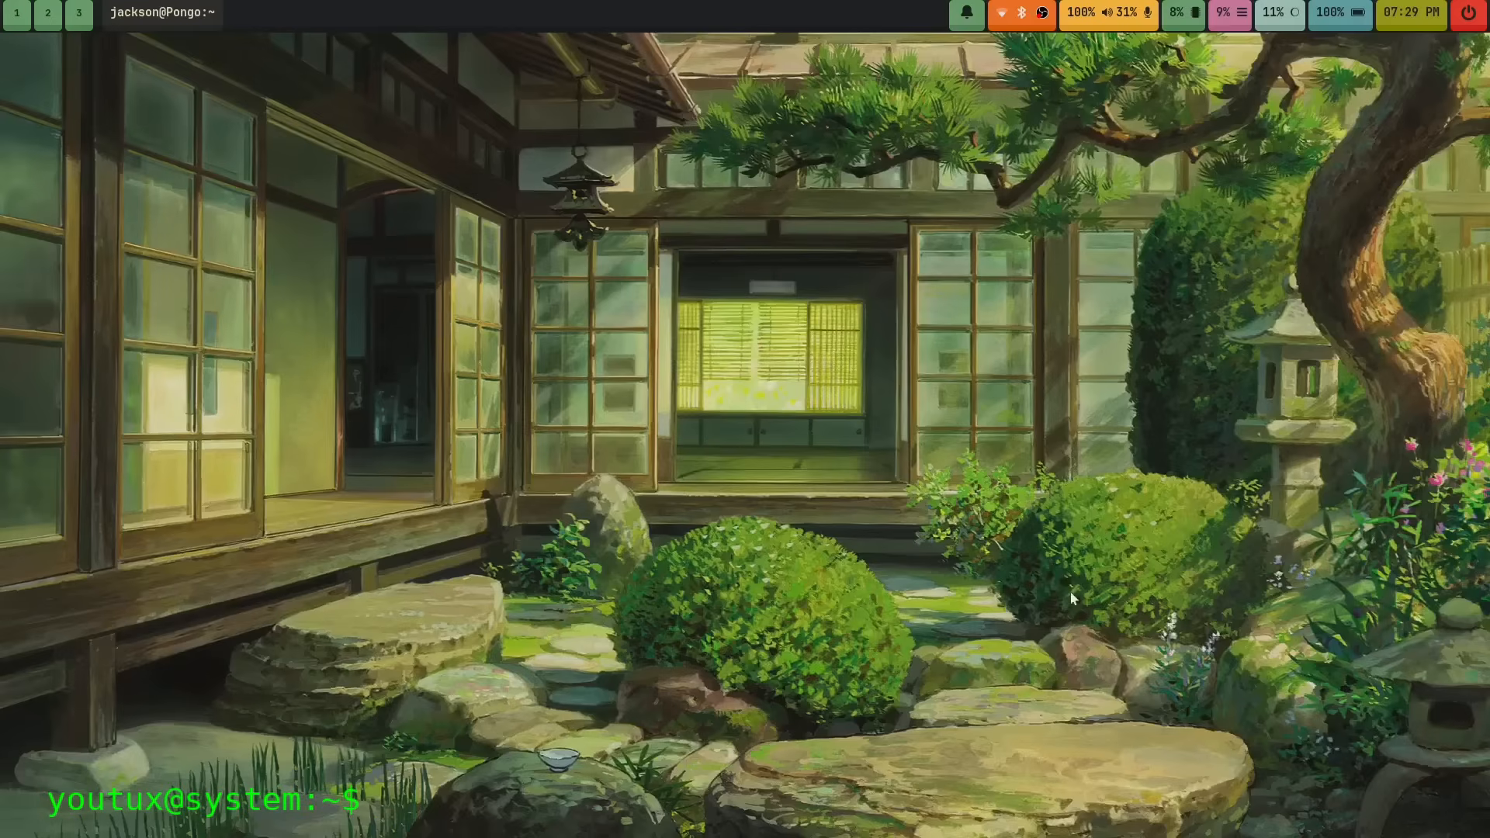
mouse_move(997, 467)
type("sudo ")
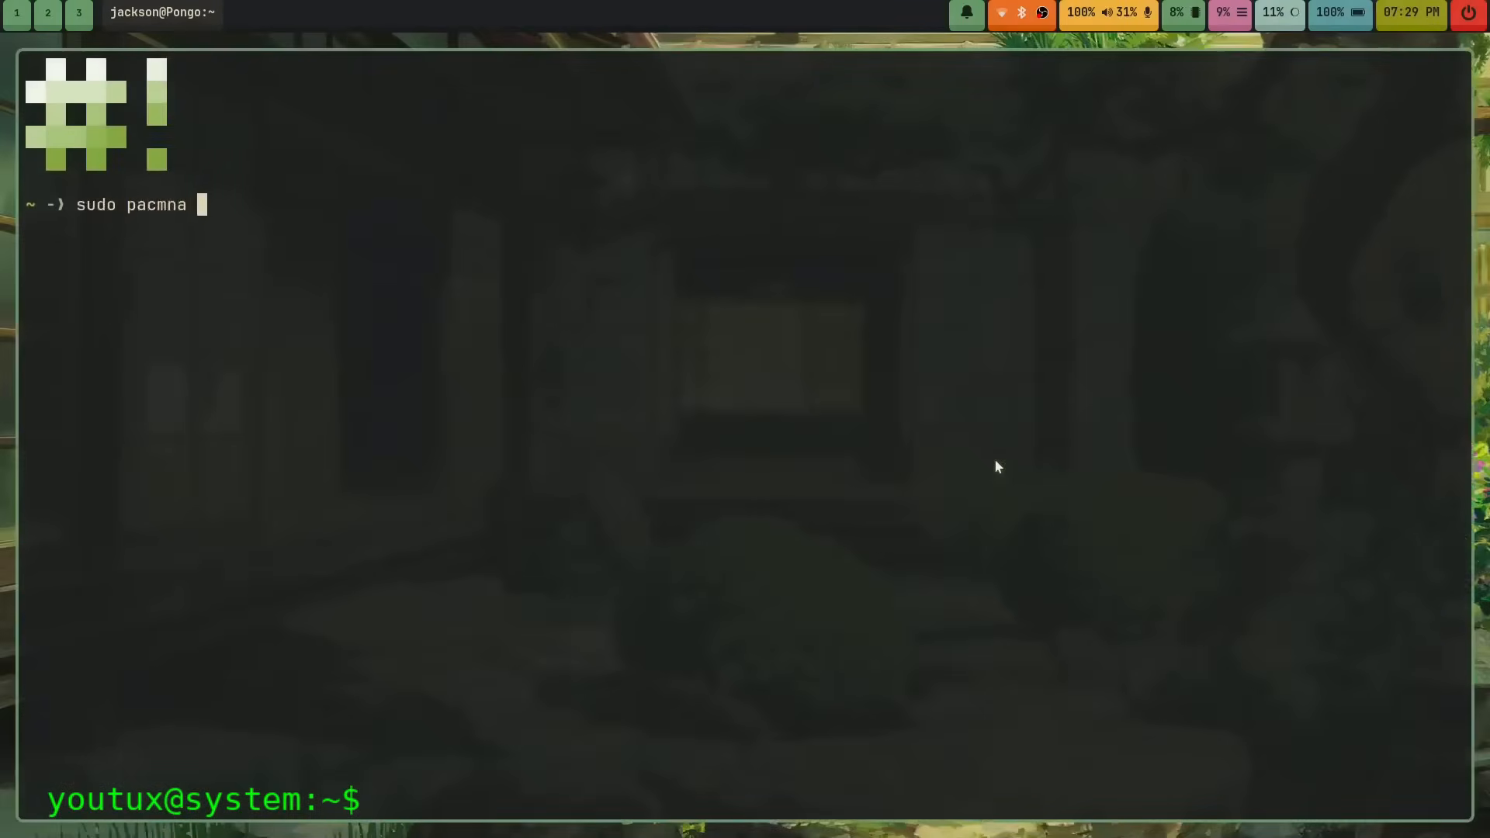
Step: Type the 'sudo pacman -S qtile' install command in the terminal
type("pacman")
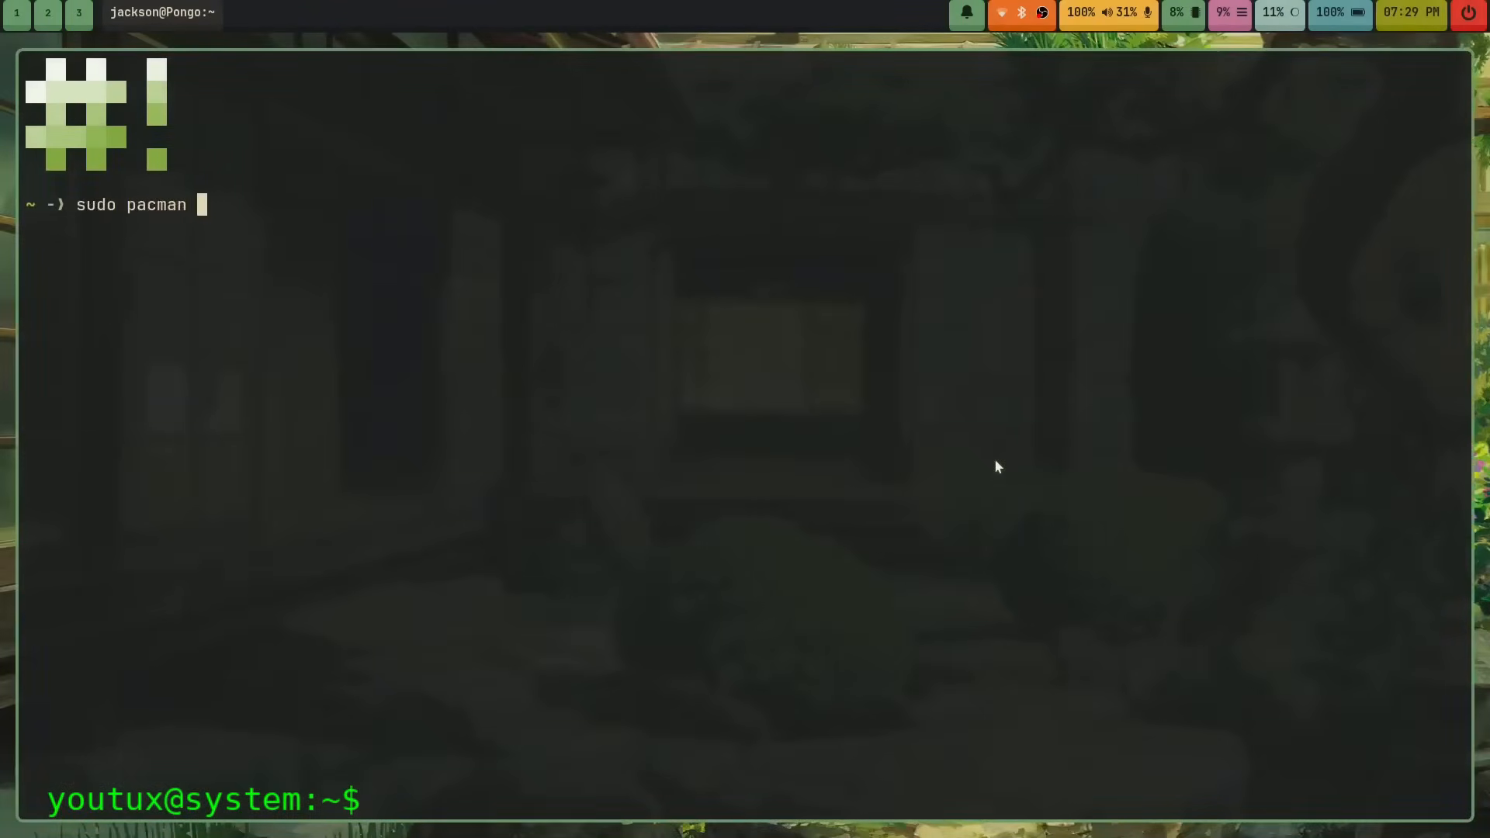
type("-S")
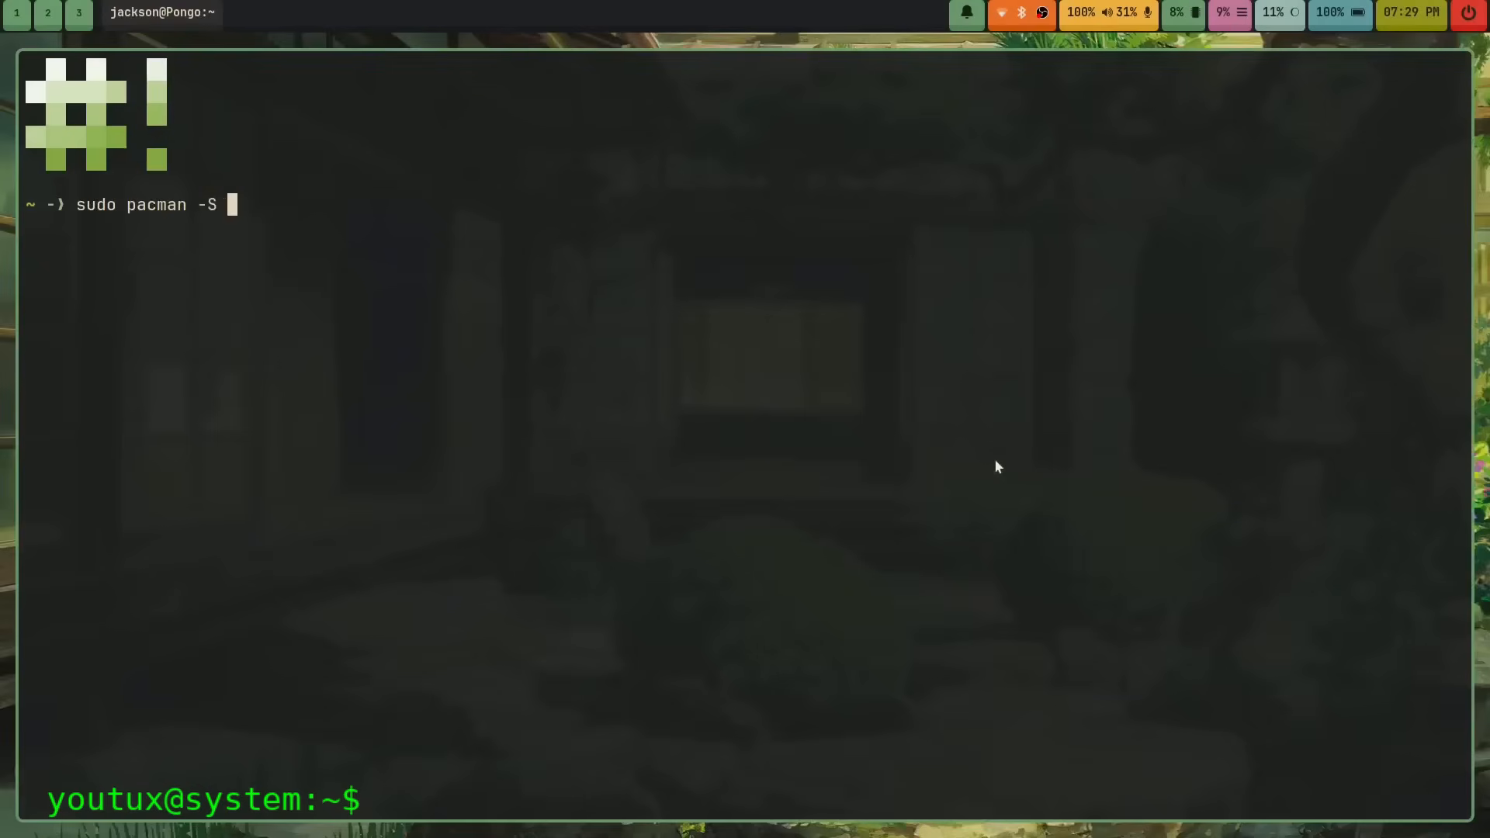
type("qtile")
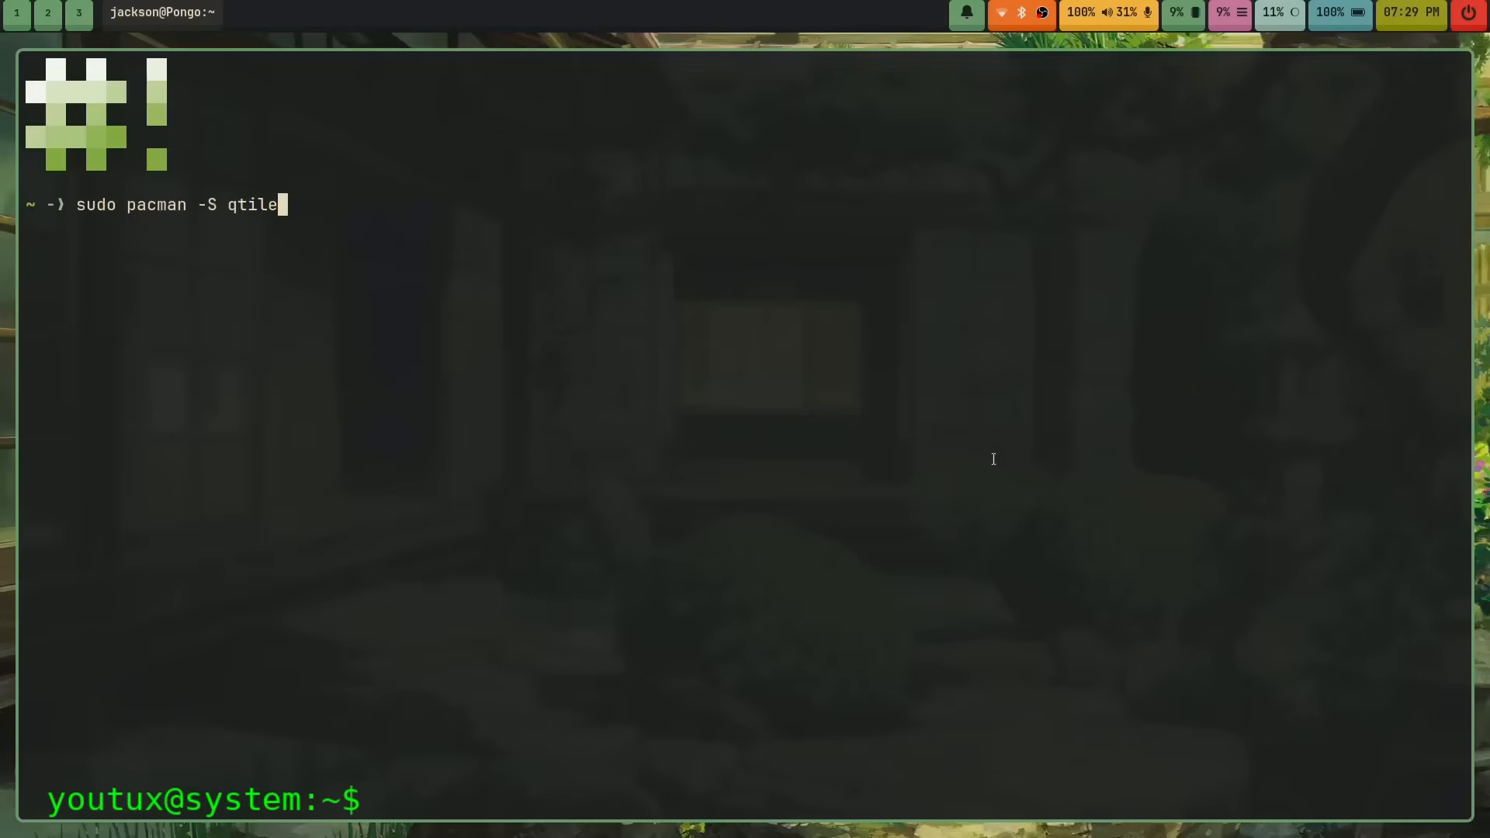
Step: Cancel the qtile command with Ctrl+C and close the terminal with exit
key("ctrl+c")
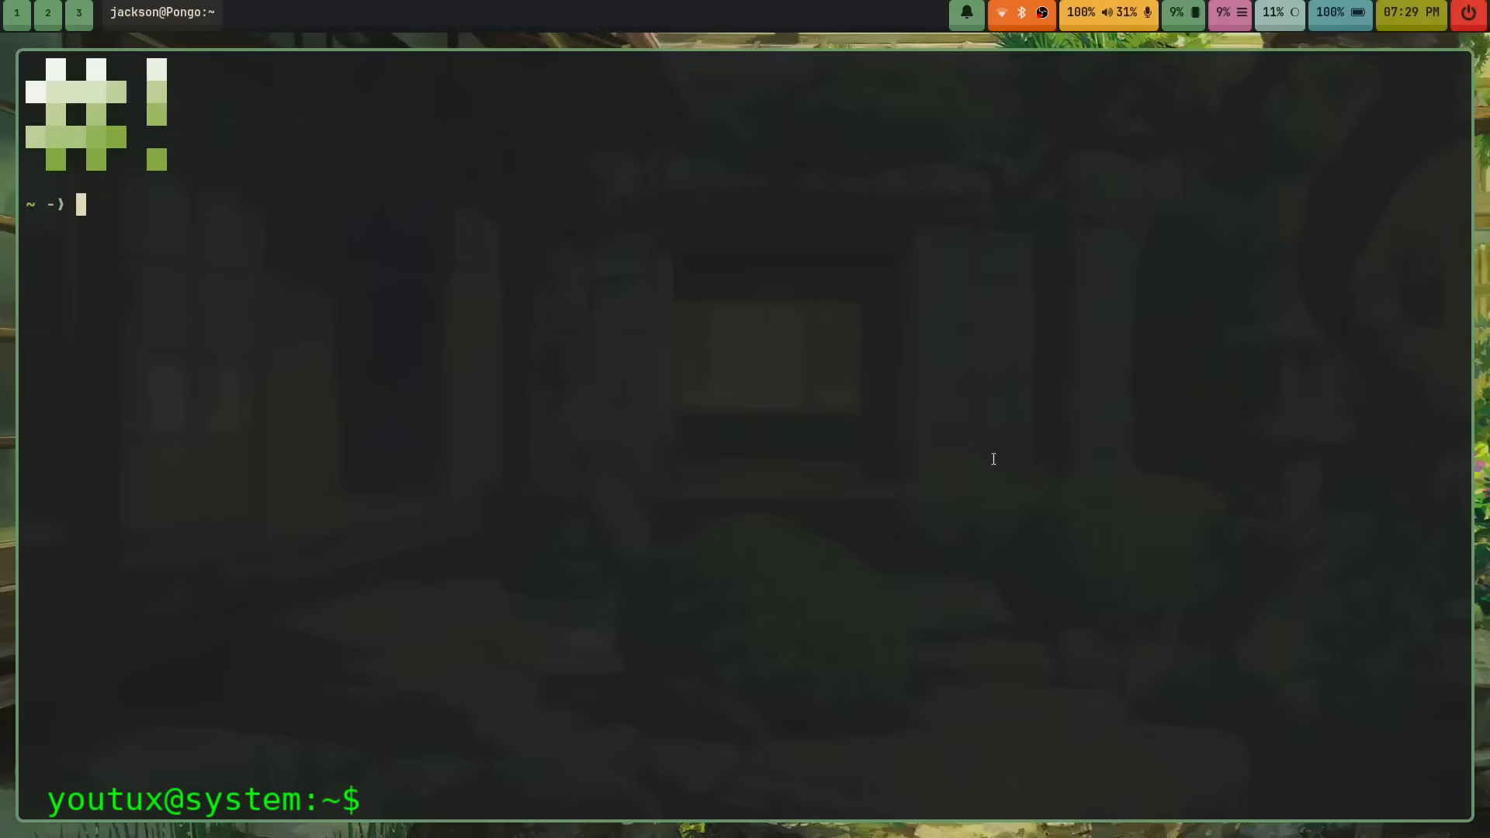
type("exit")
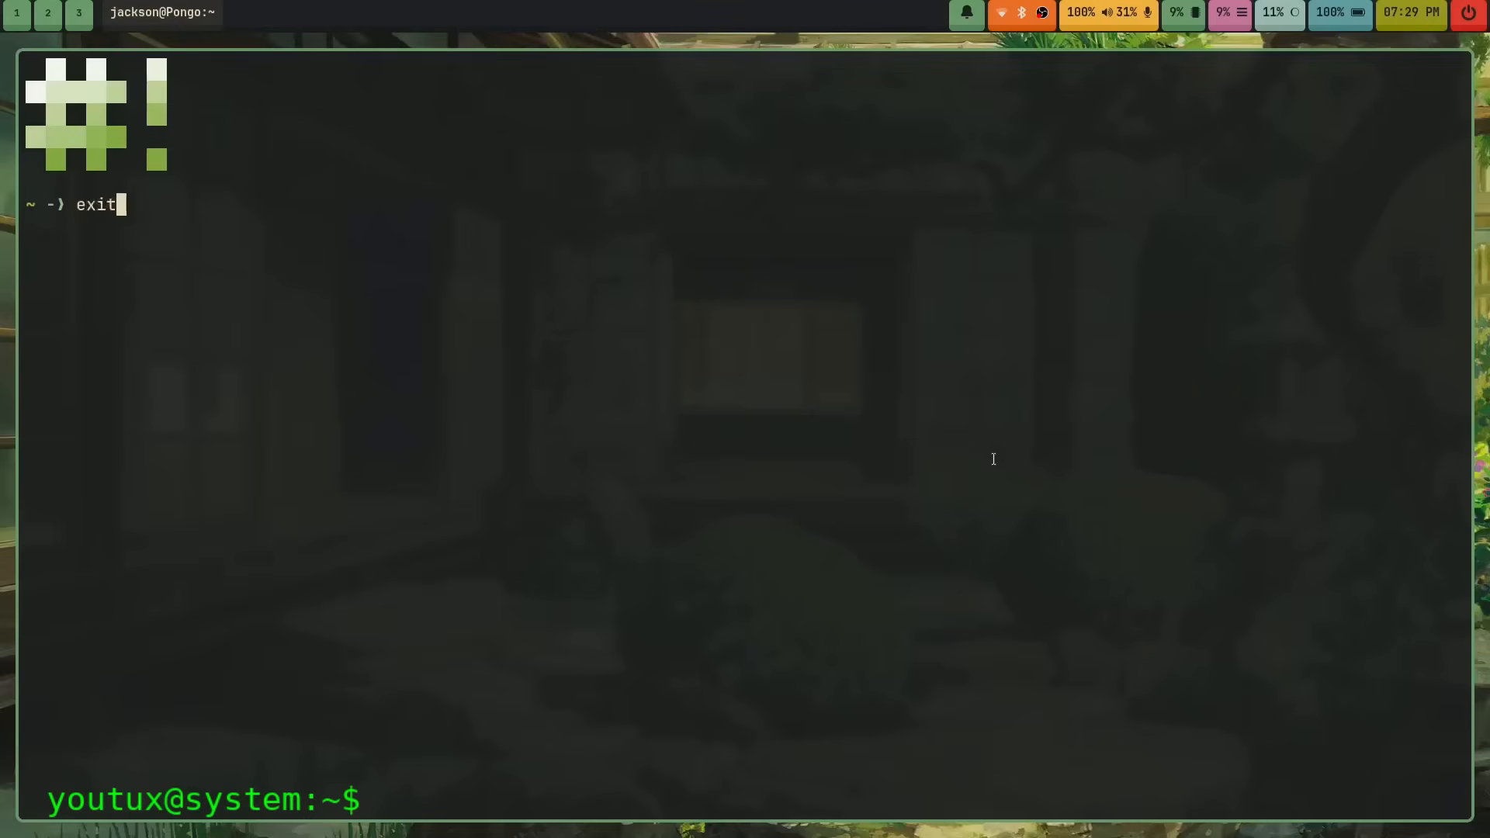
key("Return")
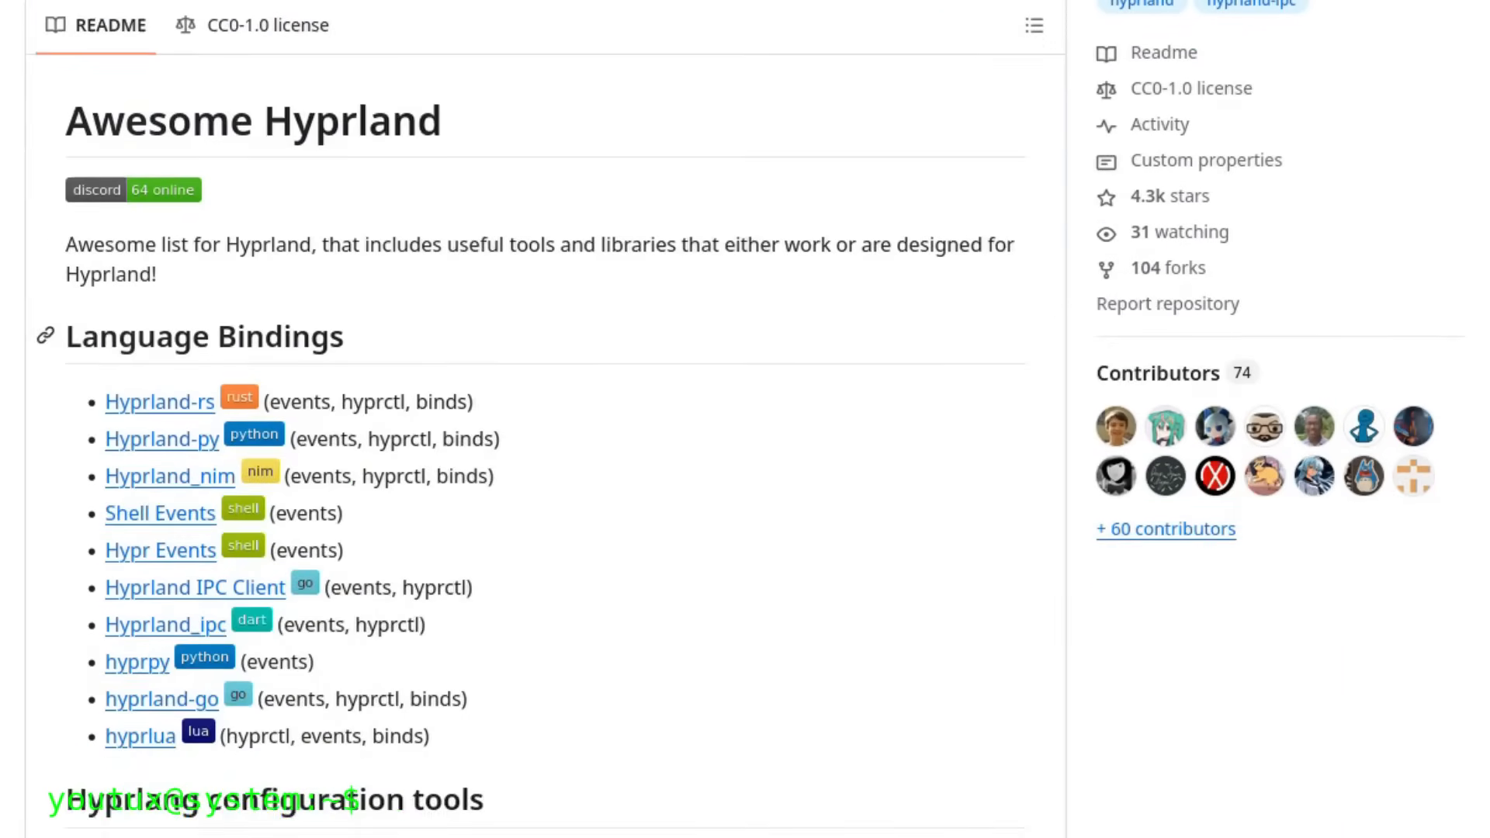
Step: Scroll the Awesome Hyprland README through its Plugins section into Tools
scroll("down", 3)
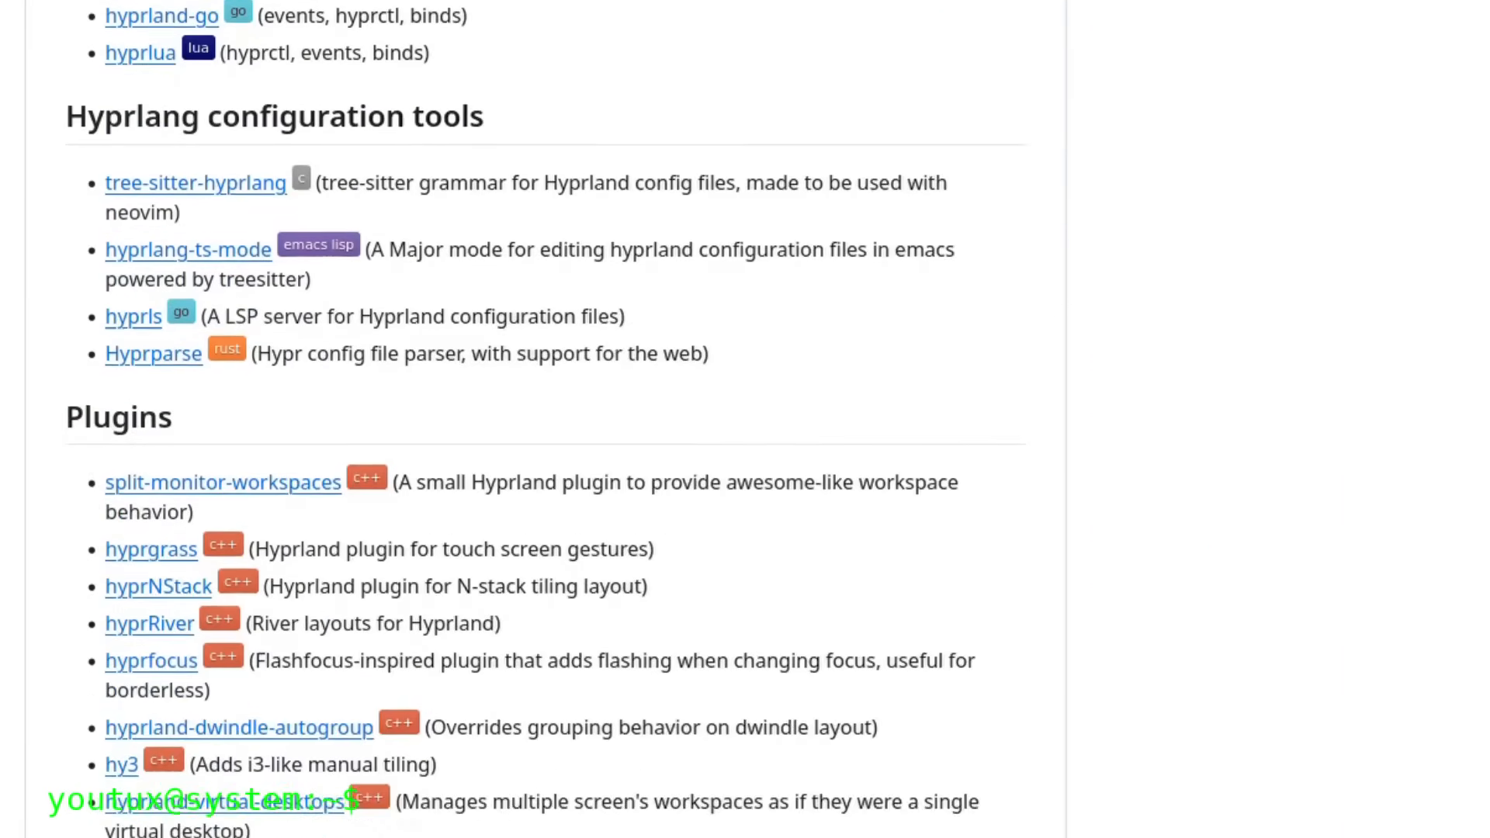
scroll("down", 3)
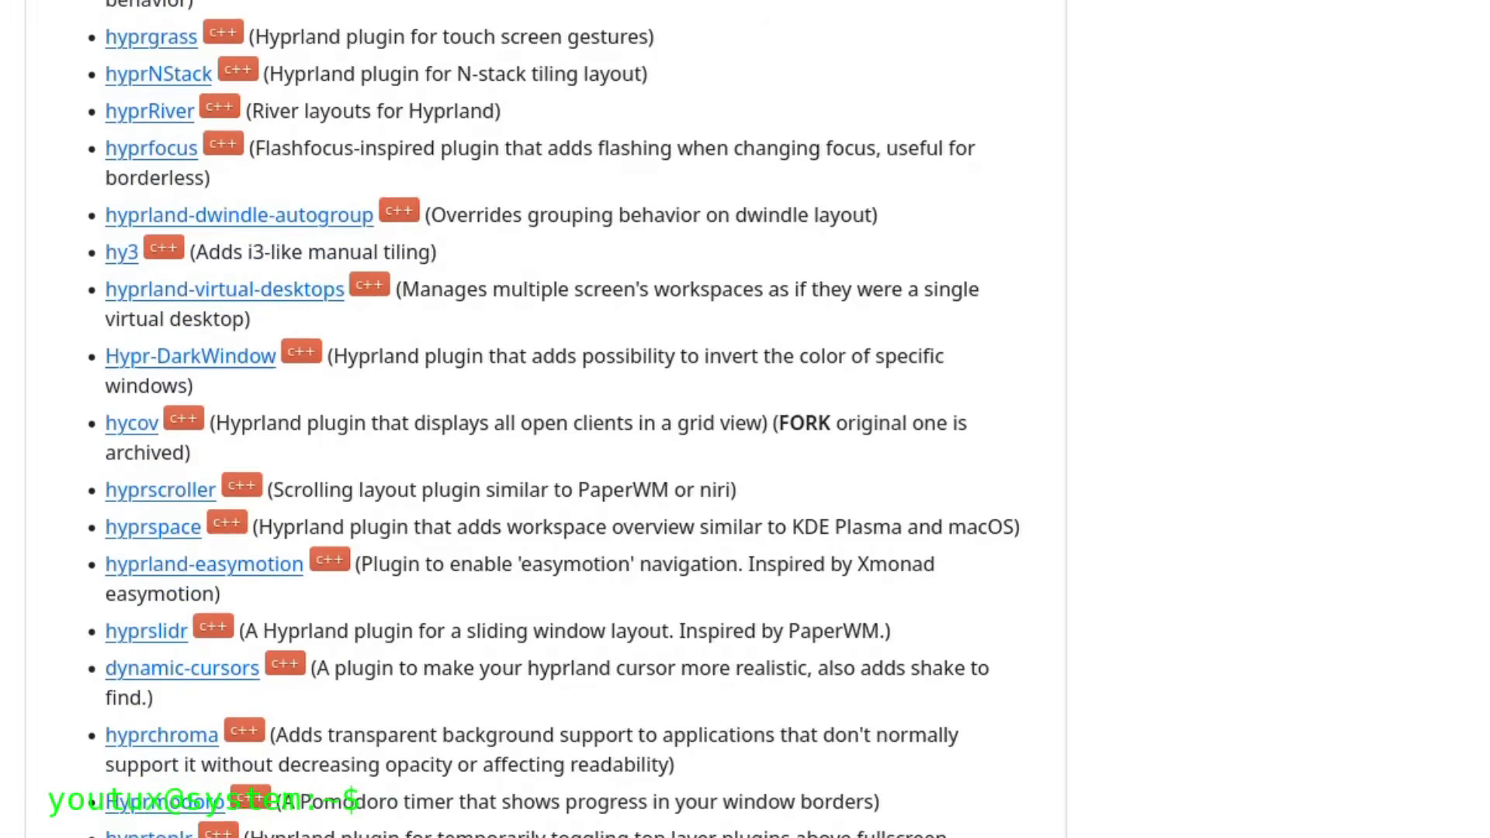
scroll("down", 3)
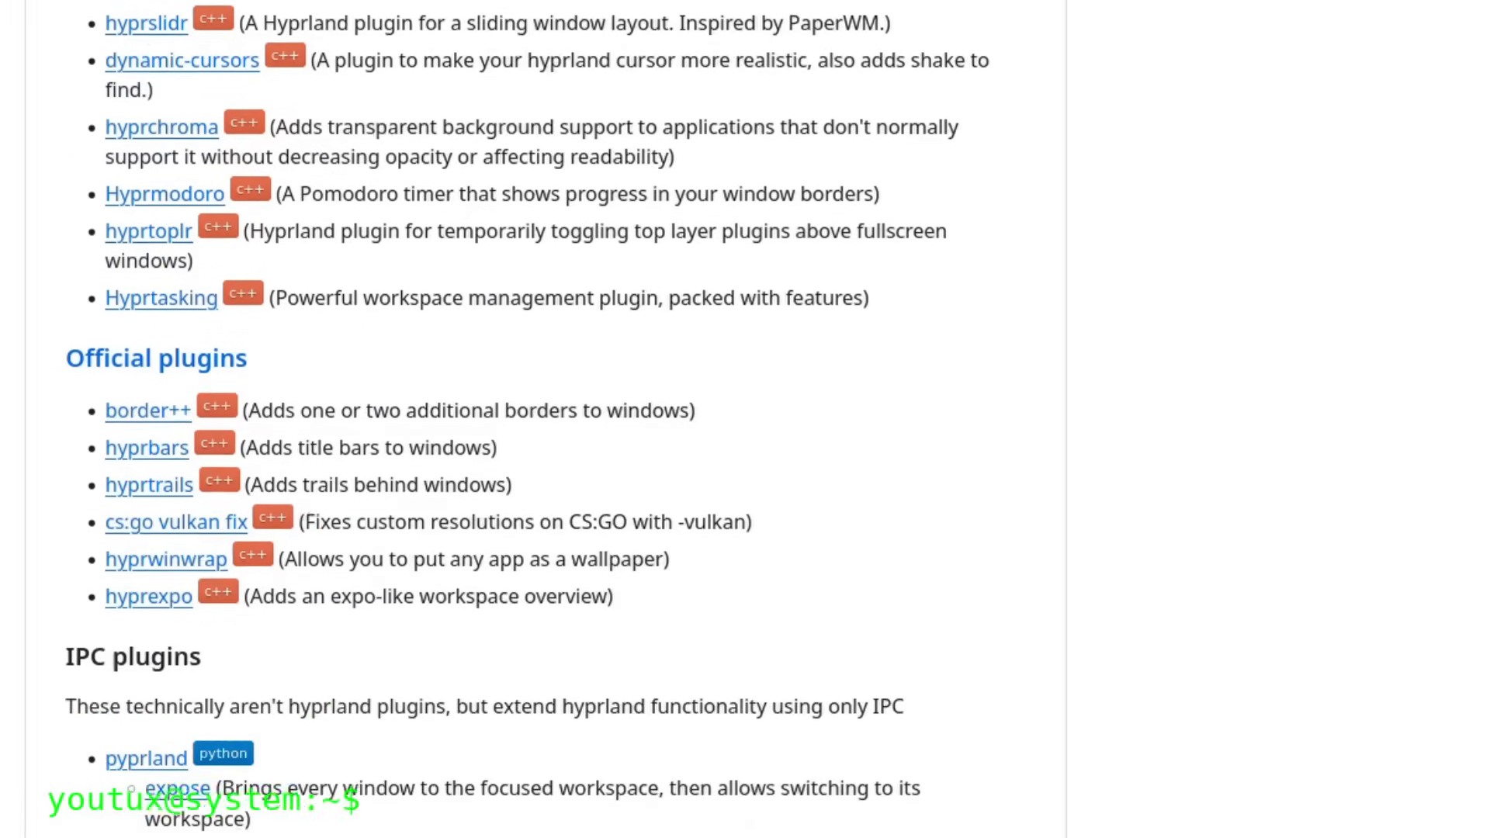
scroll("down", 3)
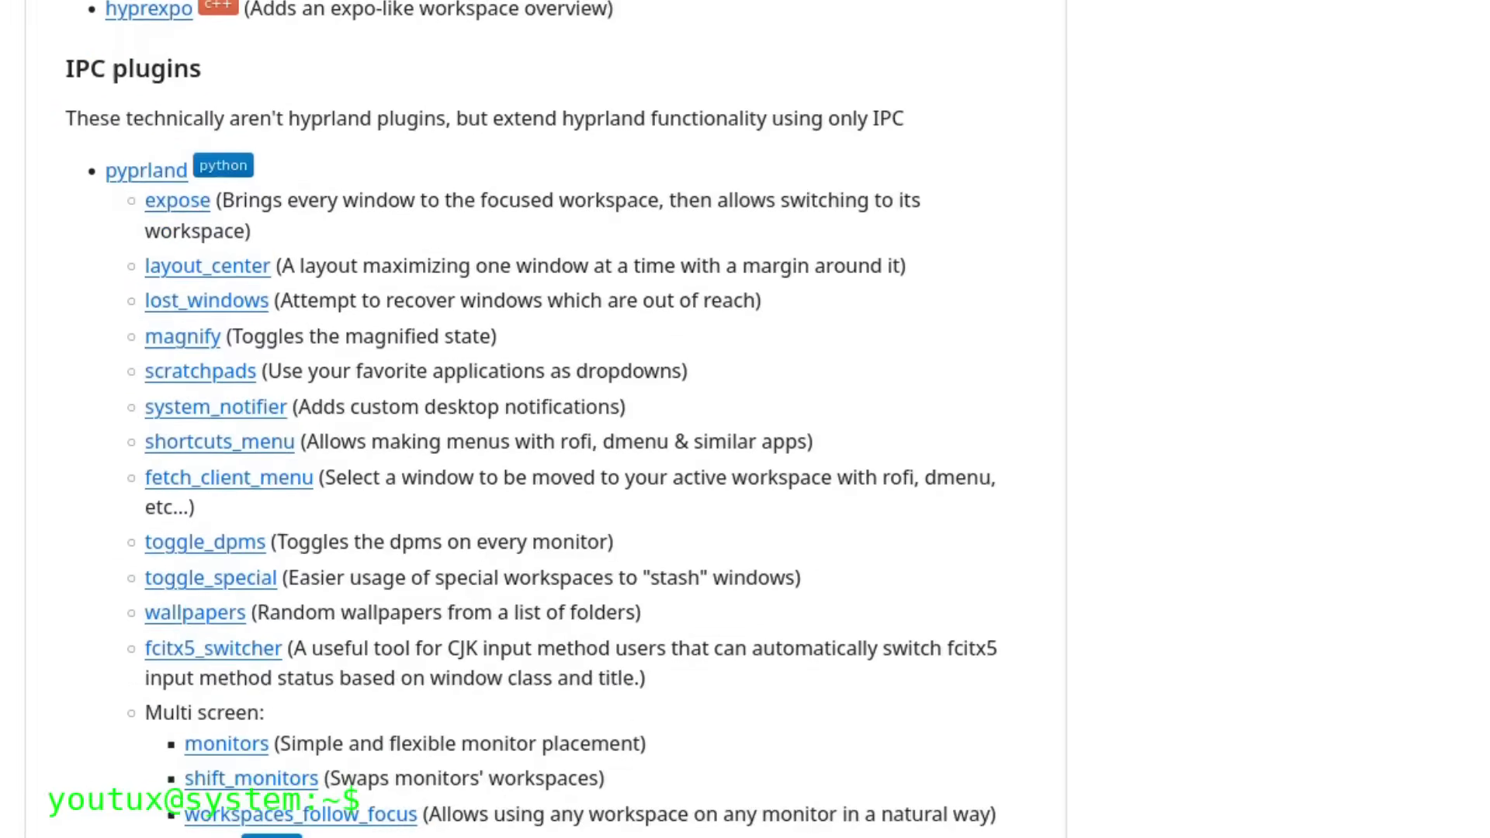
scroll("down", 3)
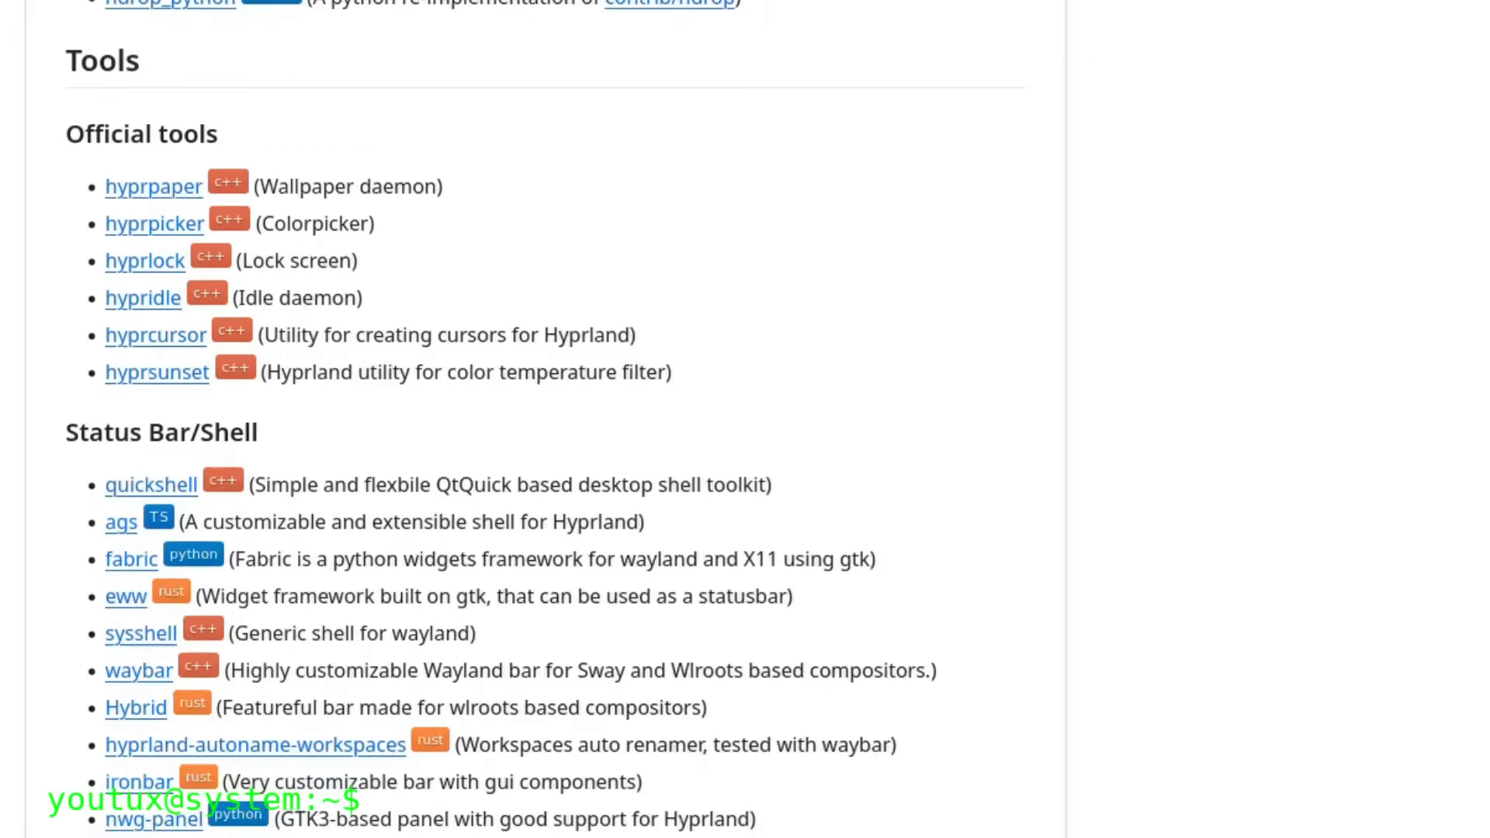
scroll("down", 3)
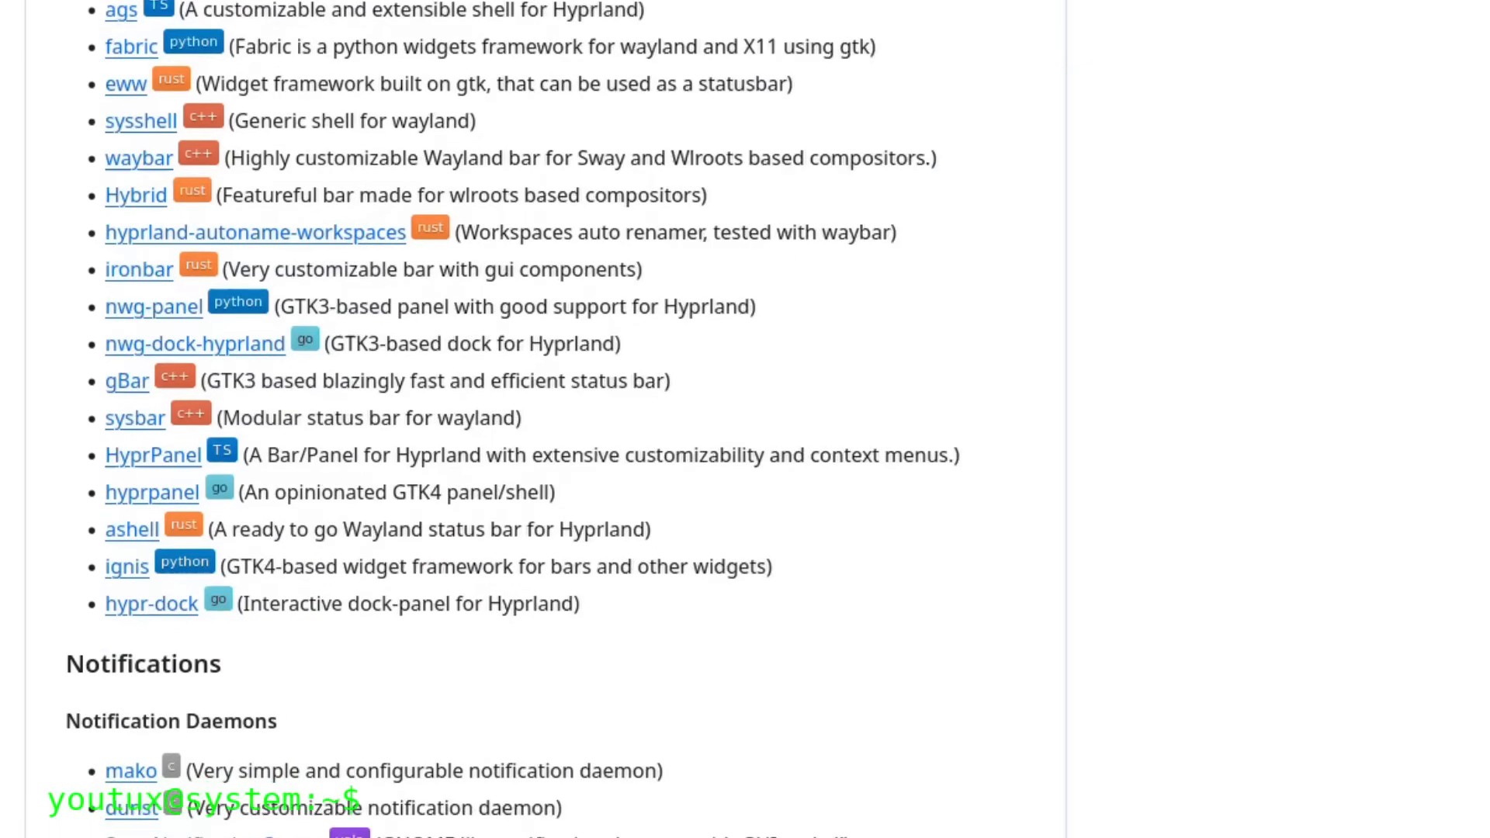
scroll("down", 3)
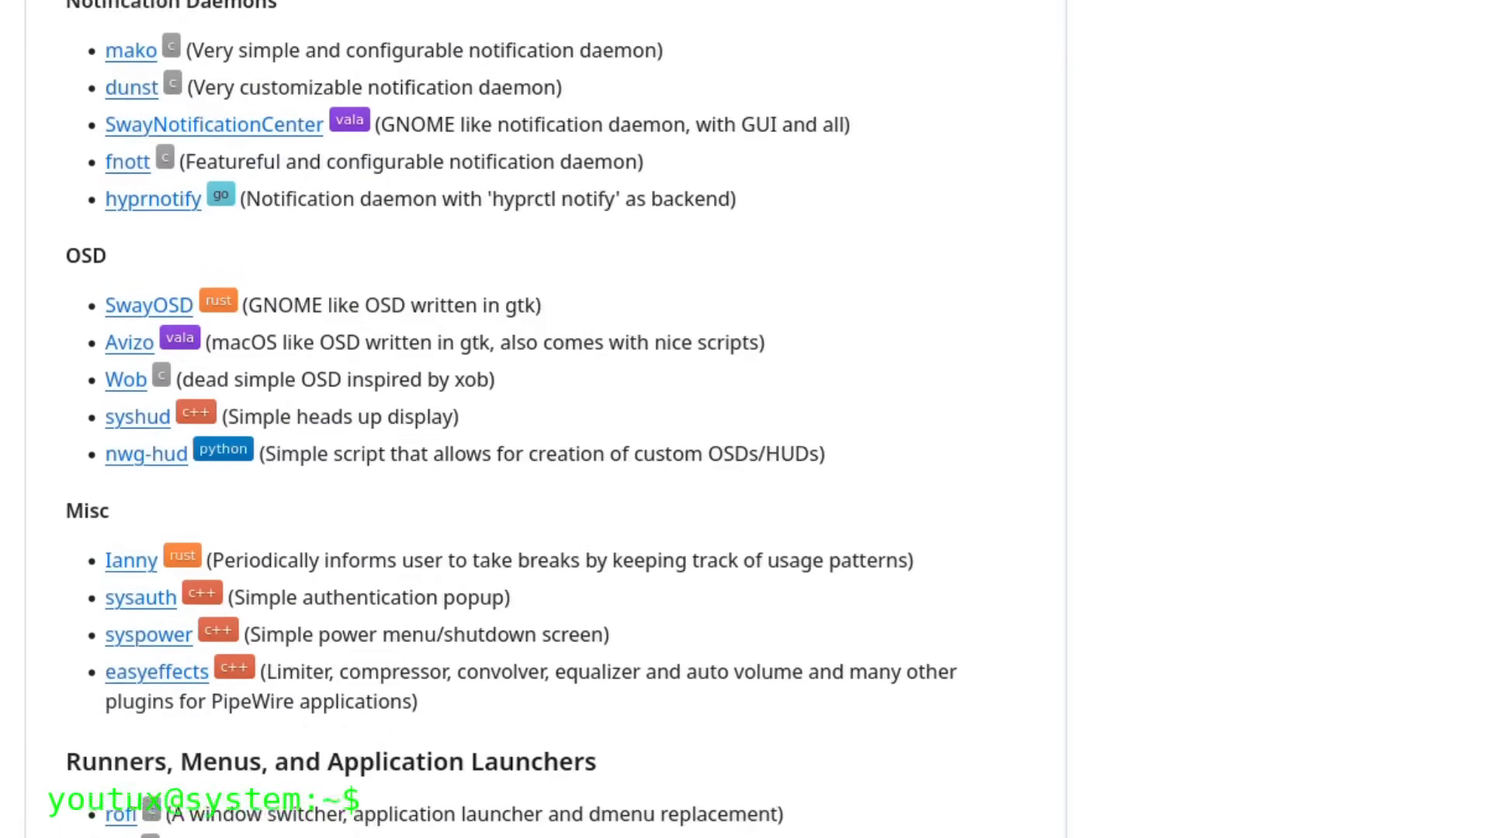
Step: Continue through launchers, wallpapers, screenshots, lockers, clipboard and display managers
scroll("down", 3)
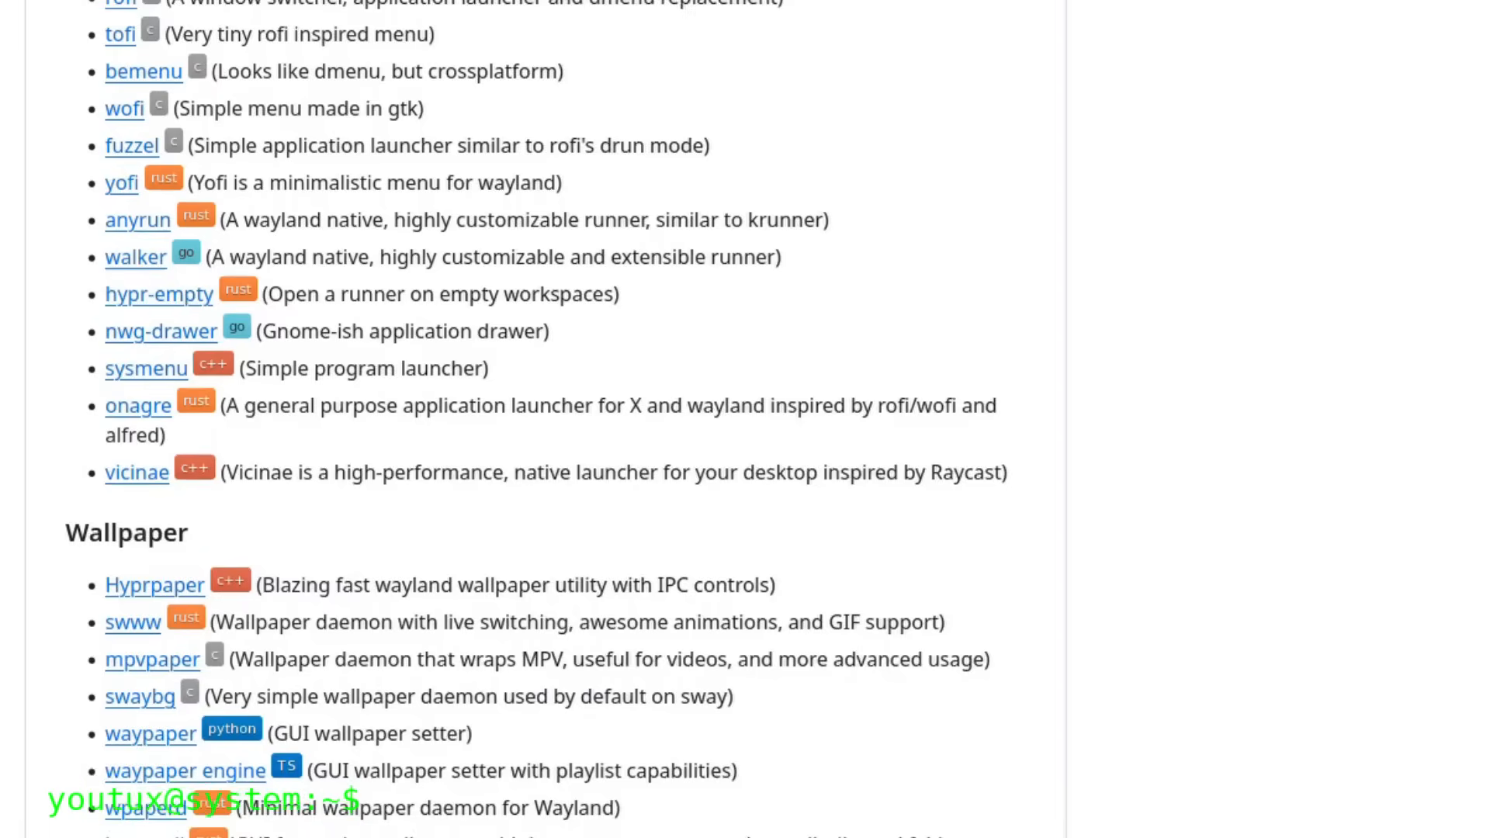
scroll("down", 3)
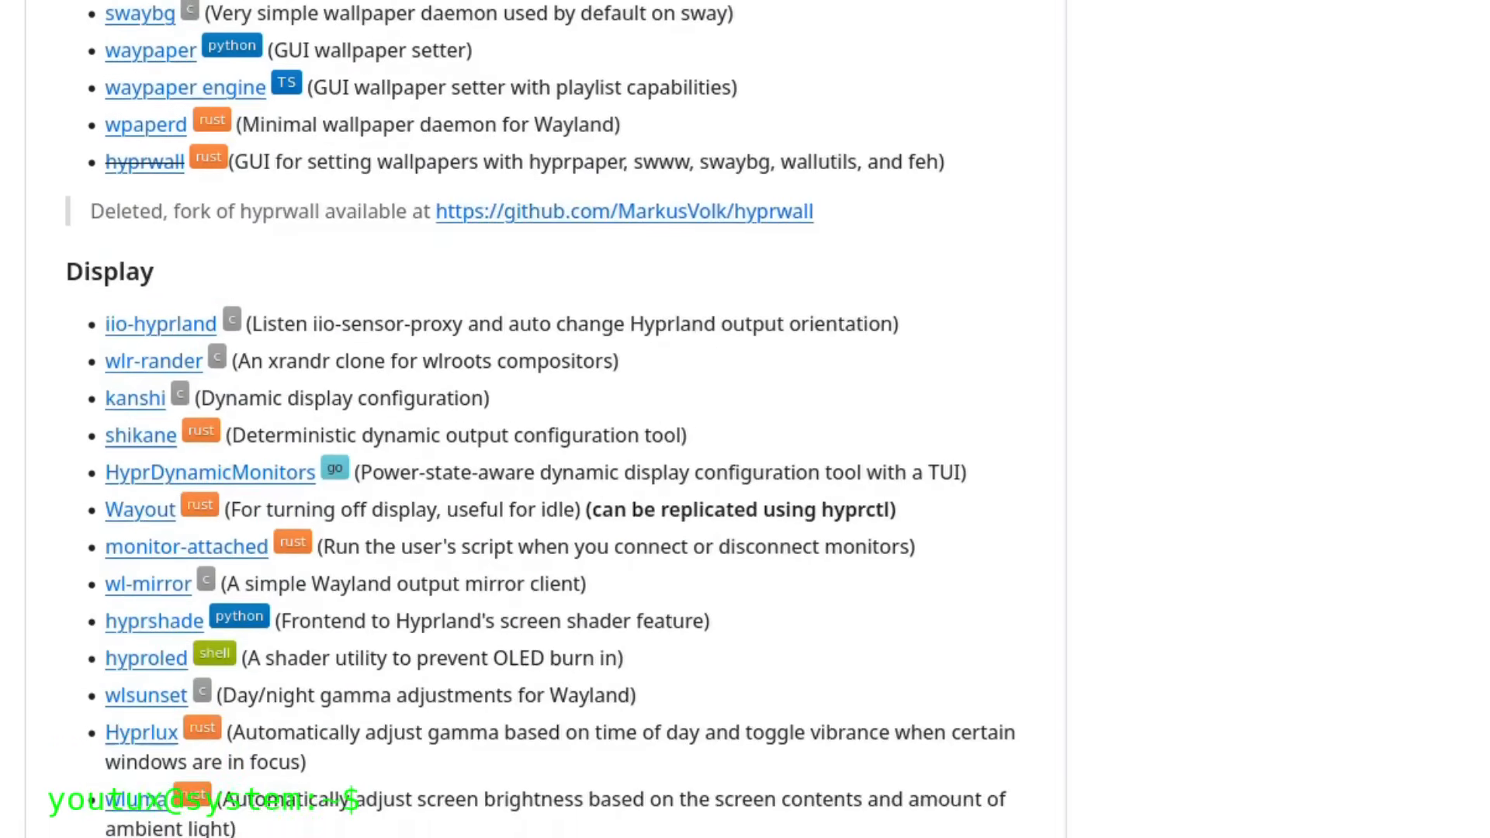
scroll("down", 3)
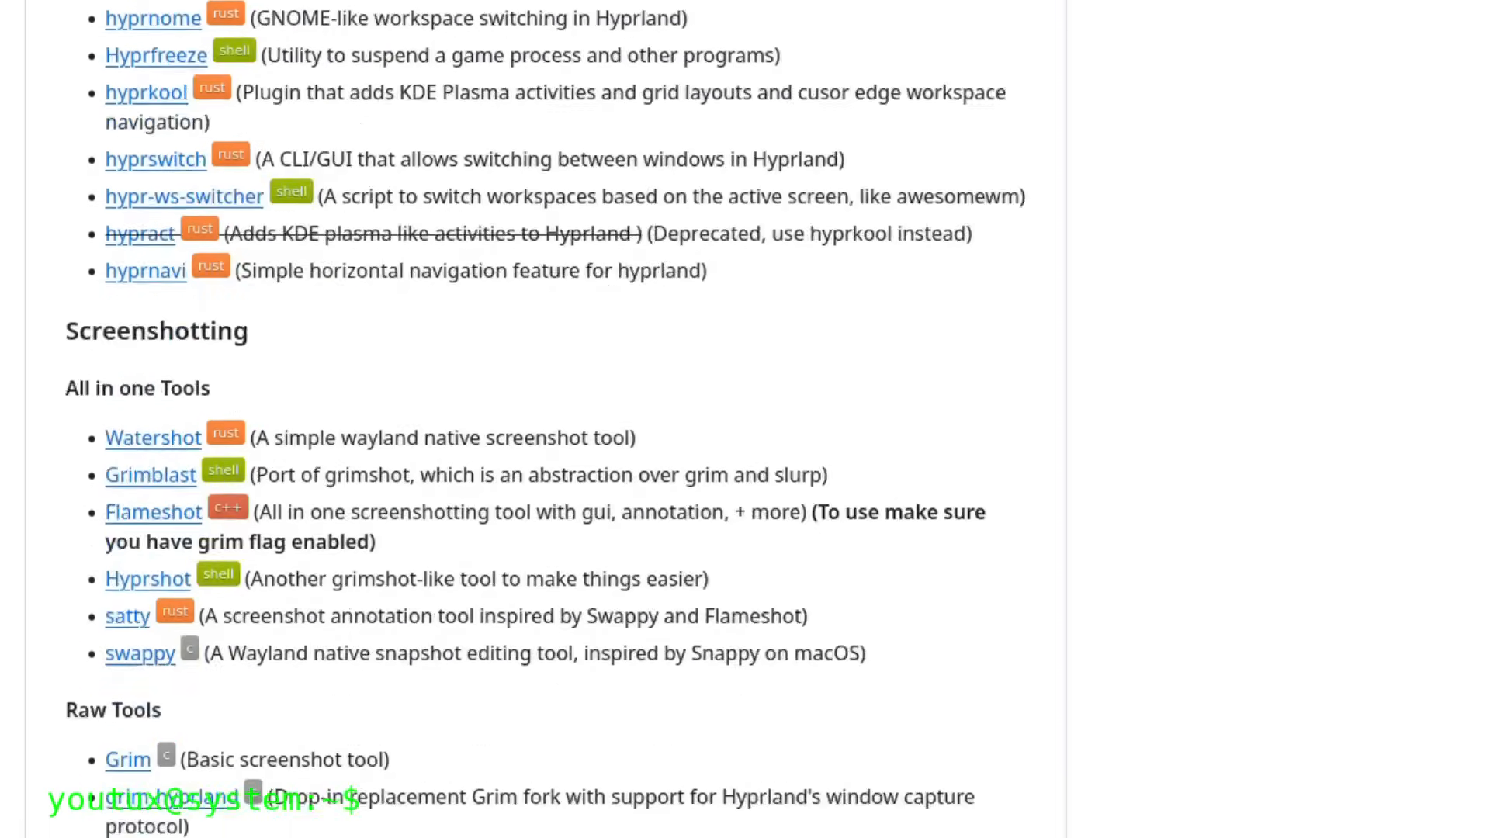
scroll("down", 3)
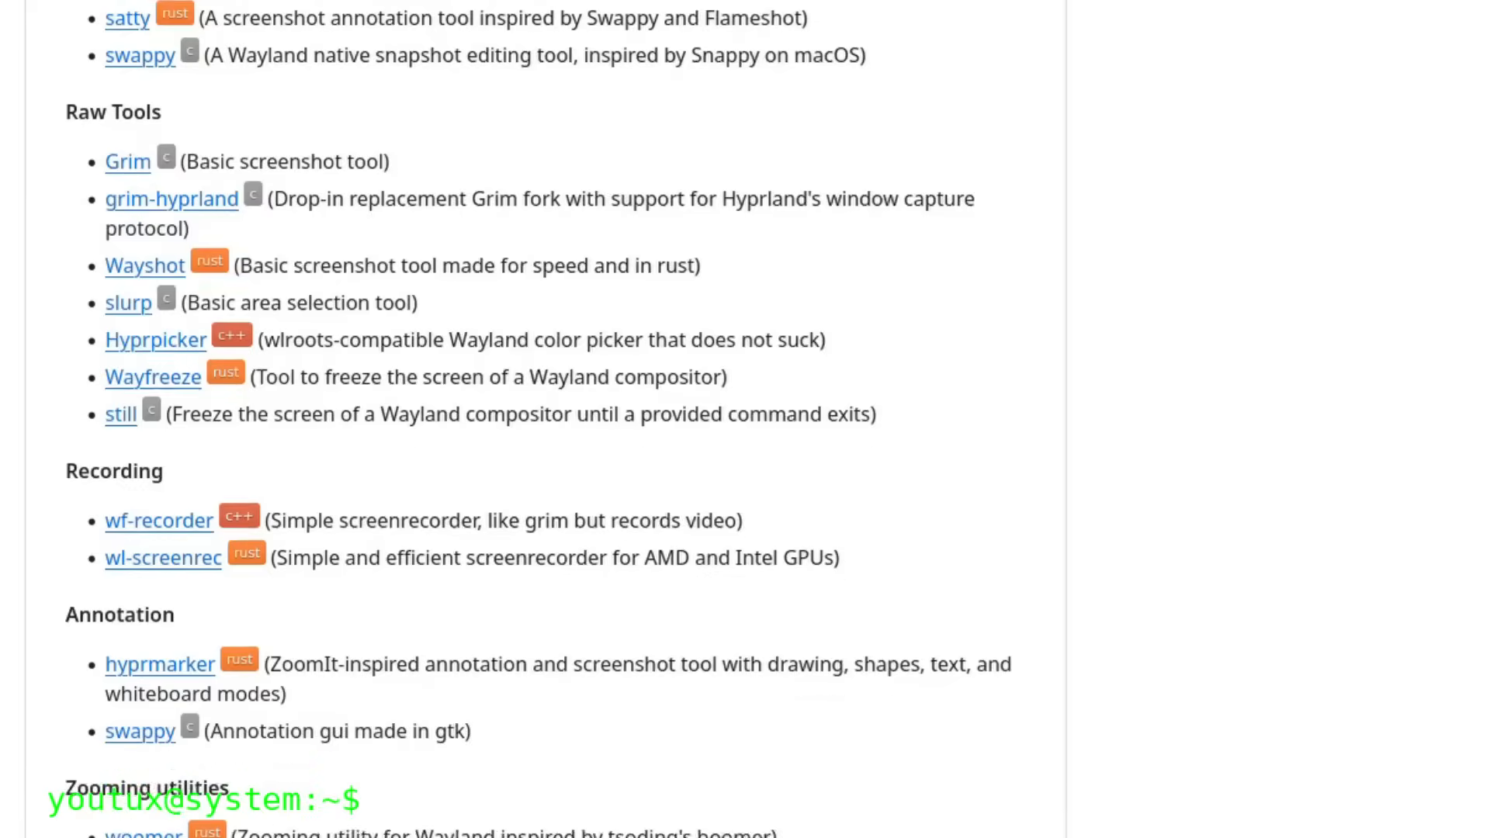
scroll("down", 3)
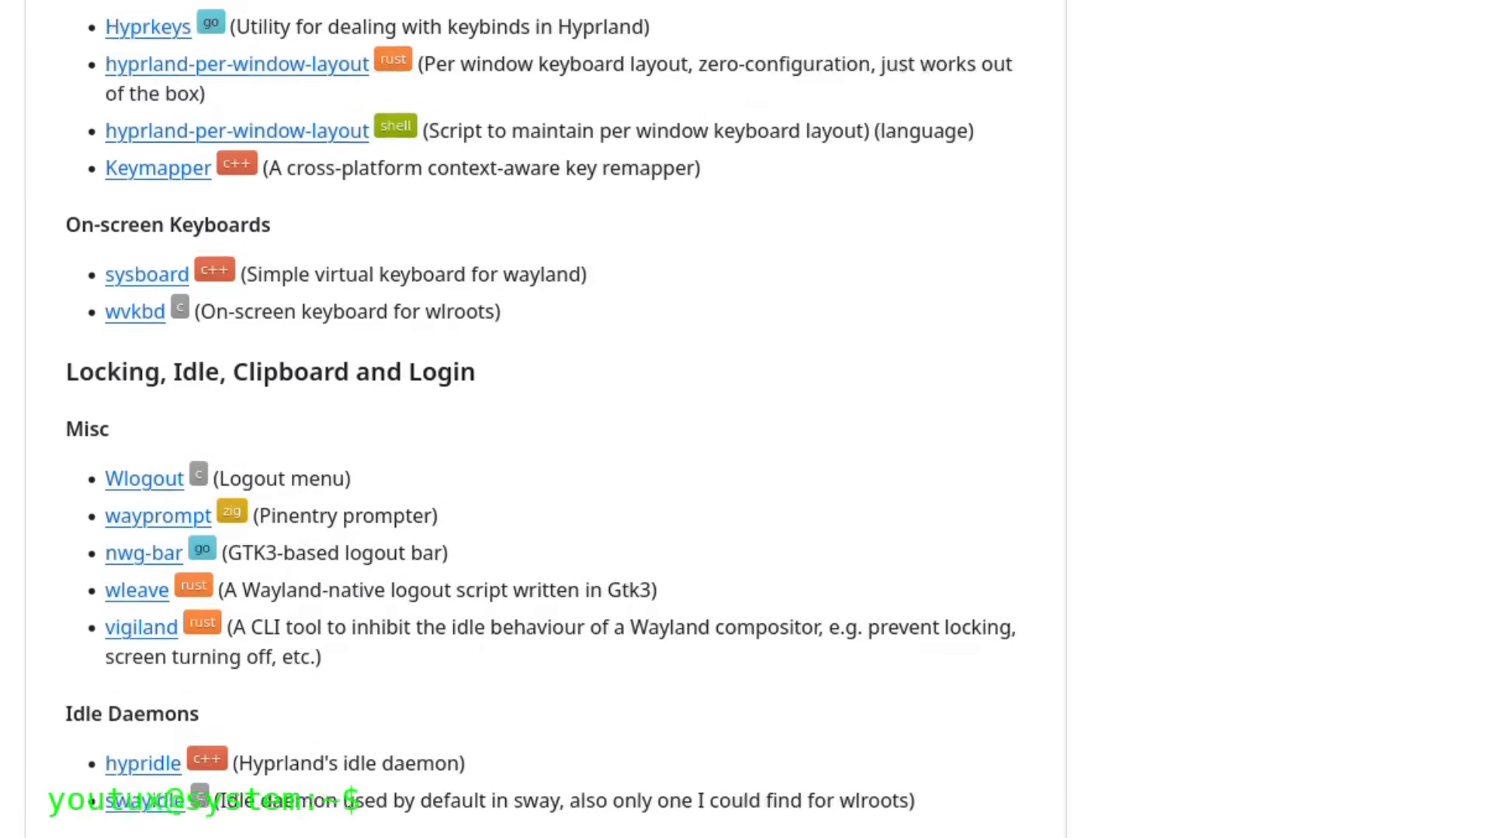
scroll("down", 3)
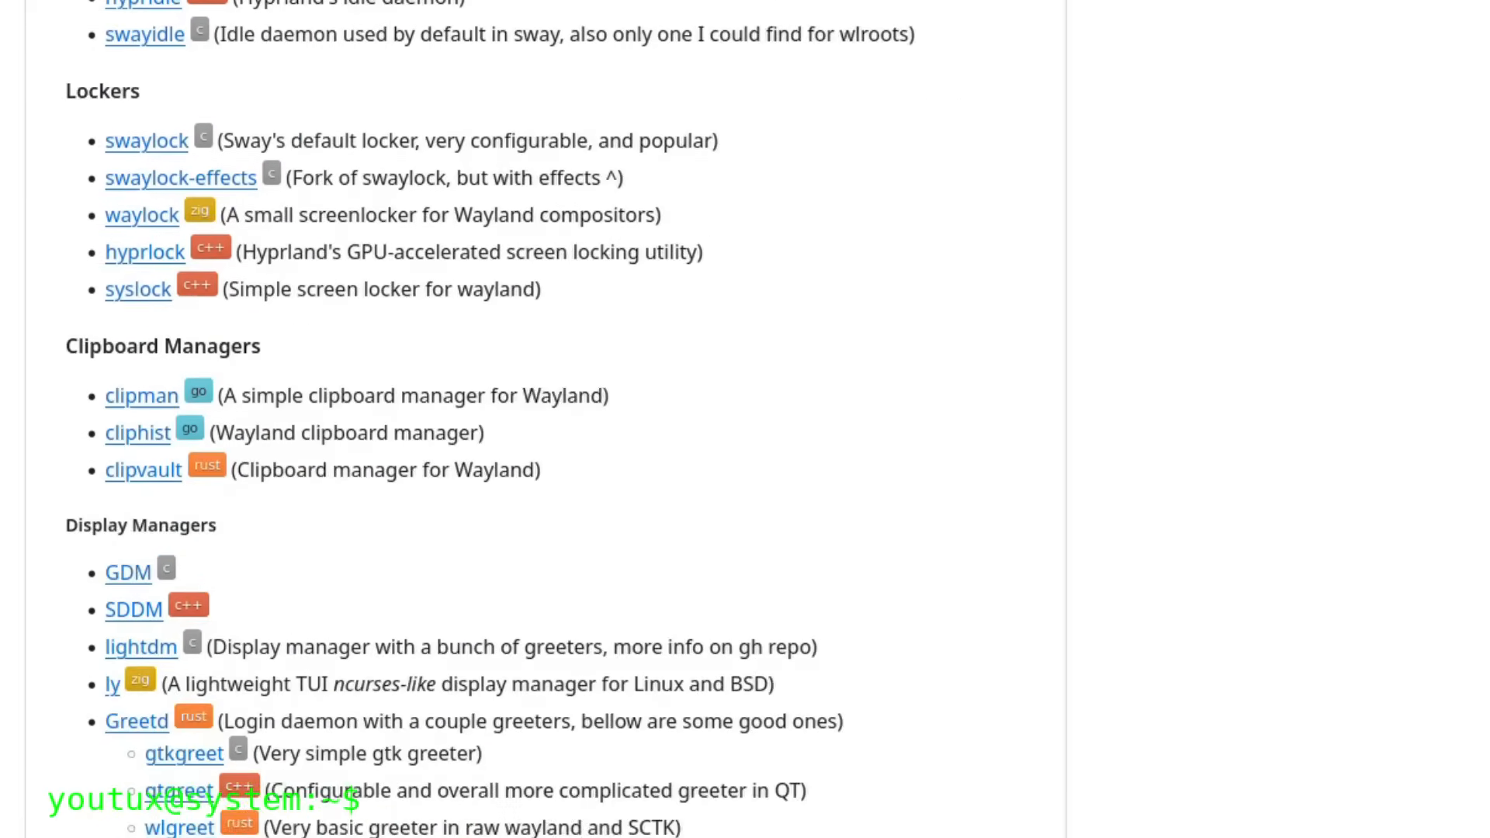
scroll("down", 3)
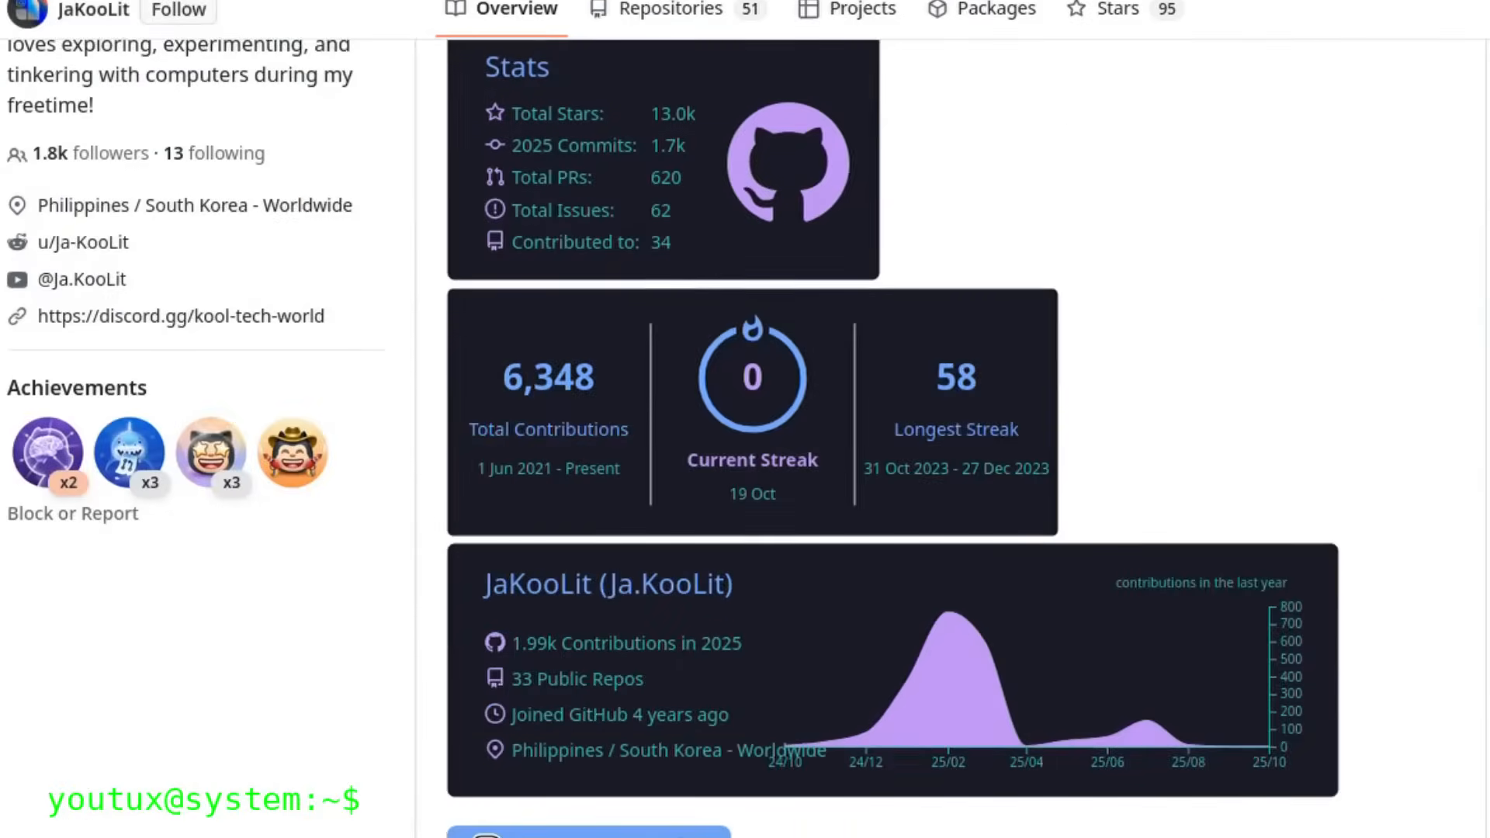
Step: Play the showoff-dots.mp4 showcase in the Arch-Hyprland README, then open the ML4W Dotfiles README
scroll("down", 3)
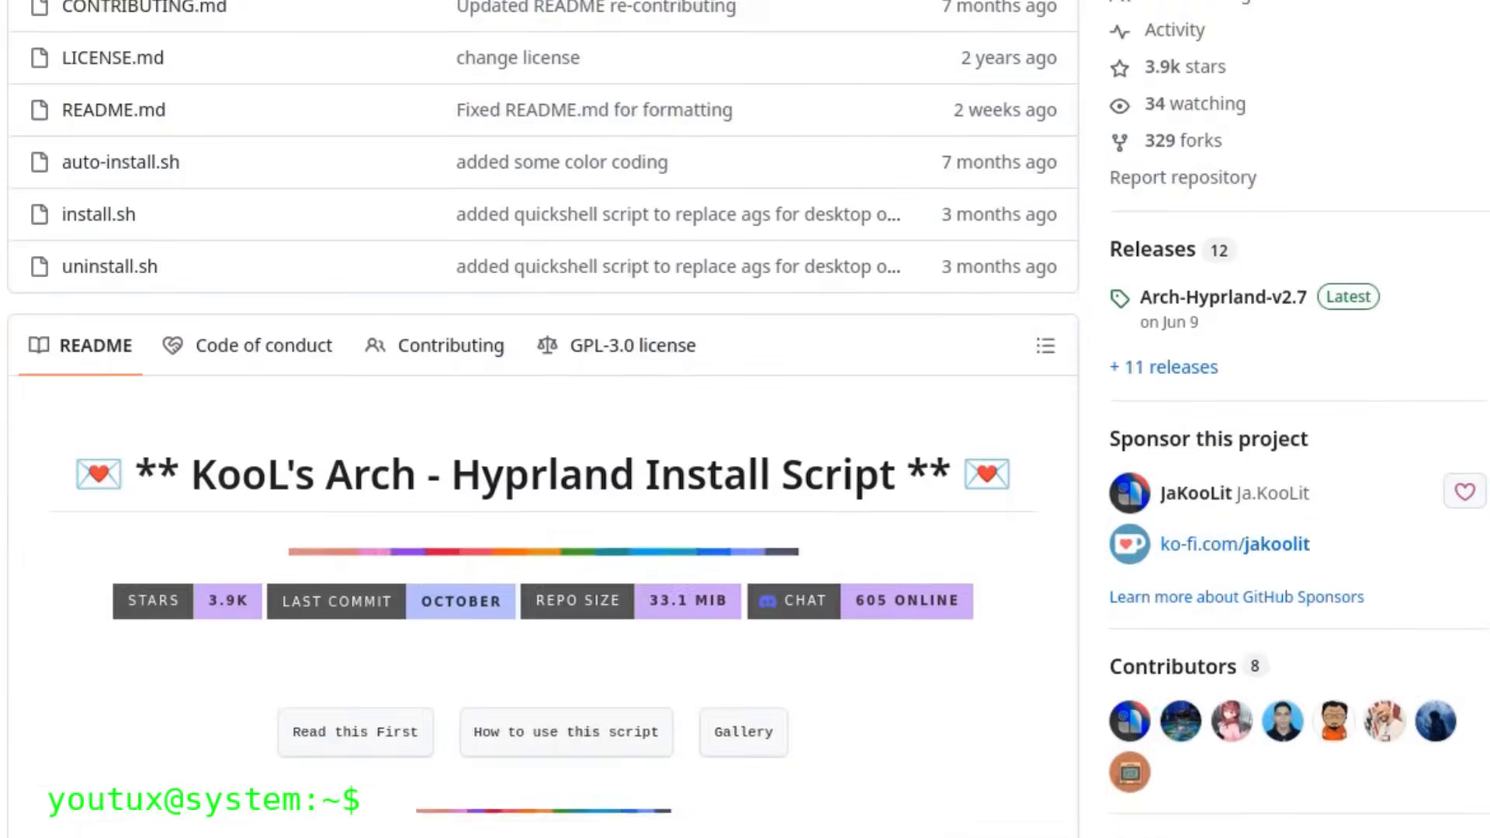
scroll("down", 3)
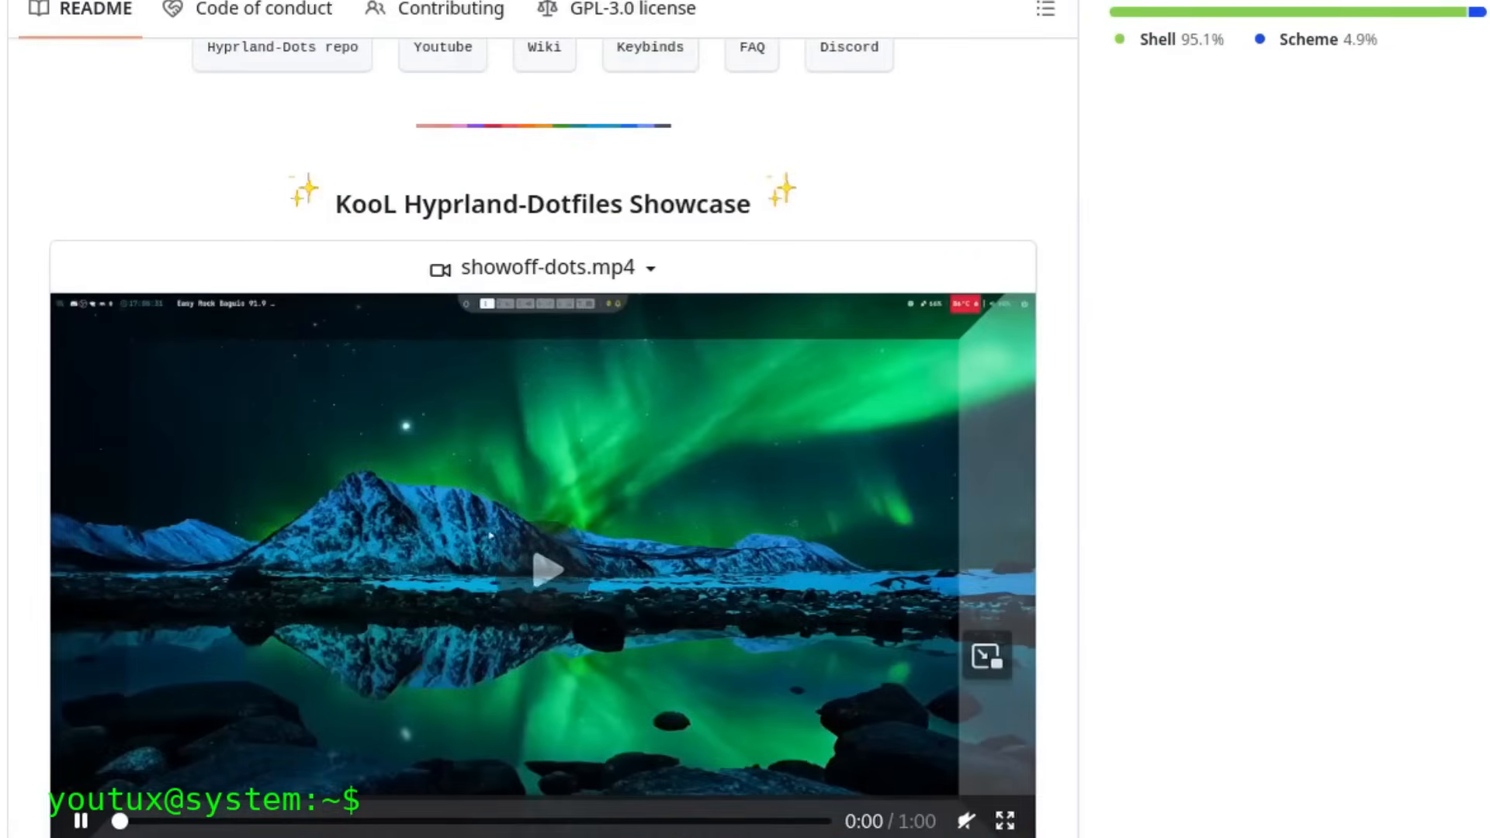
left_click(546, 571)
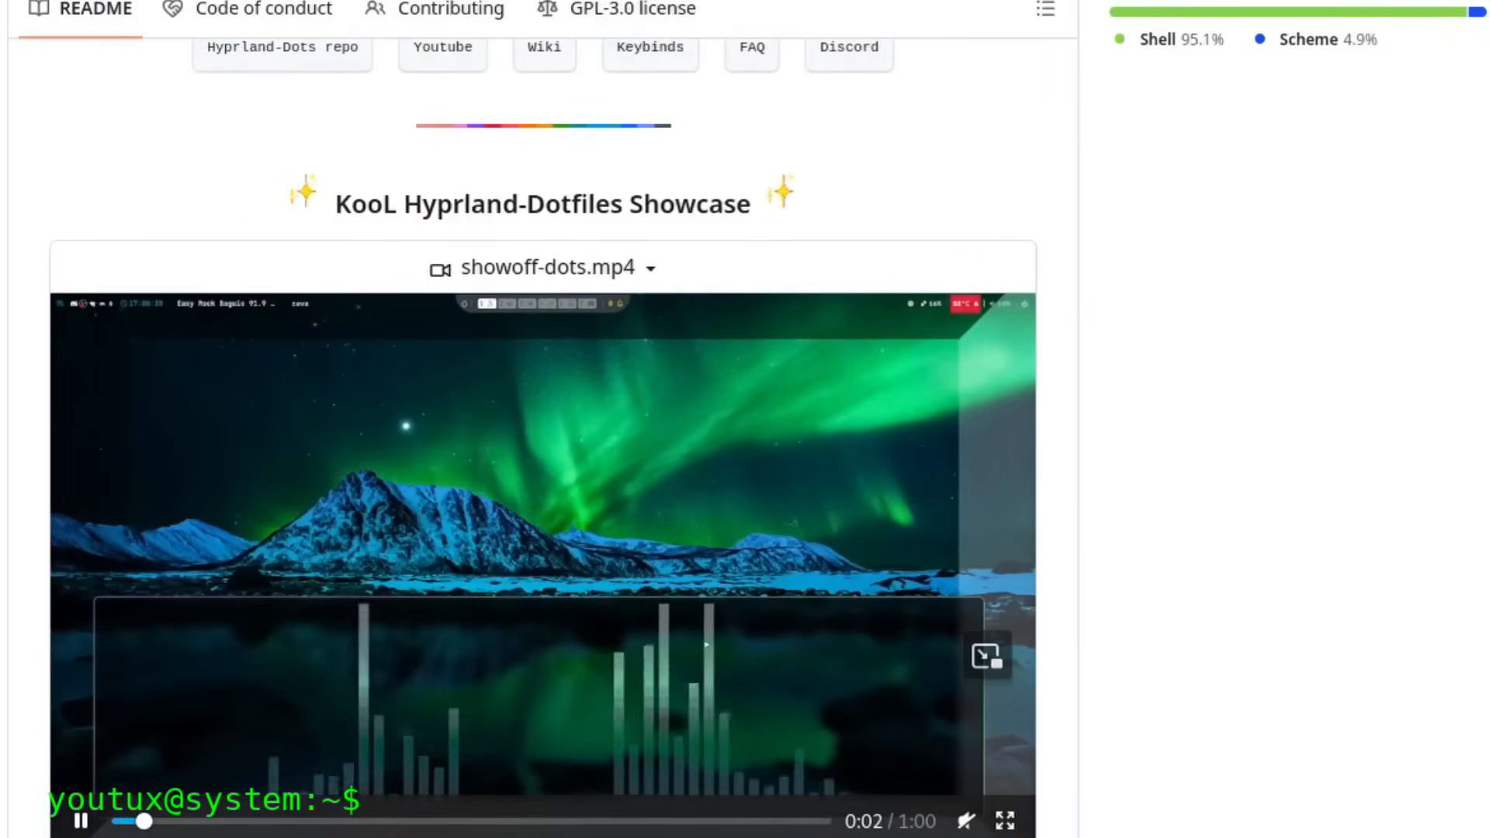
left_click(1004, 821)
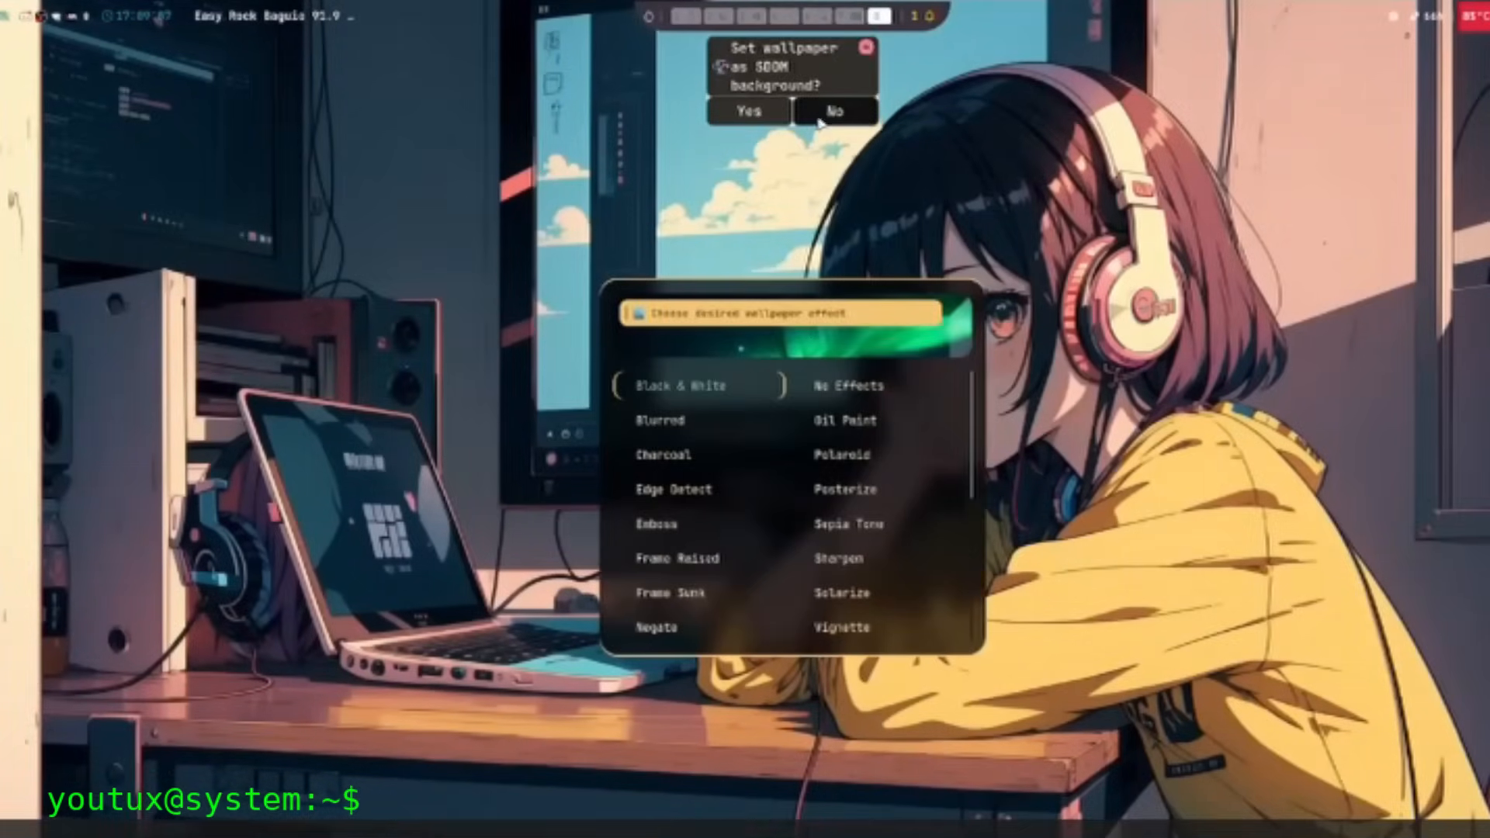
left_click(670, 558)
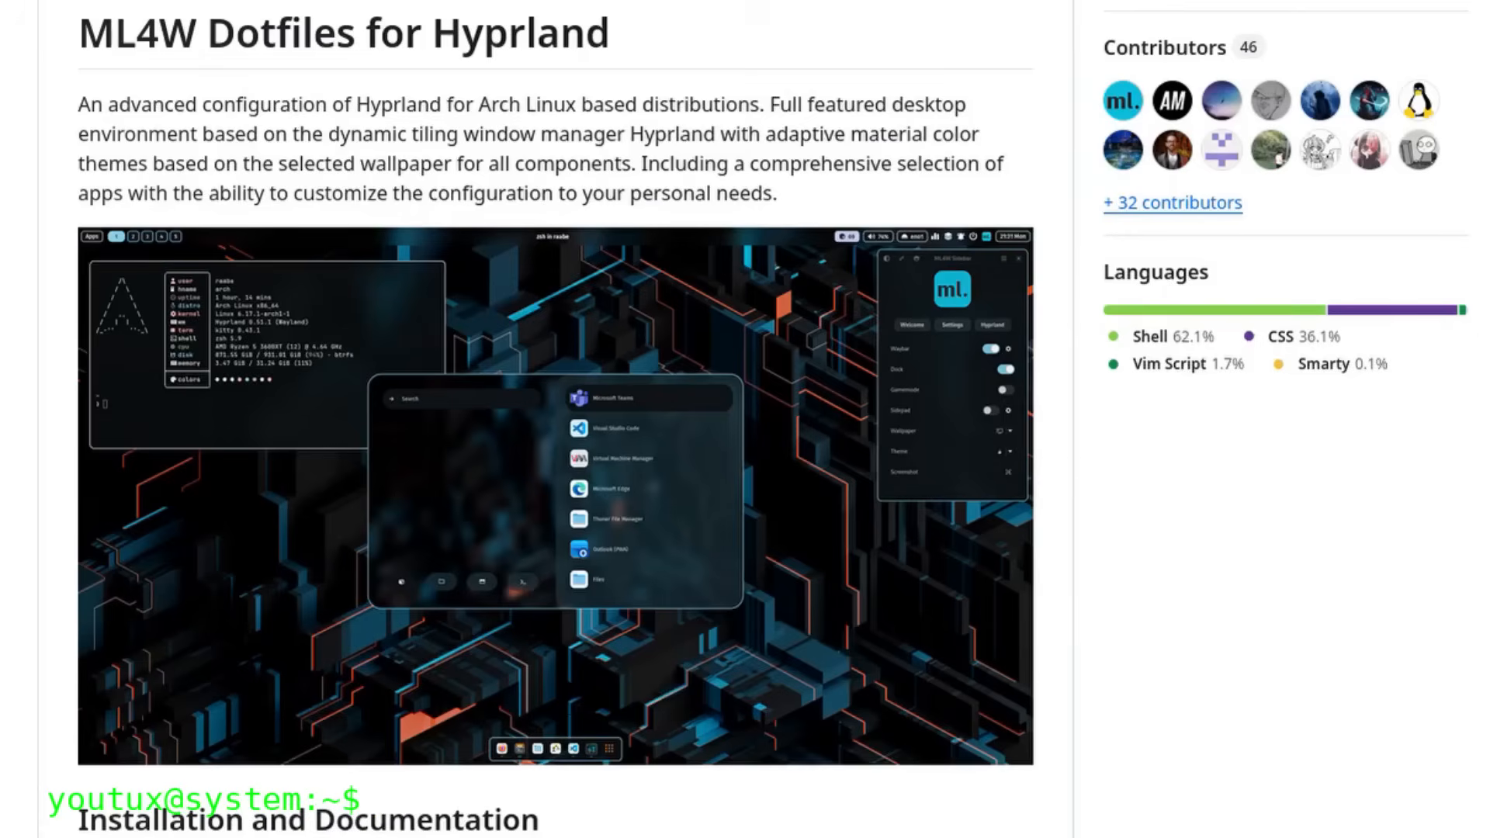
Step: Scroll the ML4W Dotfiles page past the screenshot and Installation section to the video thumbnails
scroll("down", 3)
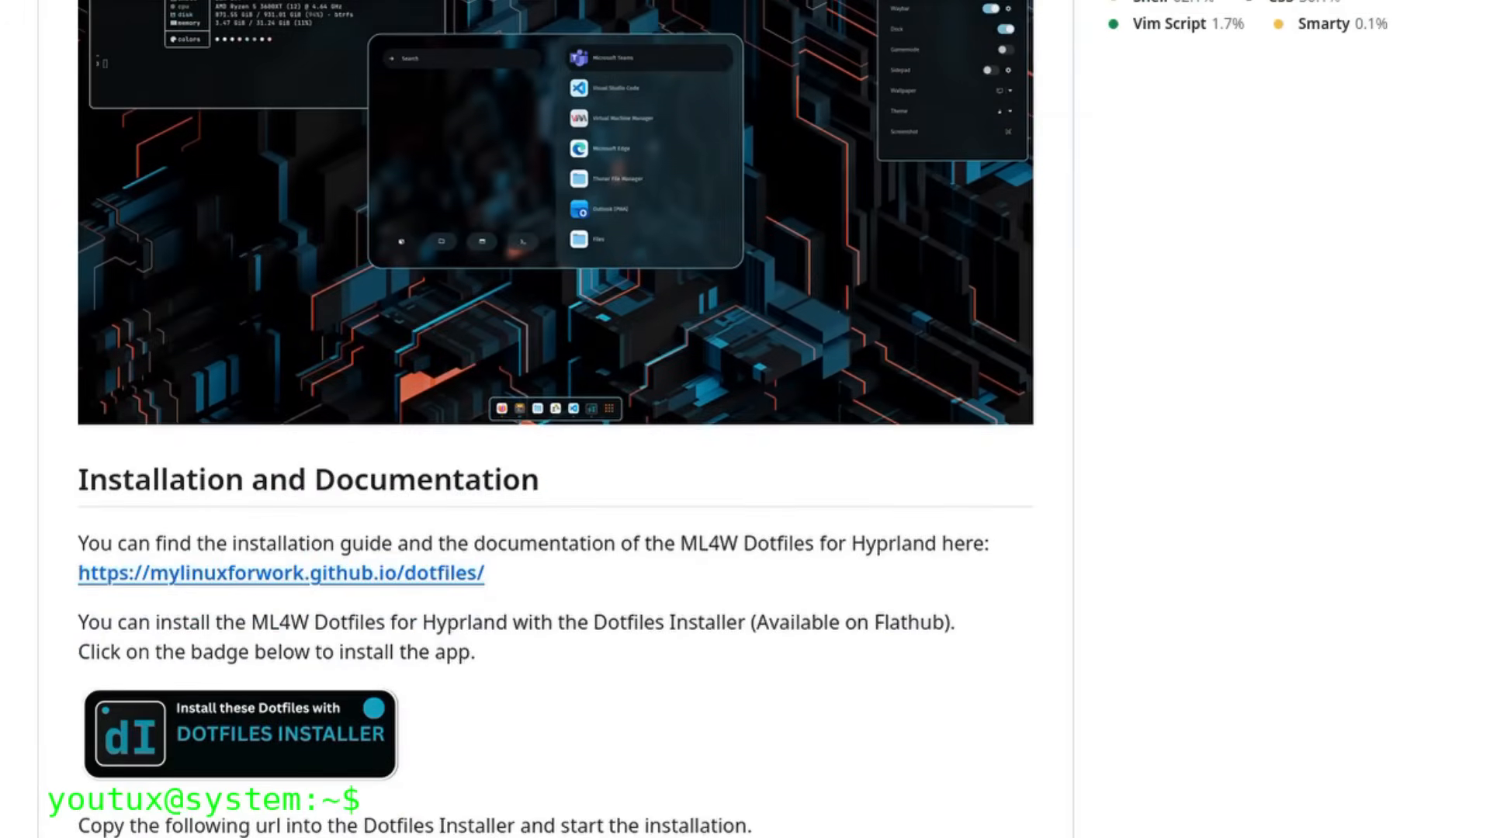
scroll("down", 3)
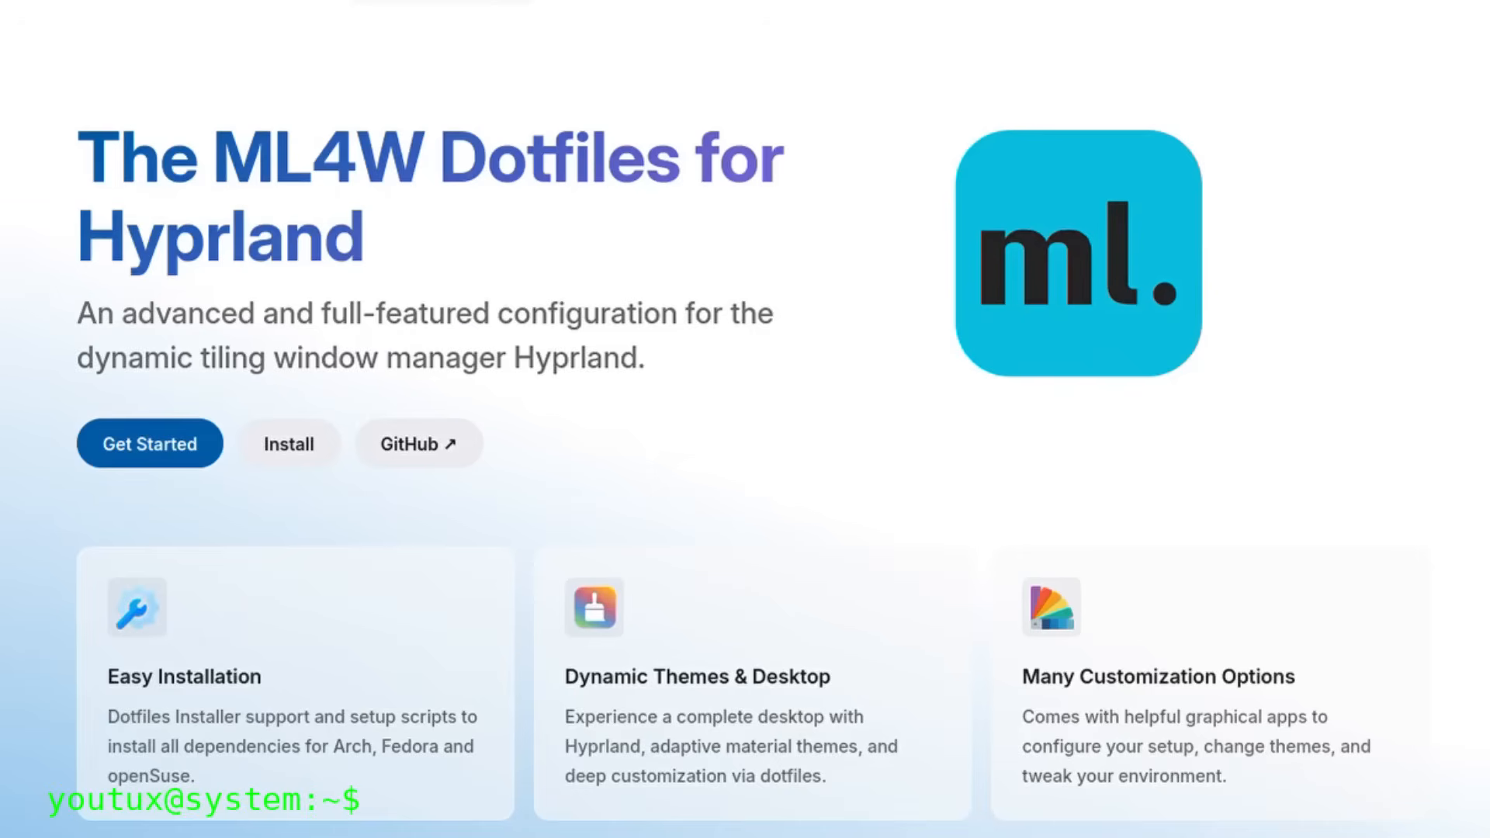
scroll("down", 3)
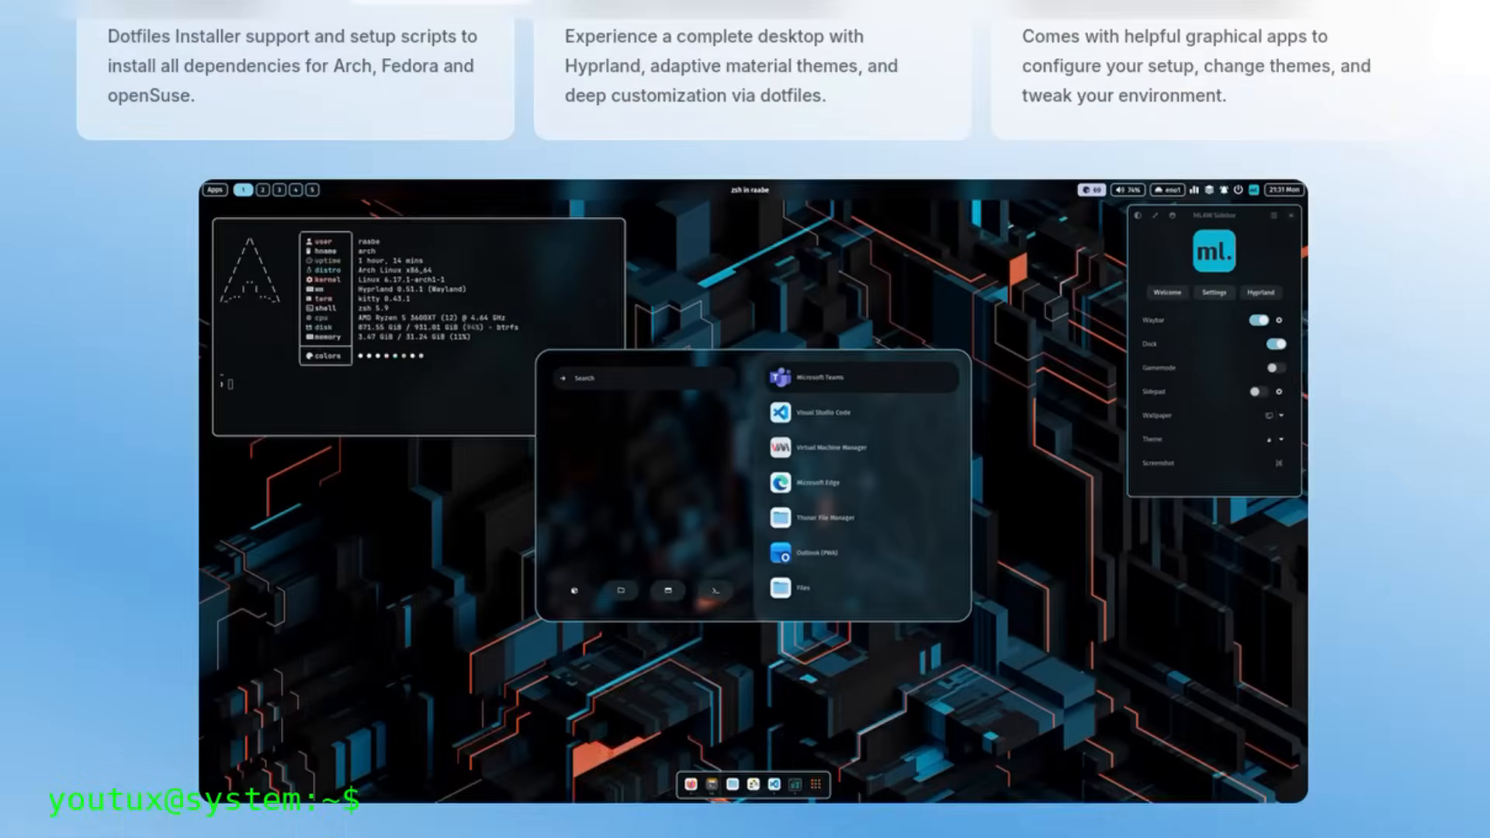
scroll("down", 3)
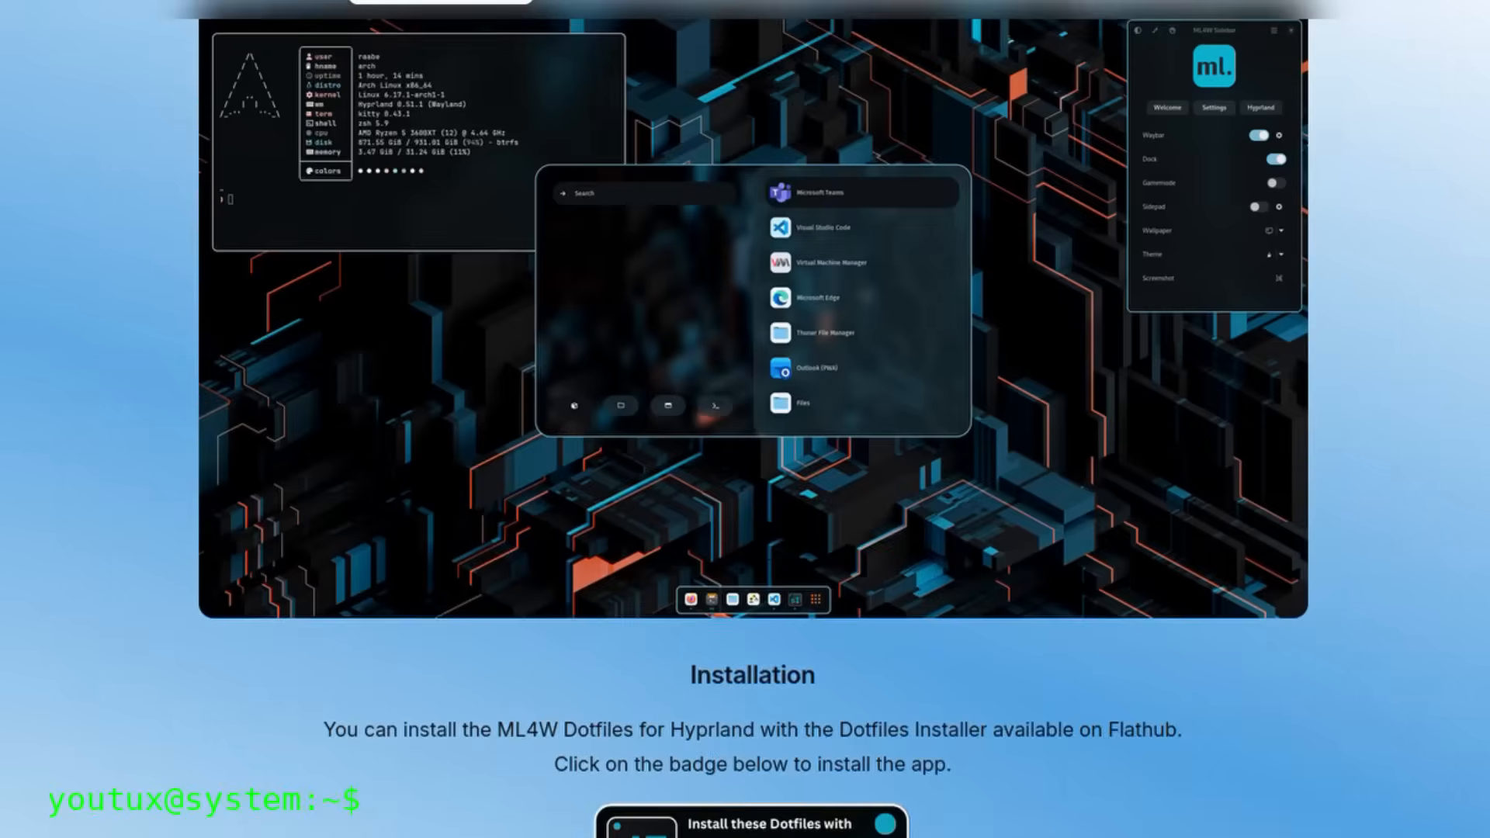
scroll("down", 3)
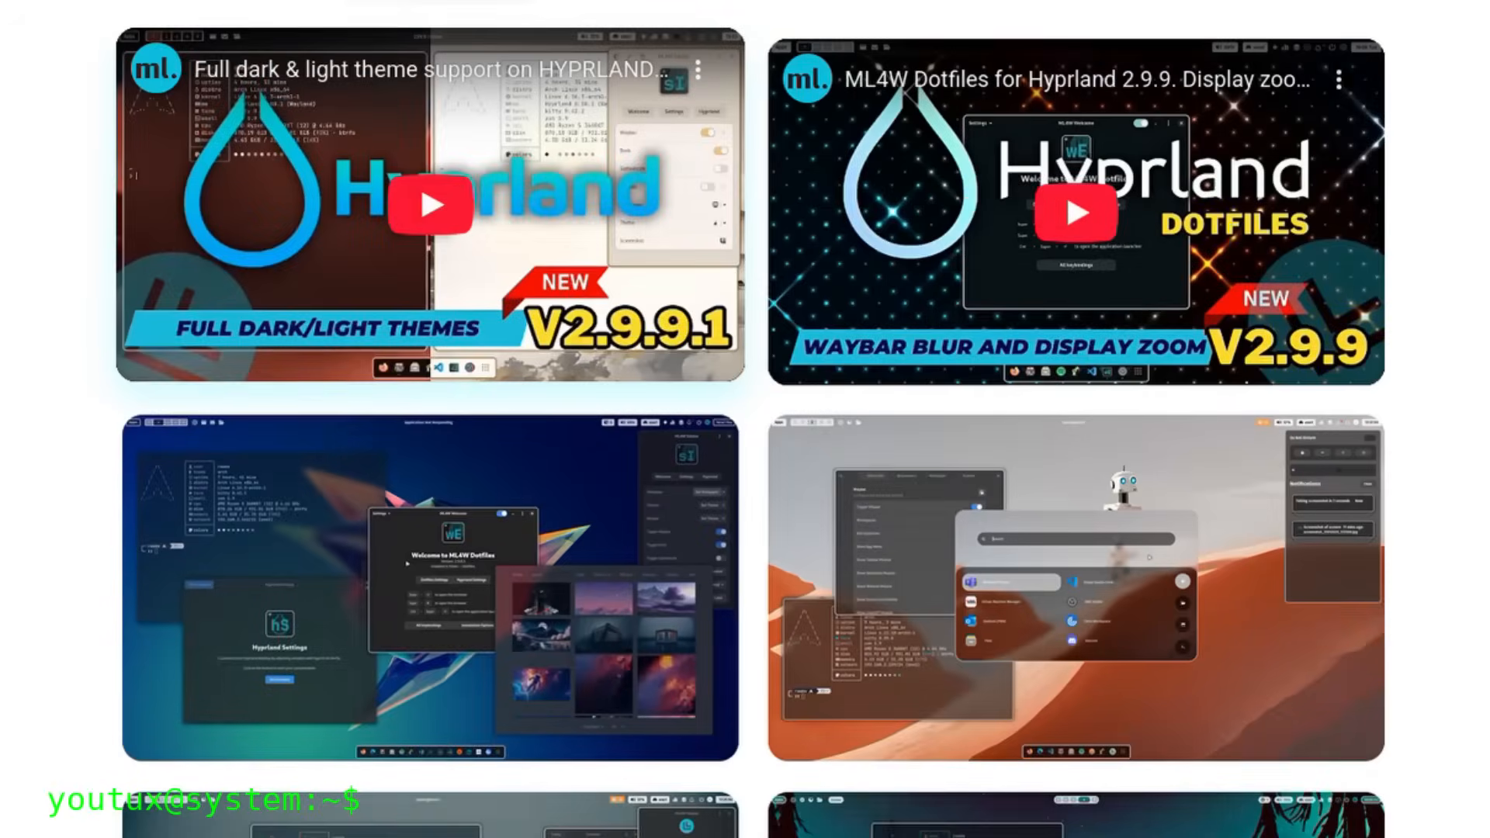
scroll("down", 3)
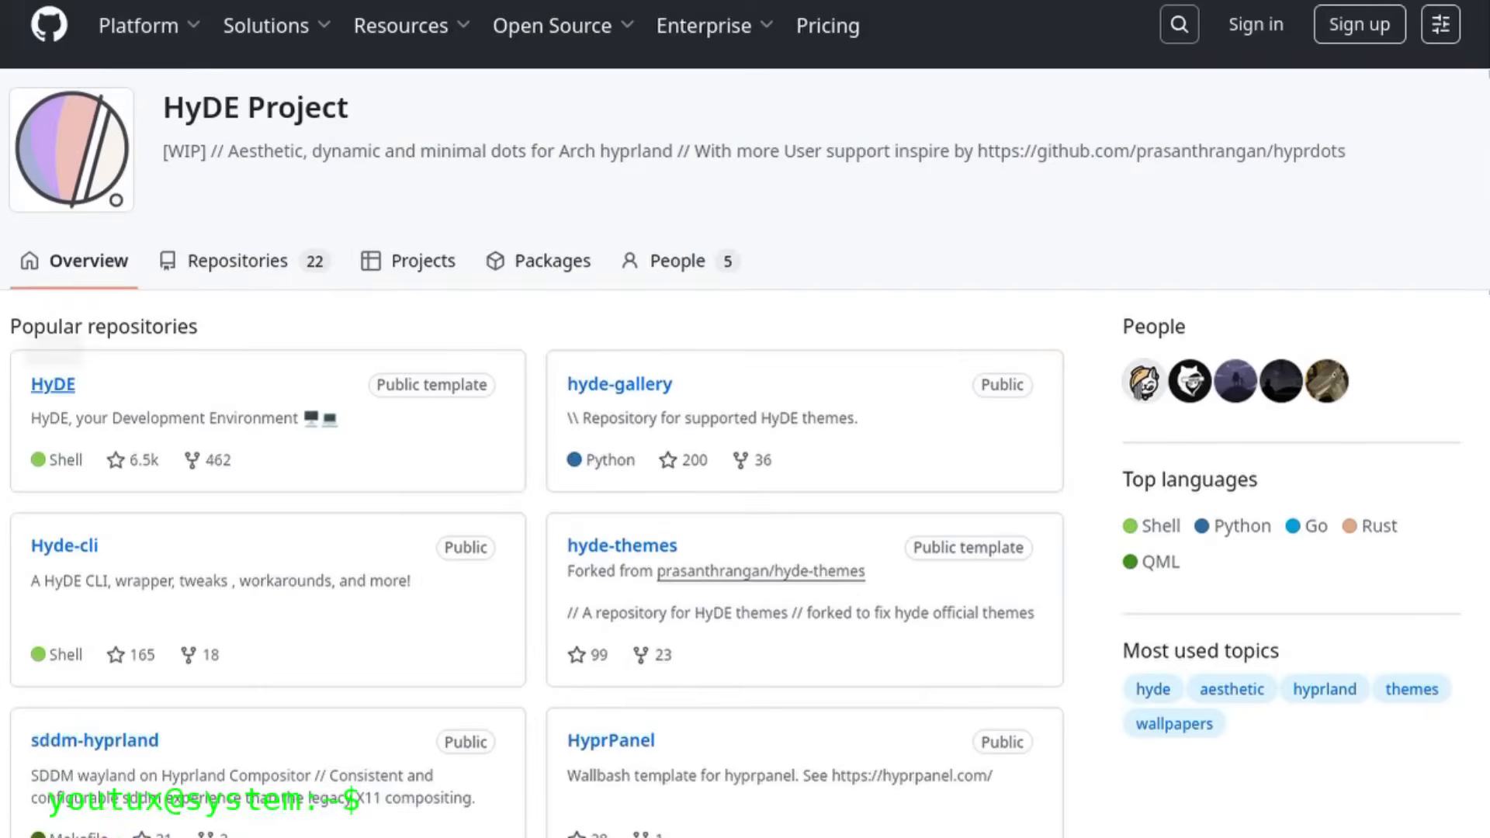
Step: Open HyDE from Popular repositories to view its README with the wallbash demo video
left_click(51, 384)
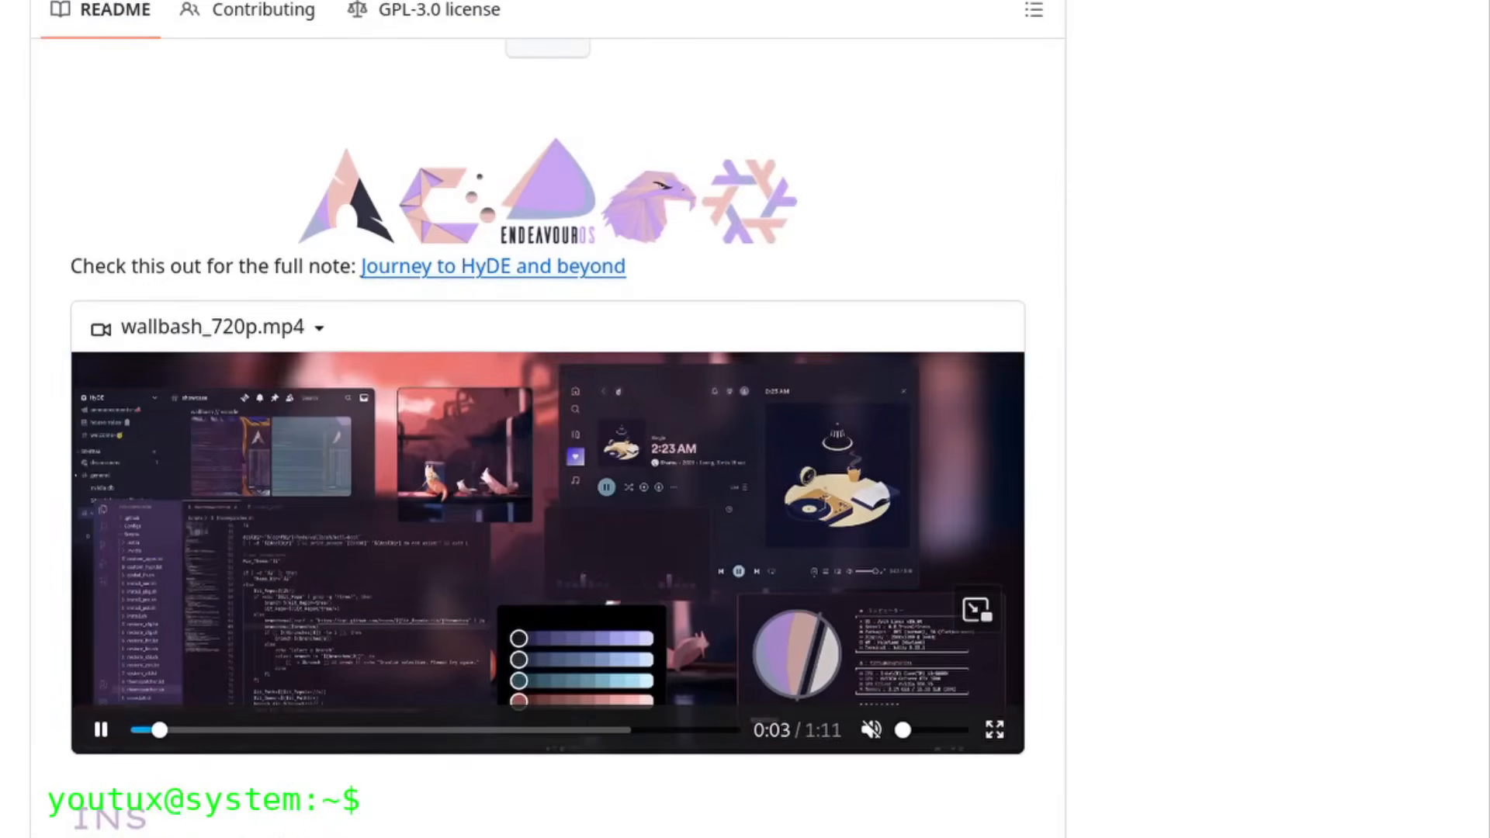
Step: Scroll the illogical-impulse dotfiles README to its screenshots and Showcase video link
scroll("up", 3)
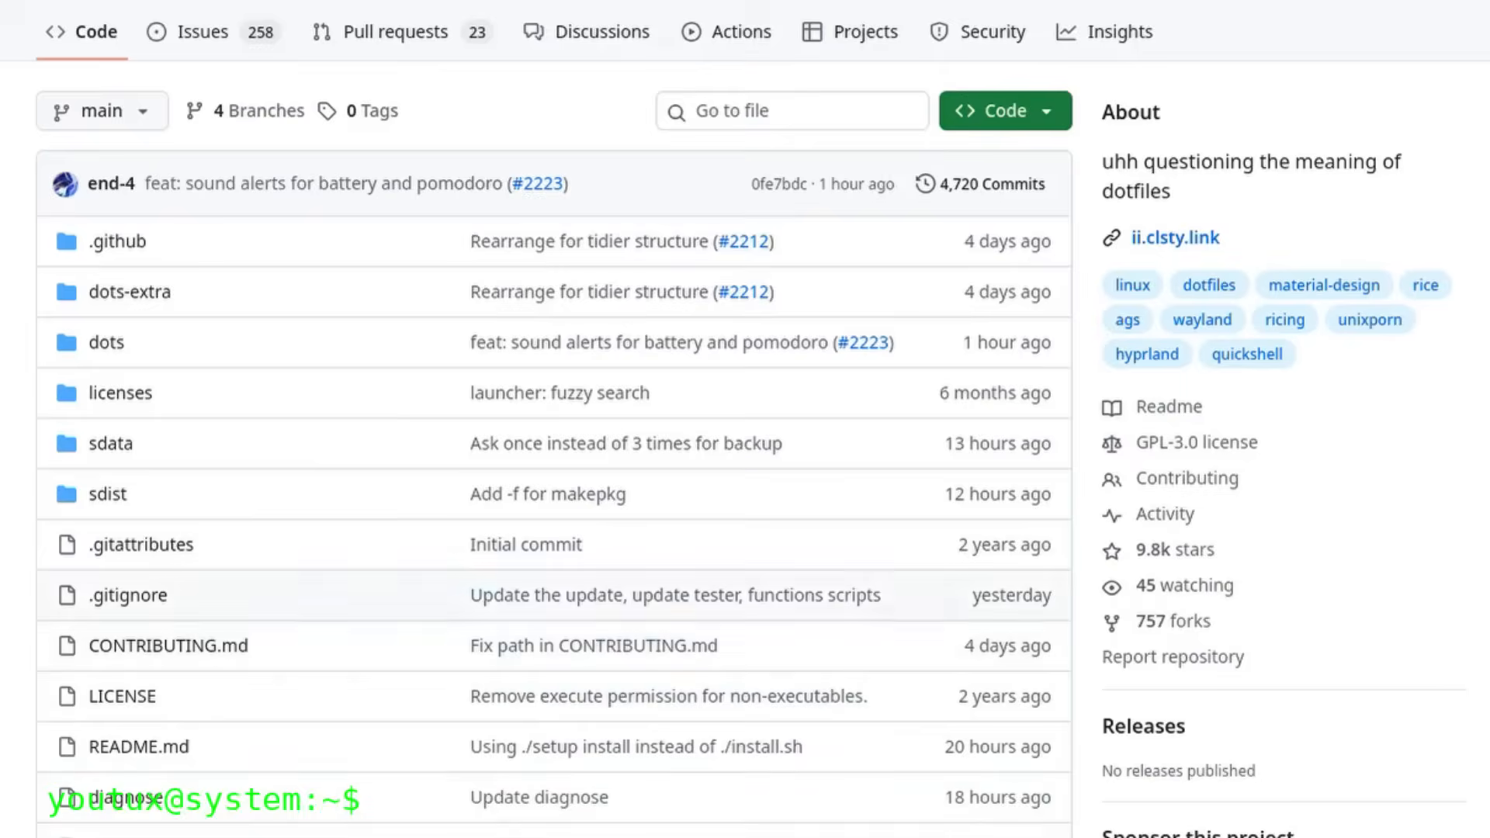
scroll("down", 3)
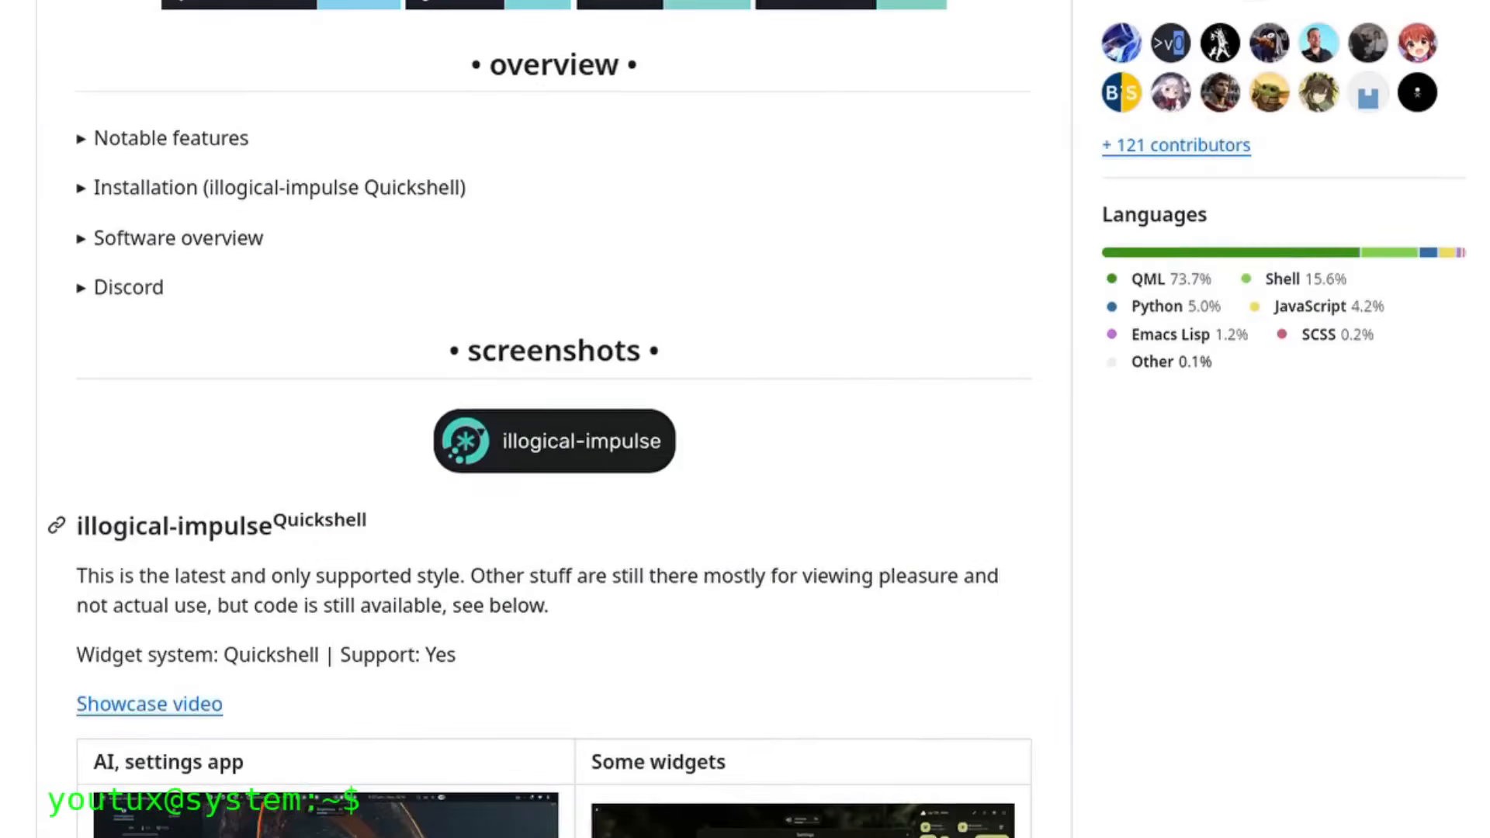
scroll("down", 3)
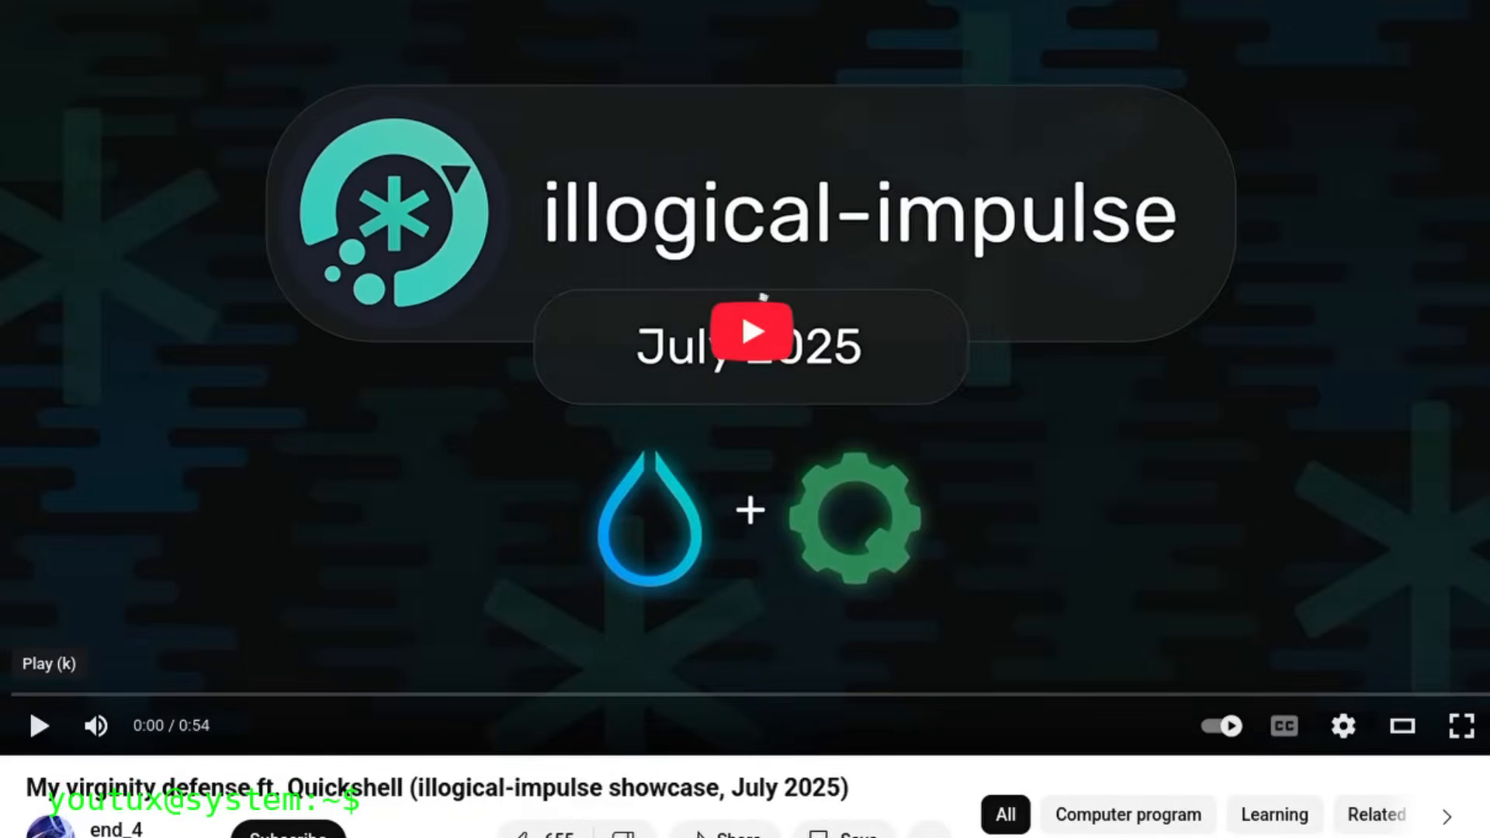
mouse_move(748, 323)
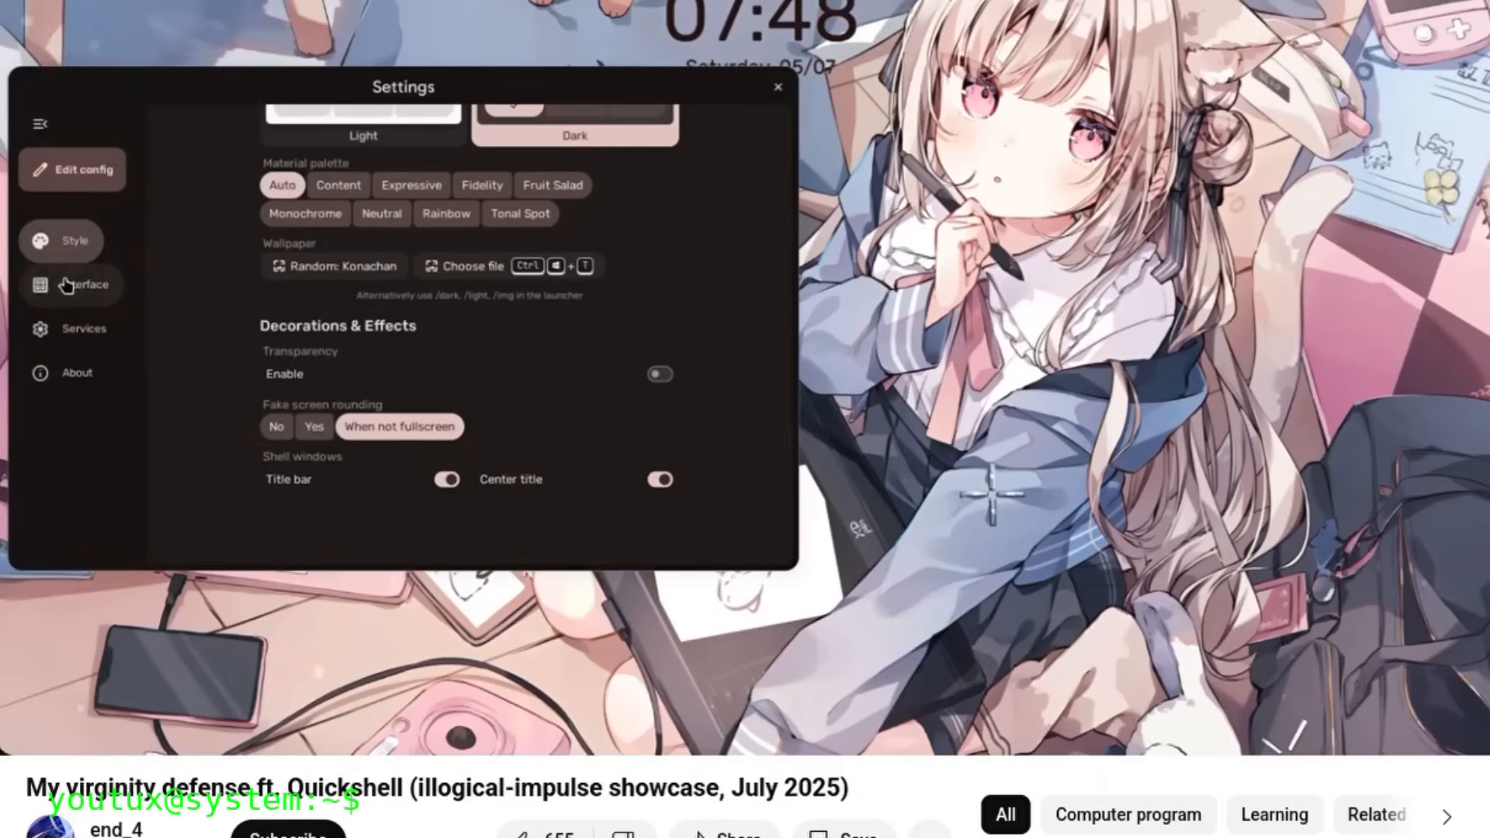
Step: Open the illogical-impulse Showcase video on YouTube and let it play
left_click(71, 284)
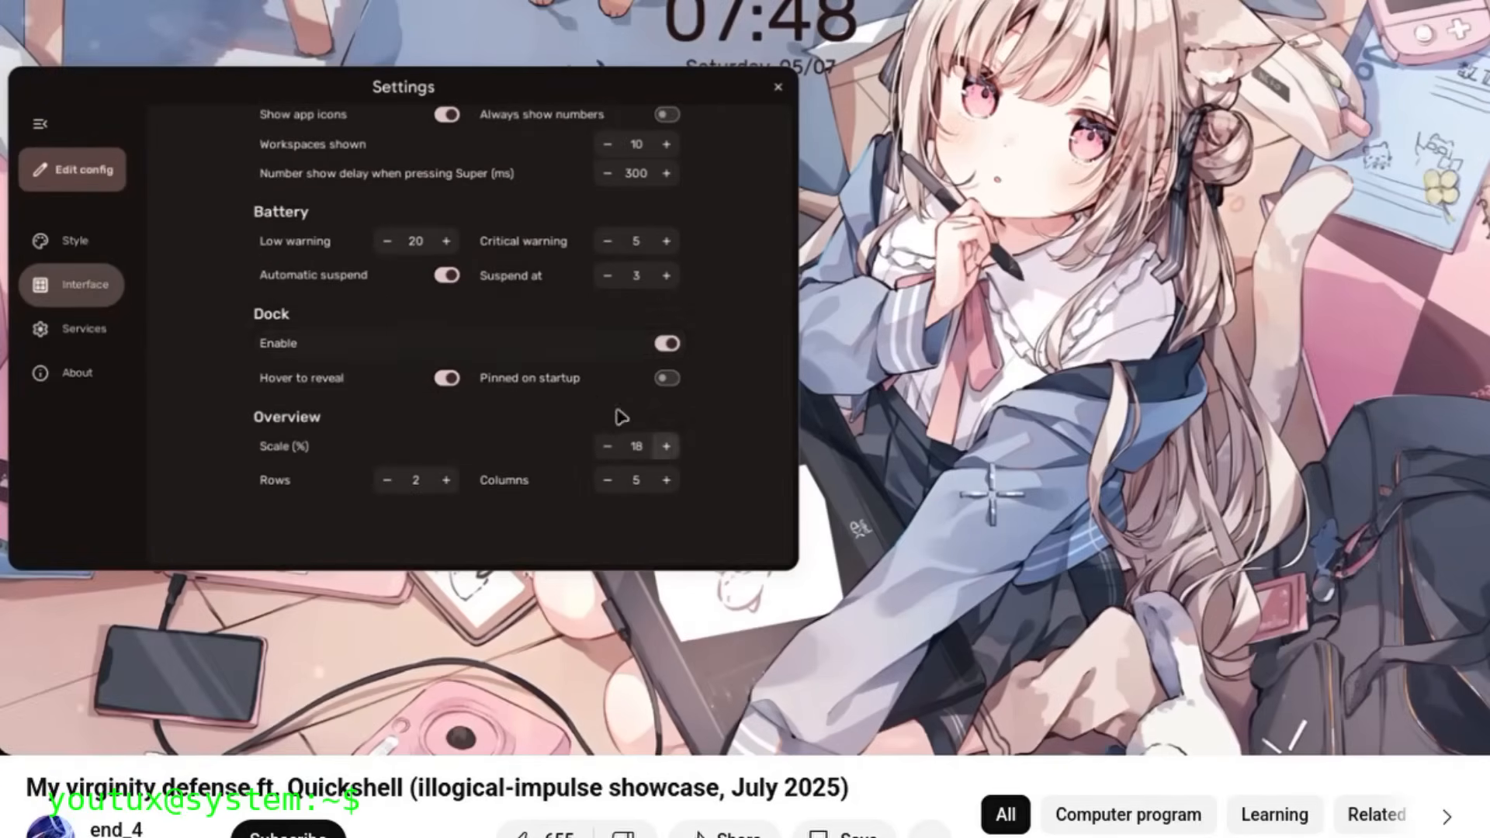
left_click(779, 88)
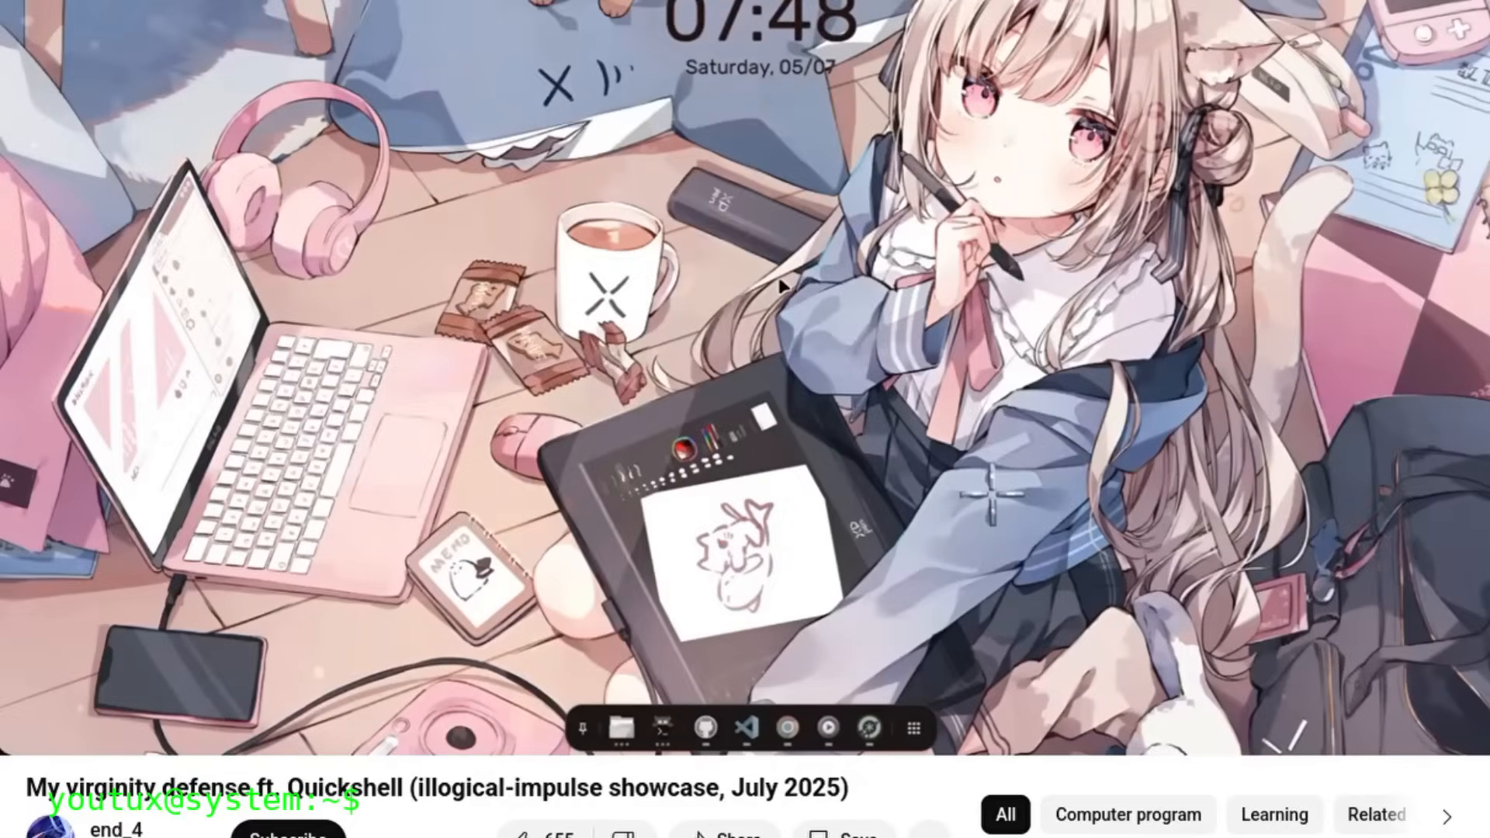
mouse_move(399, 131)
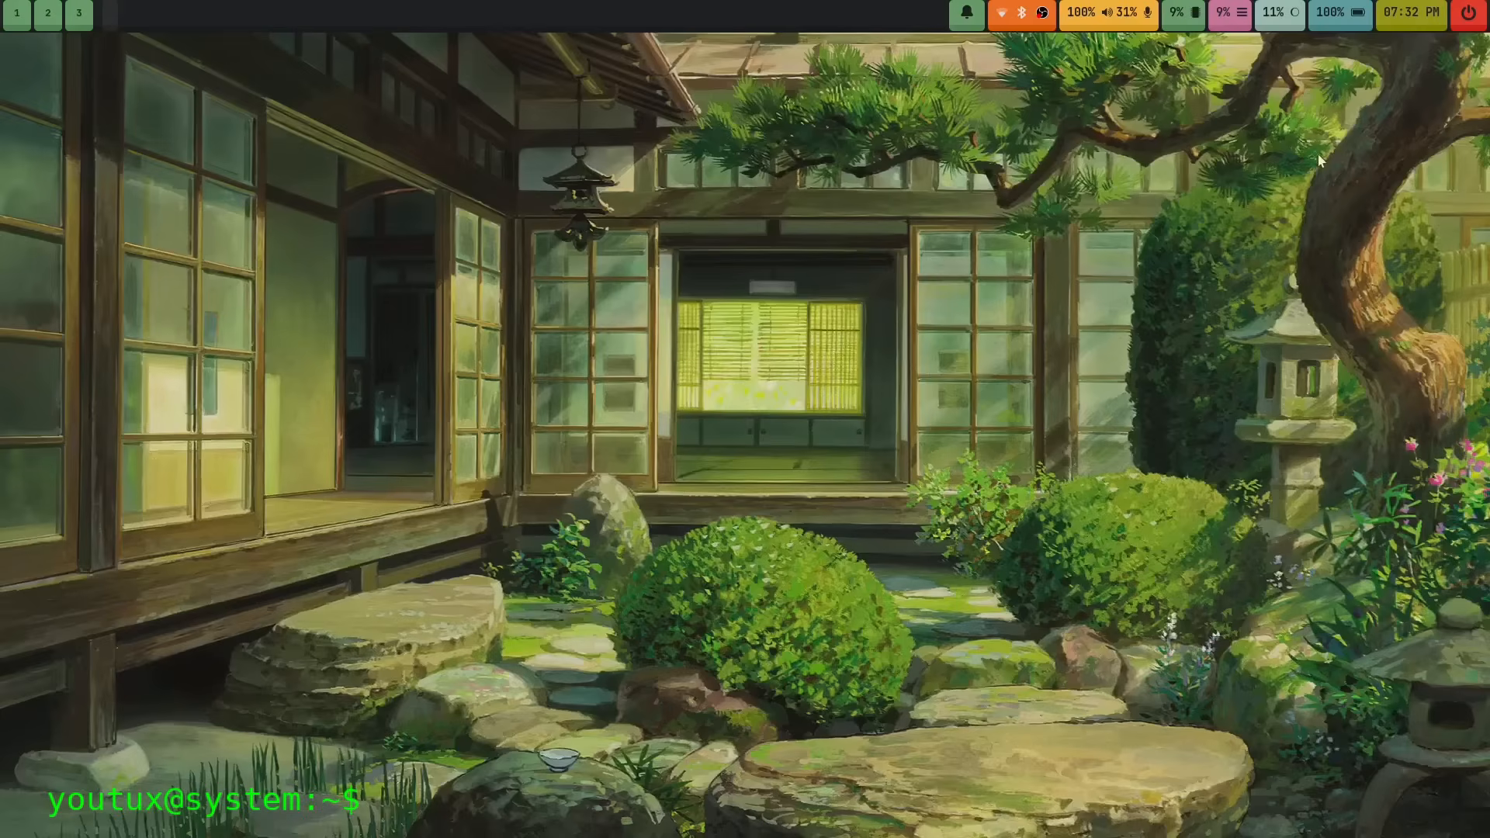
mouse_move(1356, 154)
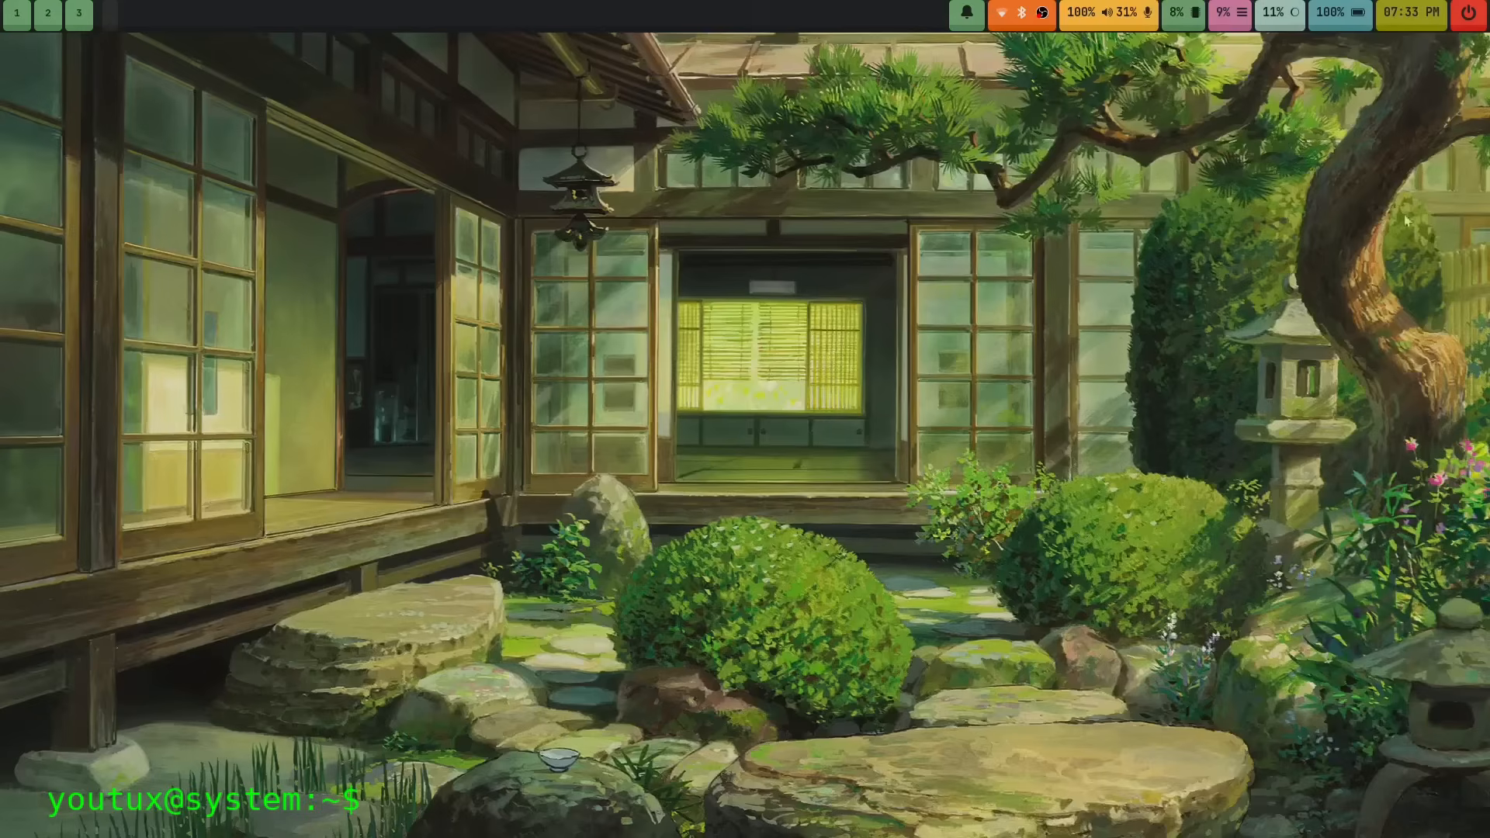
mouse_move(1052, 243)
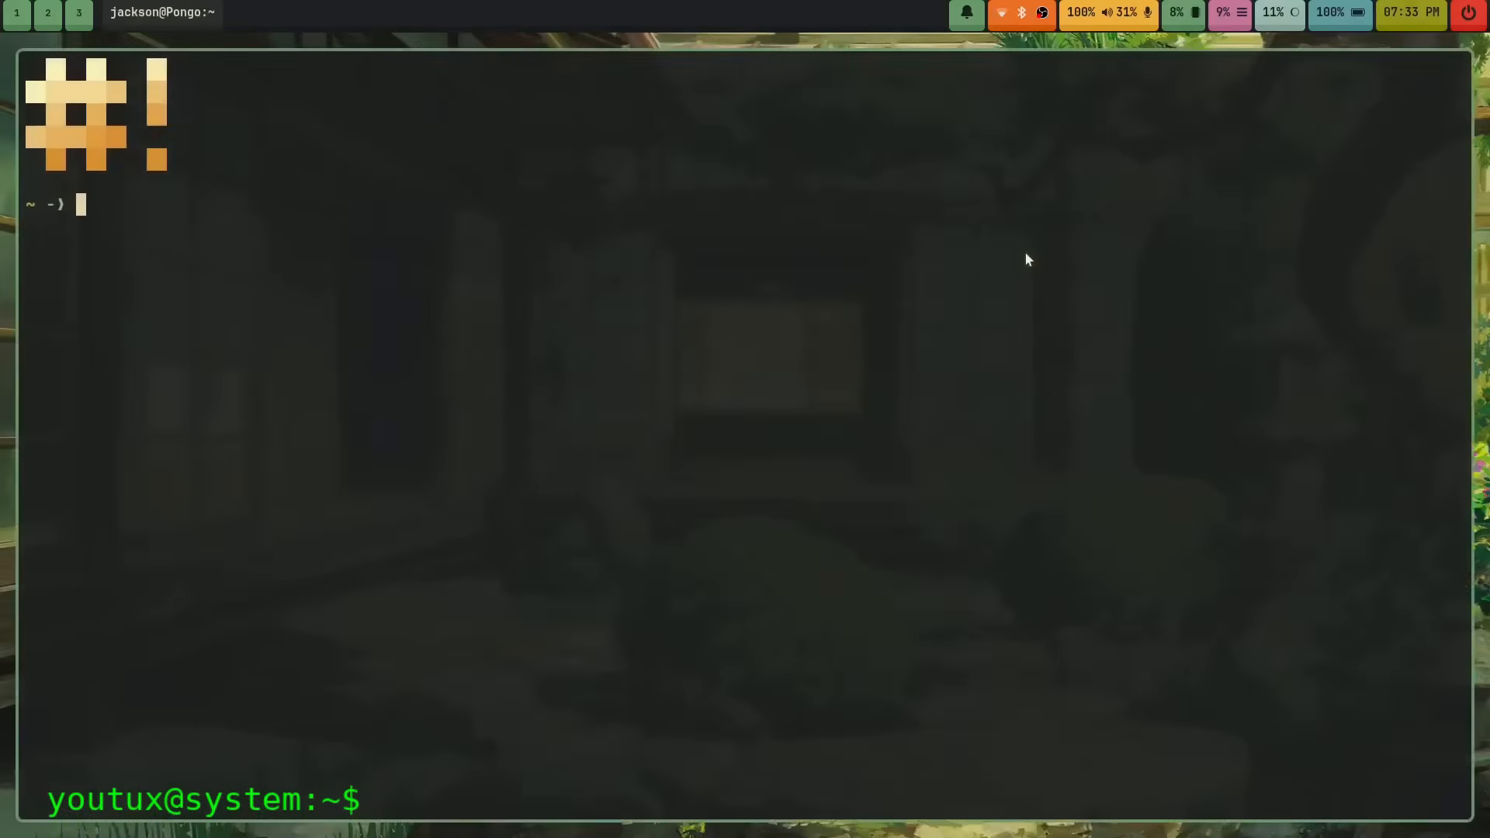
Step: Enter 'sudo pacman -S swaync' in Kitty and begin typing a notify-send test command
type("sudo pacm")
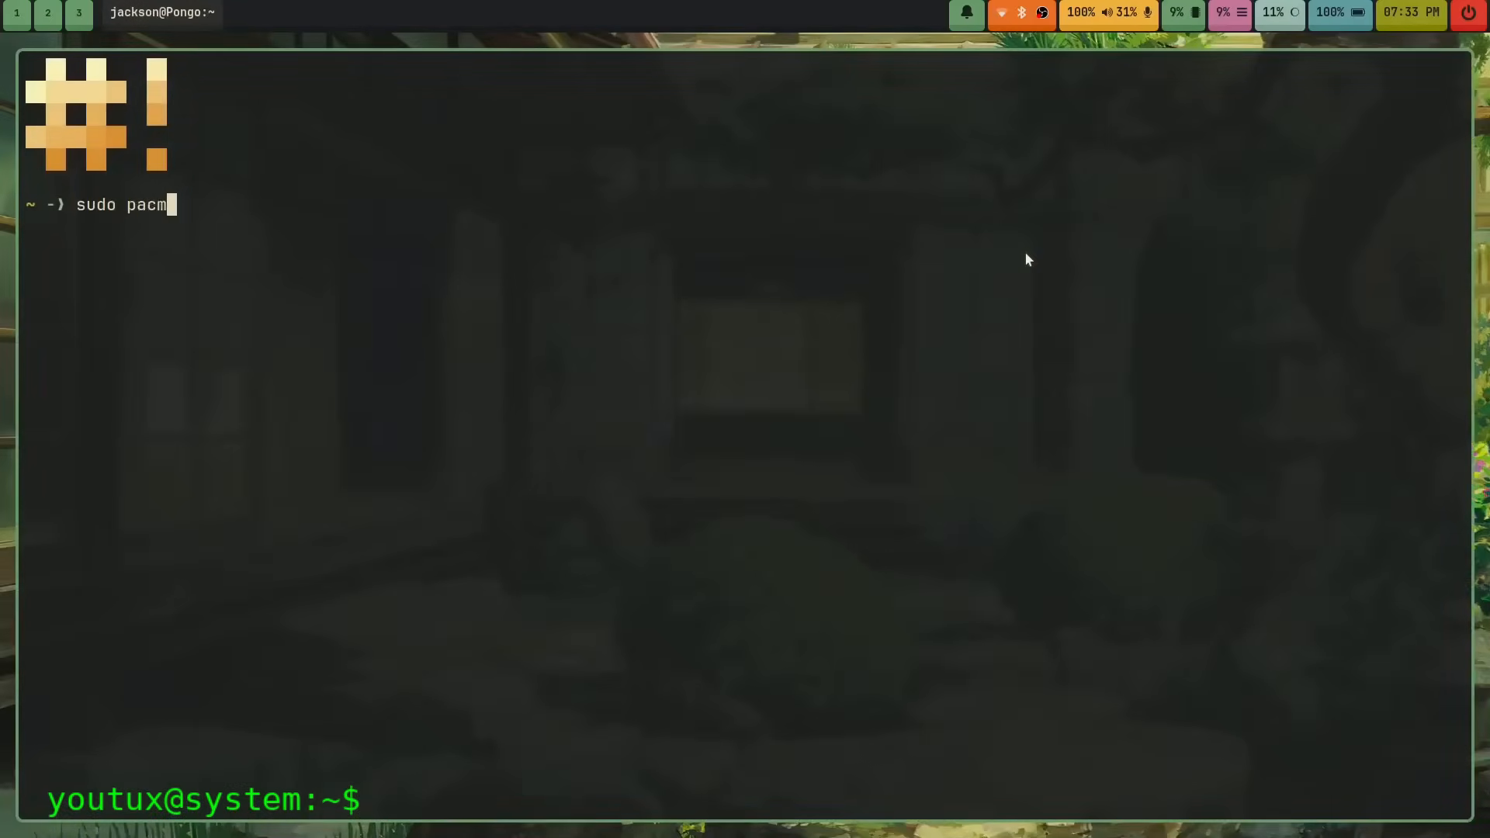
type("an -S sw")
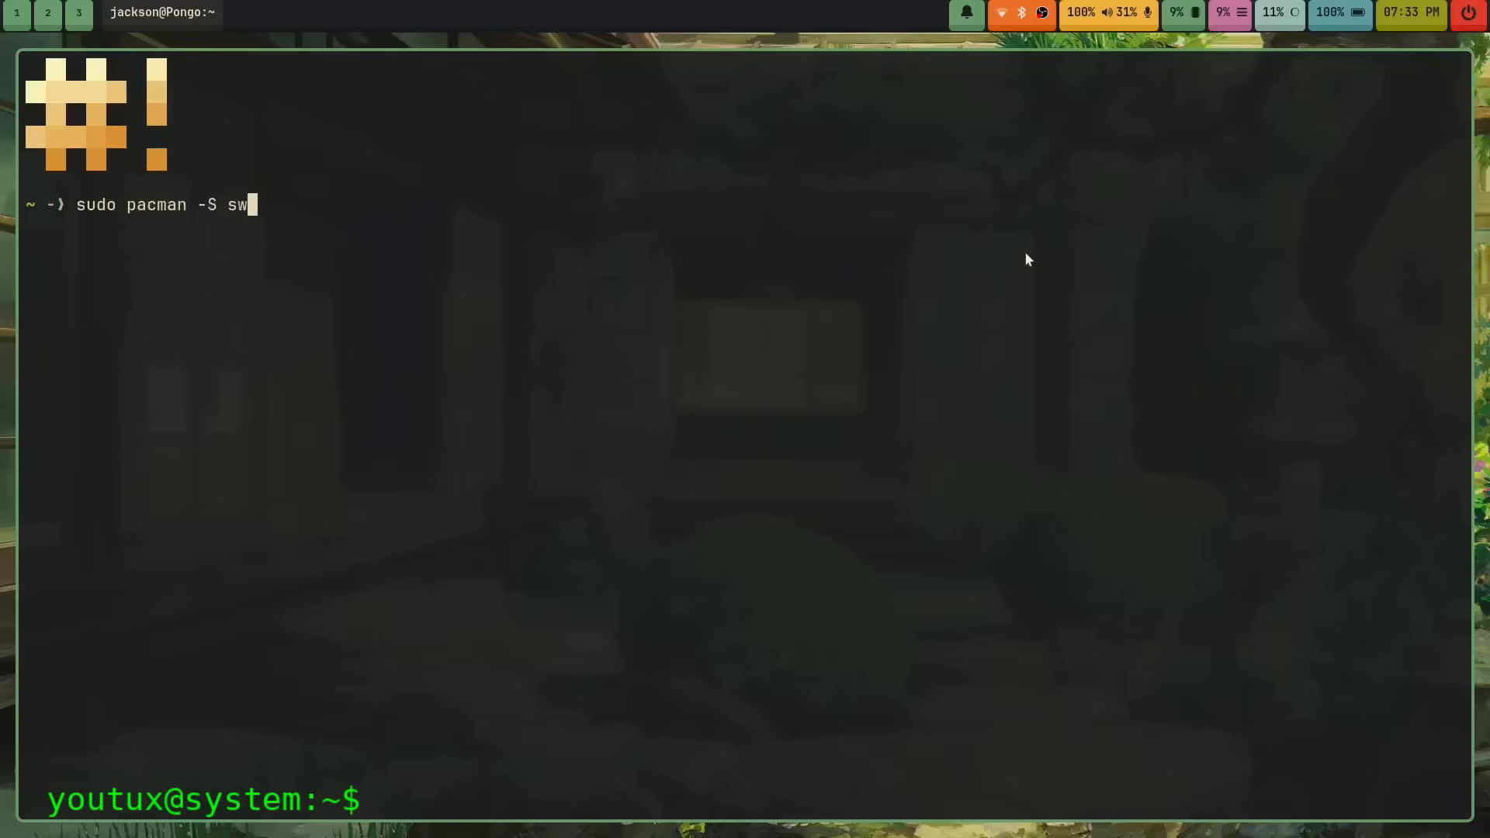
type("aync")
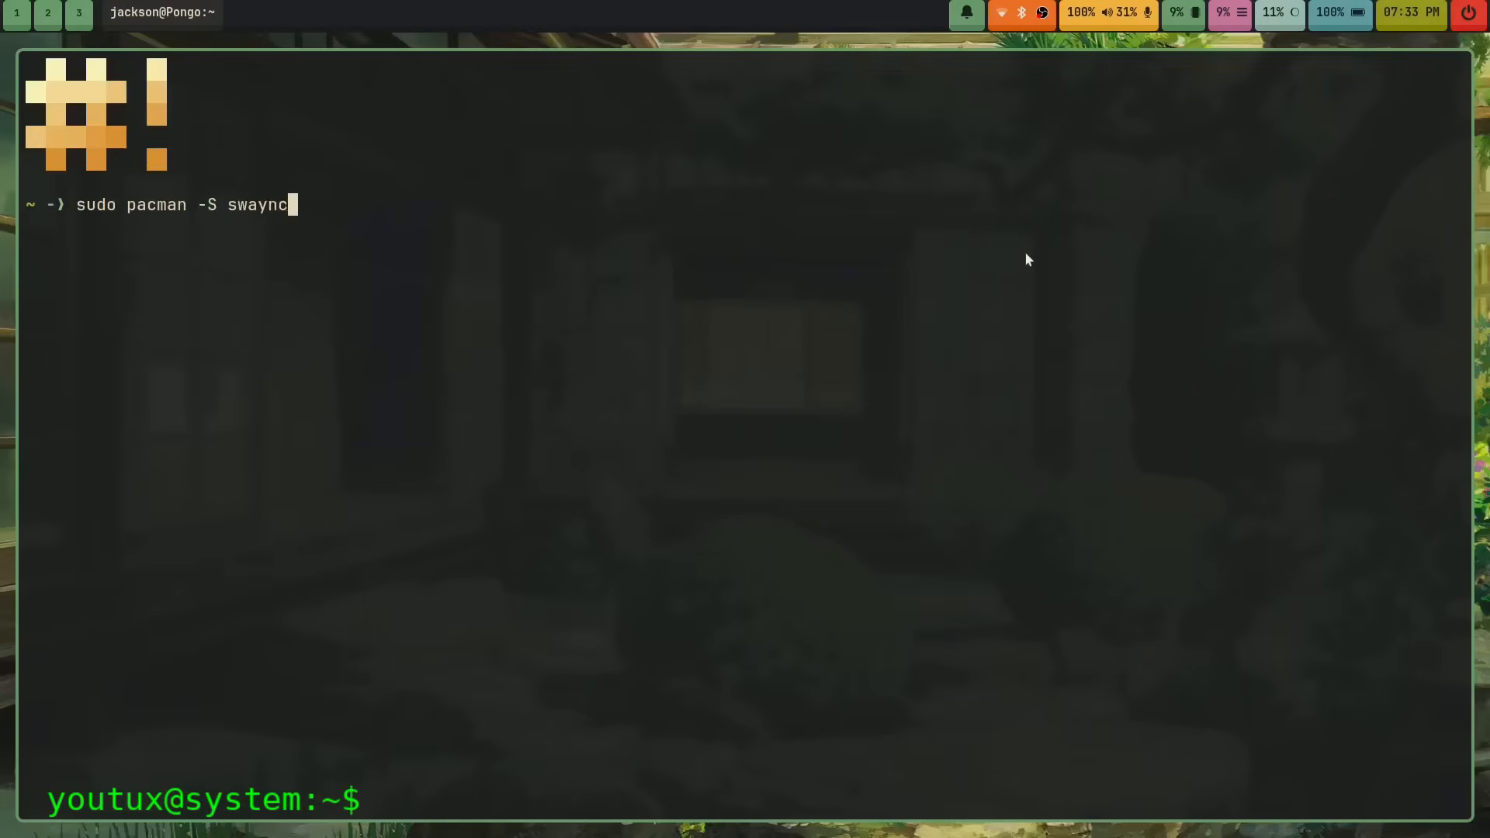
key("BackSpace")
type("n")
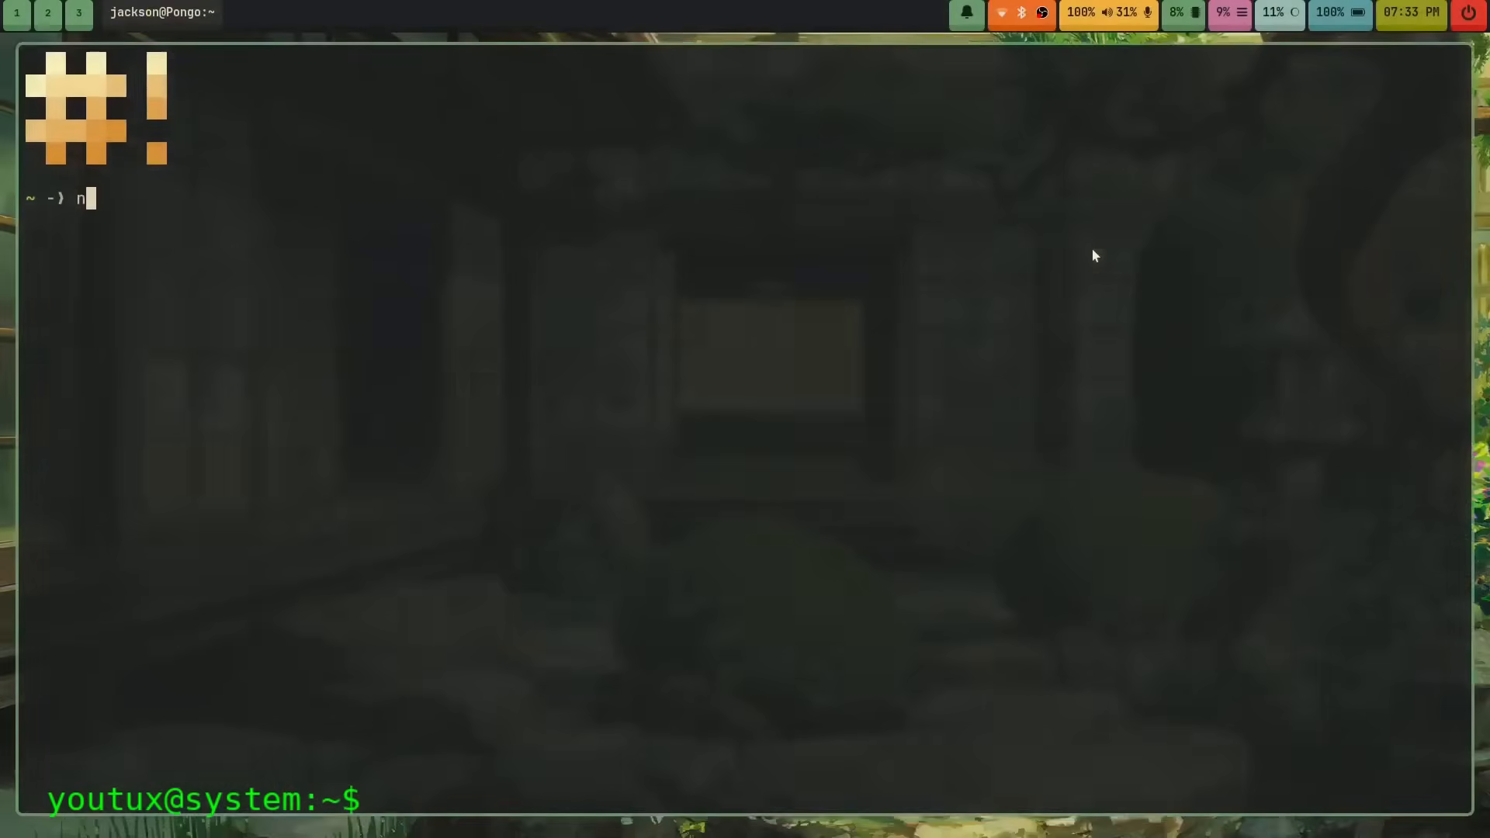
type("otify")
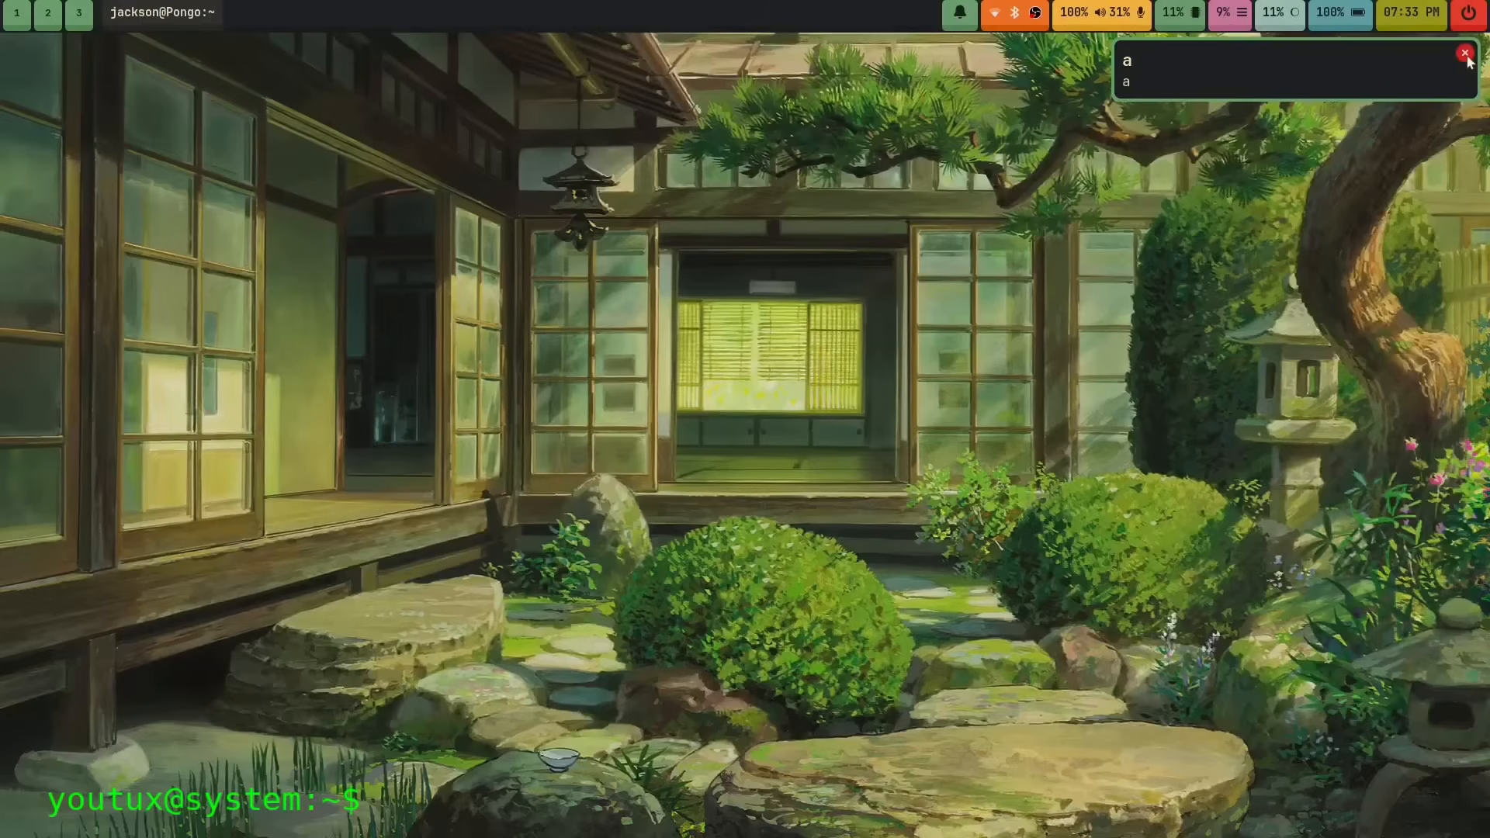
Step: Close the test notification popup and open the empty swaync panel from Waybar's bell icon
left_click(1464, 53)
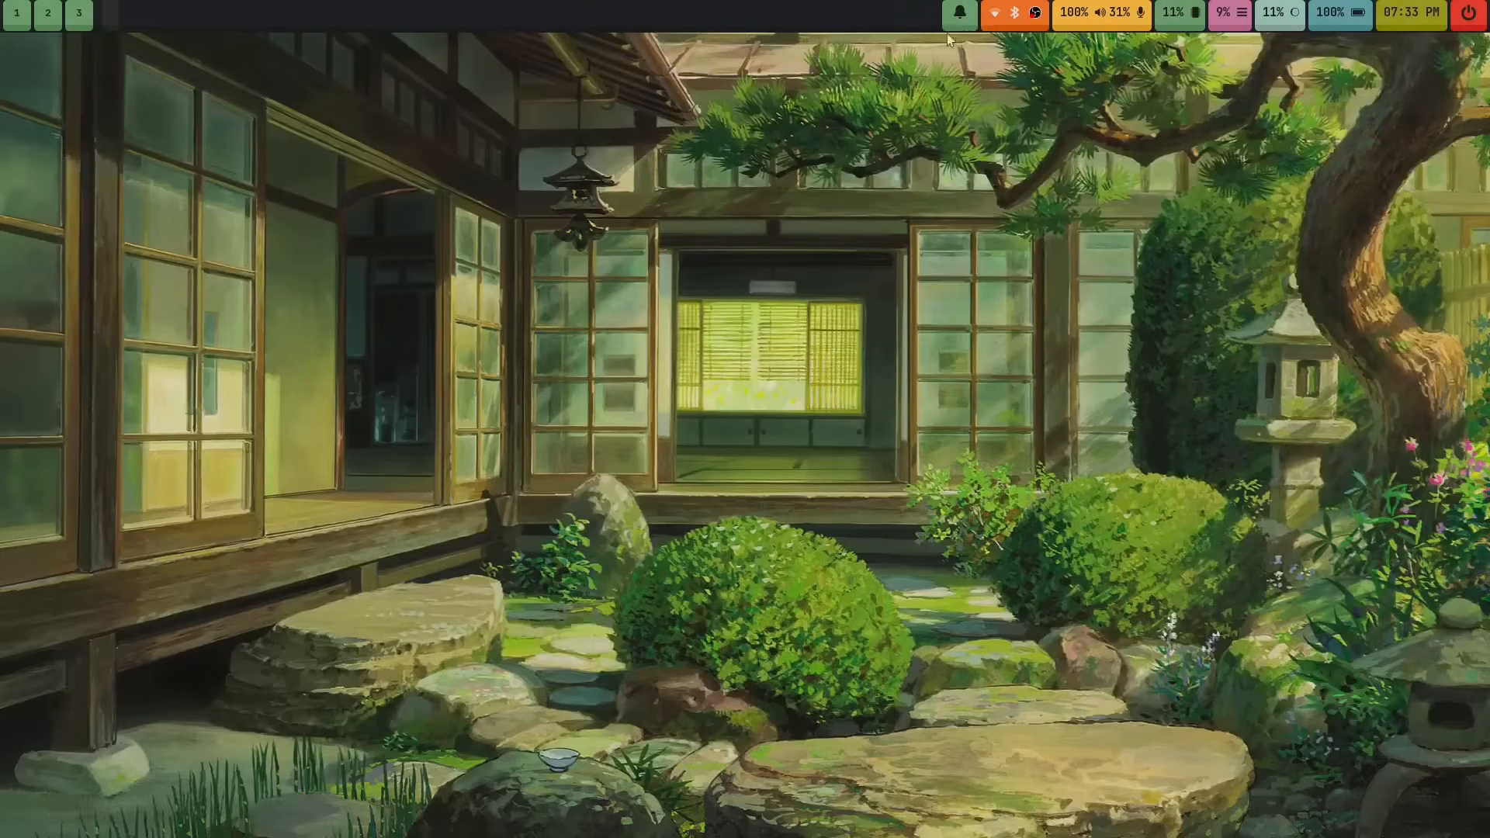
mouse_move(961, 17)
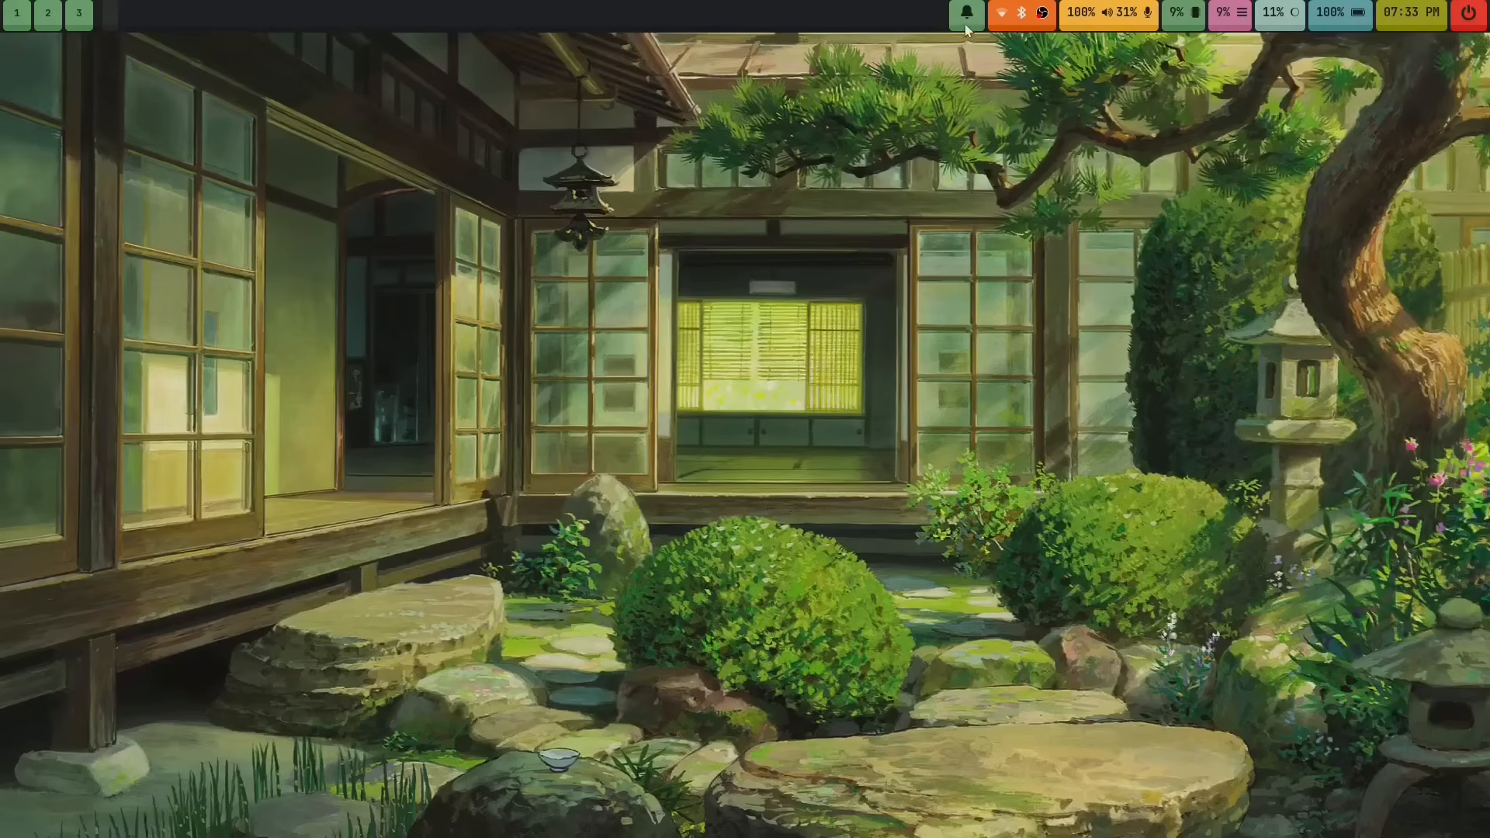
left_click(965, 14)
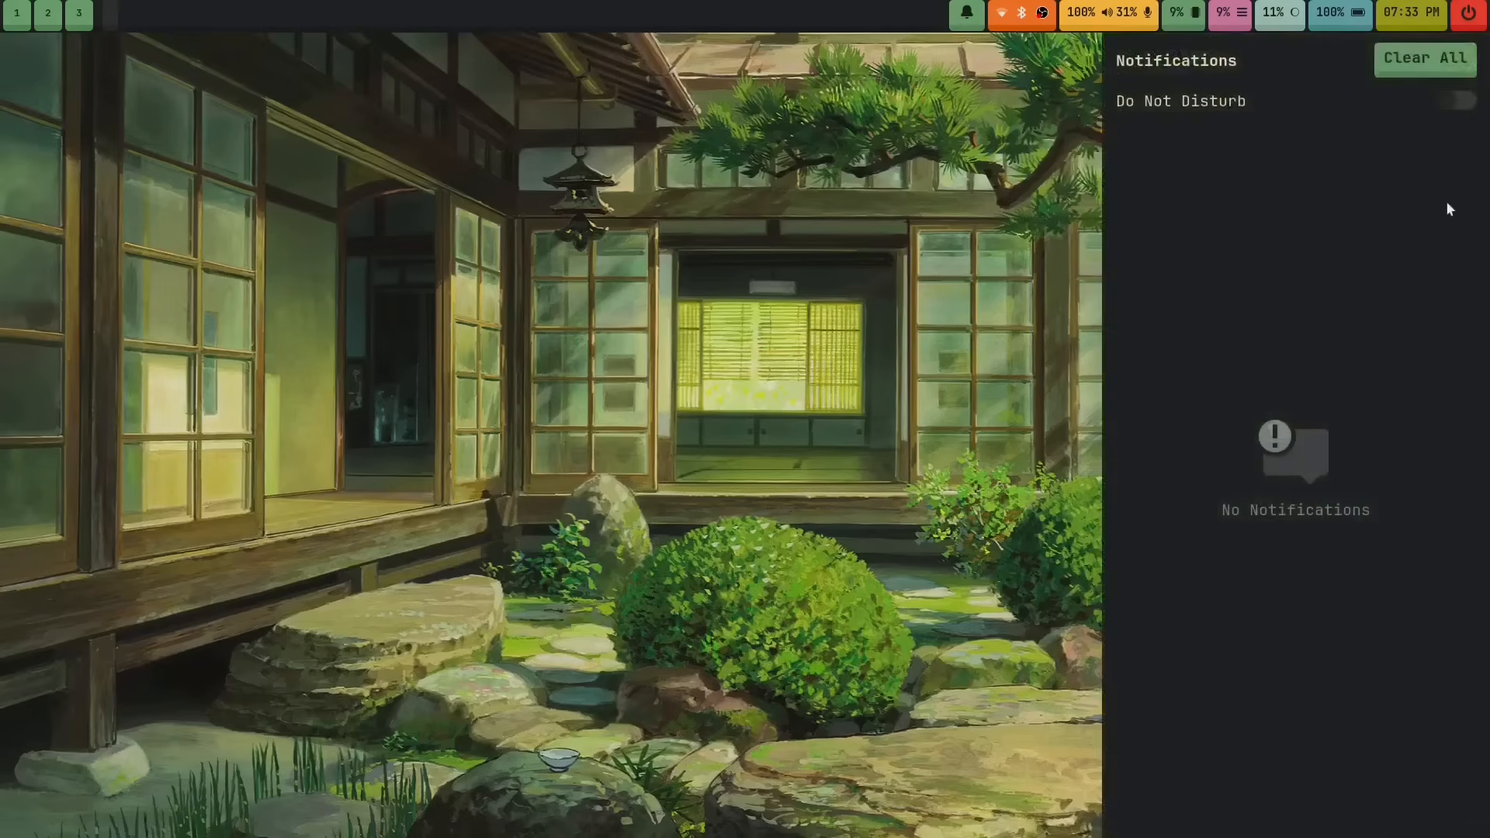